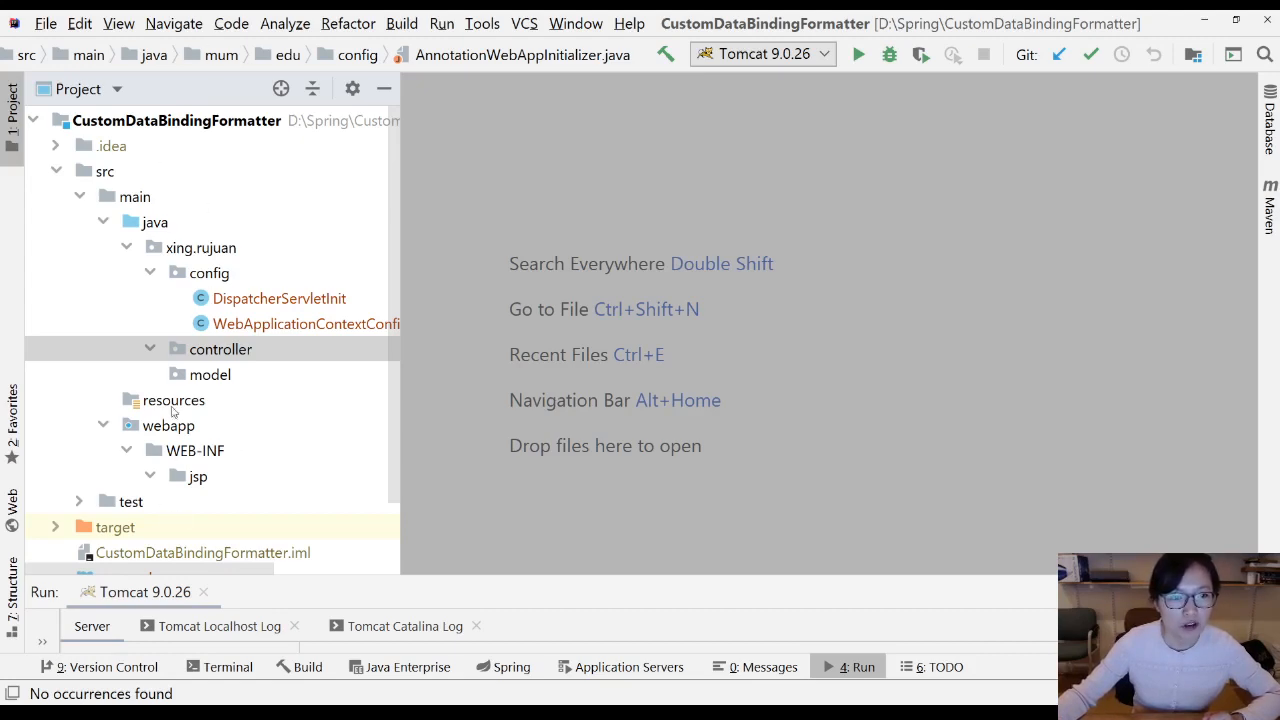
Step: Review the DispatcherServletInit class, pom.xml dependencies and the WebApplicationContextConfig class
{"action": "double_click", "coordinate": [279, 298]}
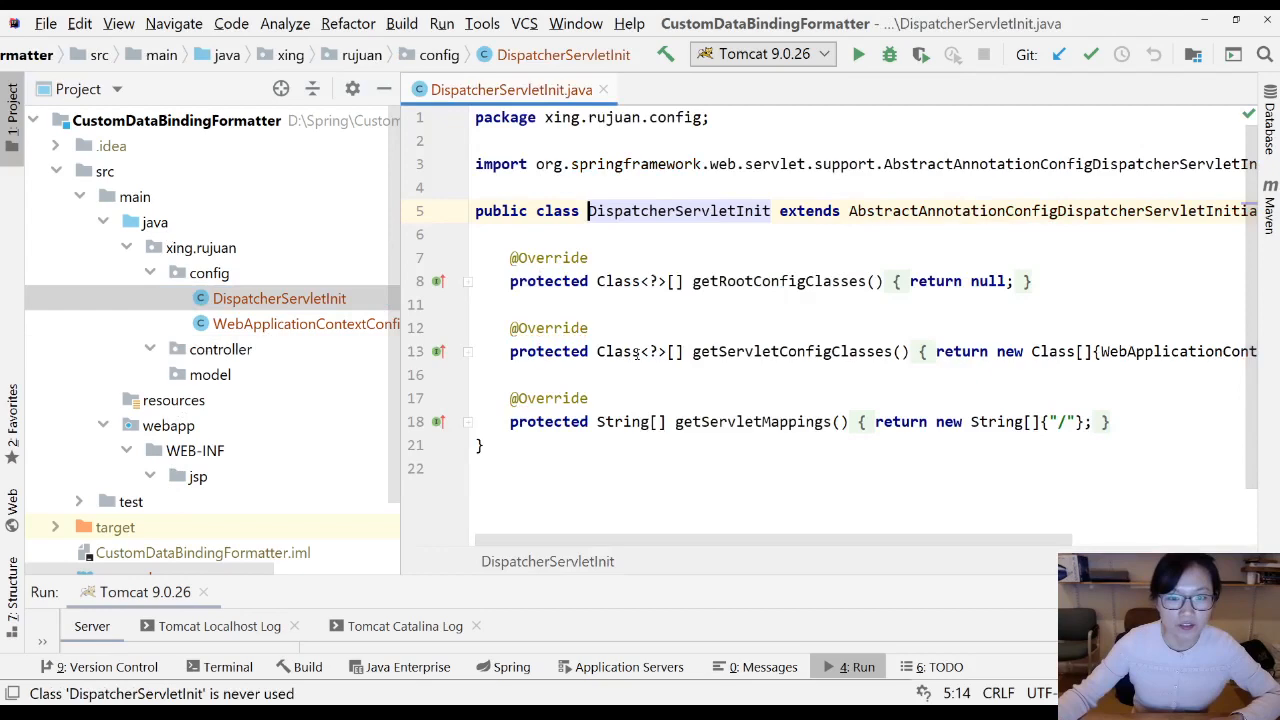
{"action": "scroll", "scroll_direction": "down", "scroll_amount": 3}
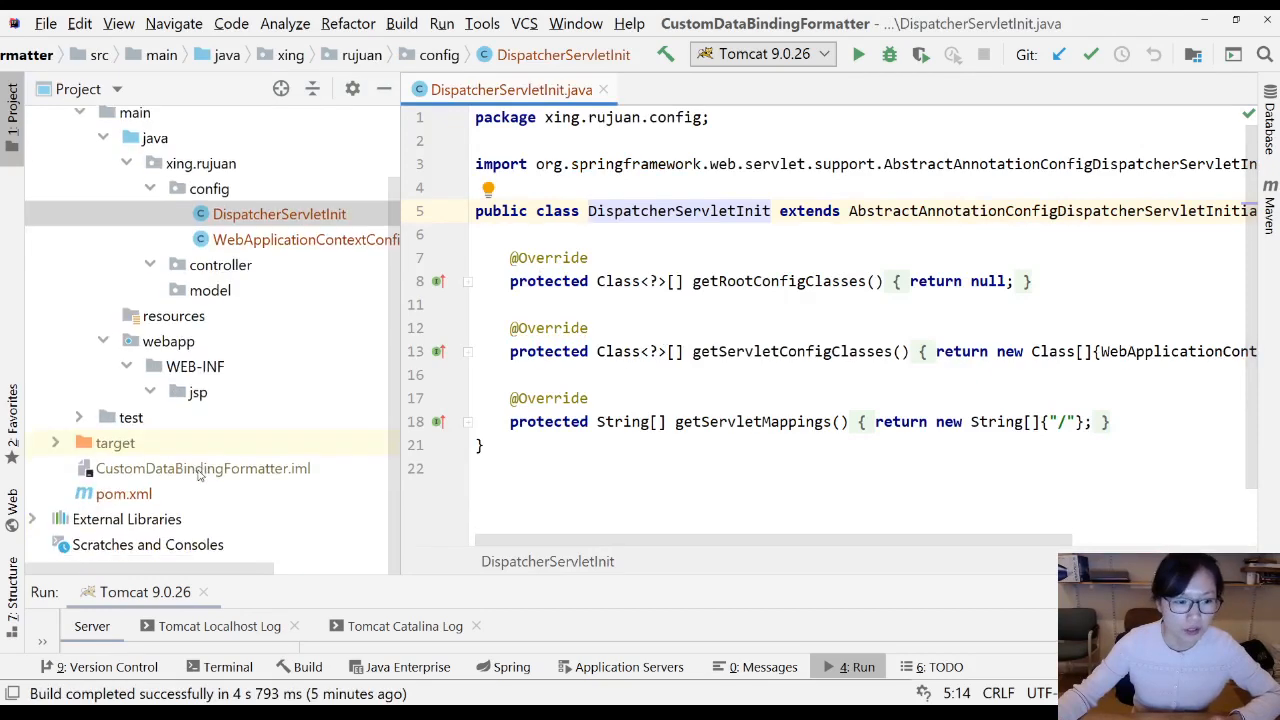
{"action": "double_click", "coordinate": [124, 493]}
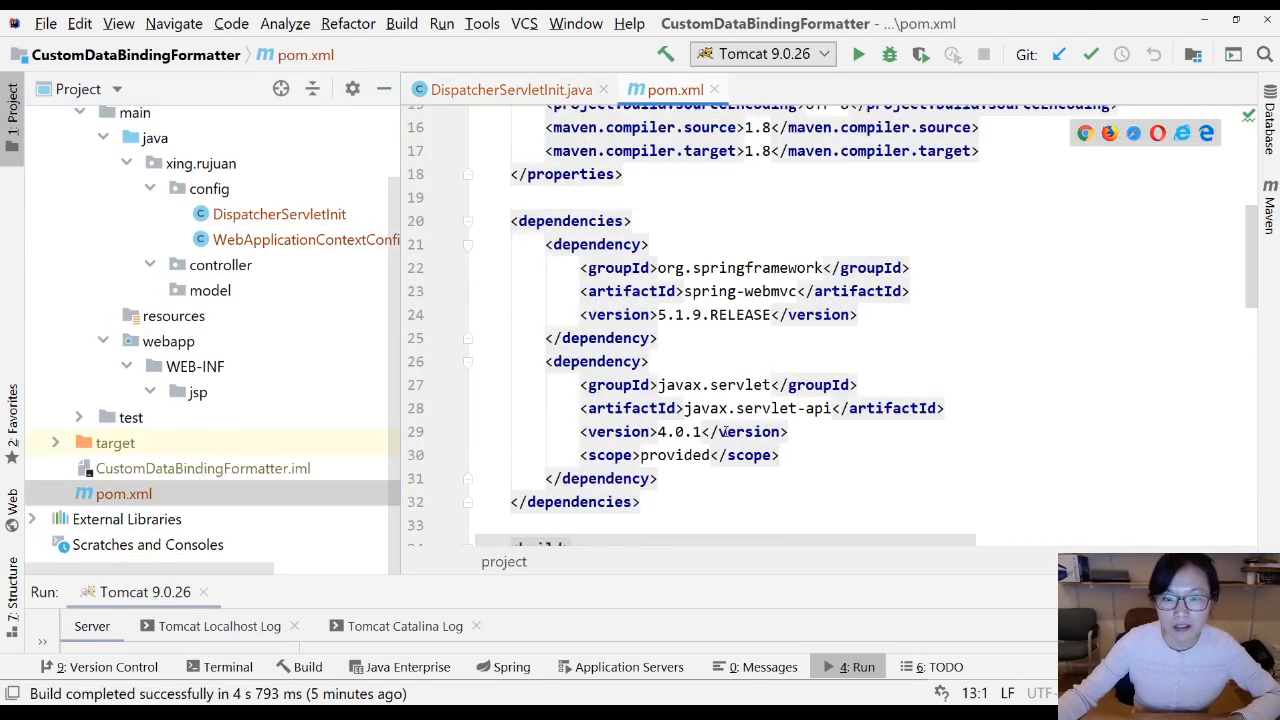
{"action": "double_click", "coordinate": [750, 291]}
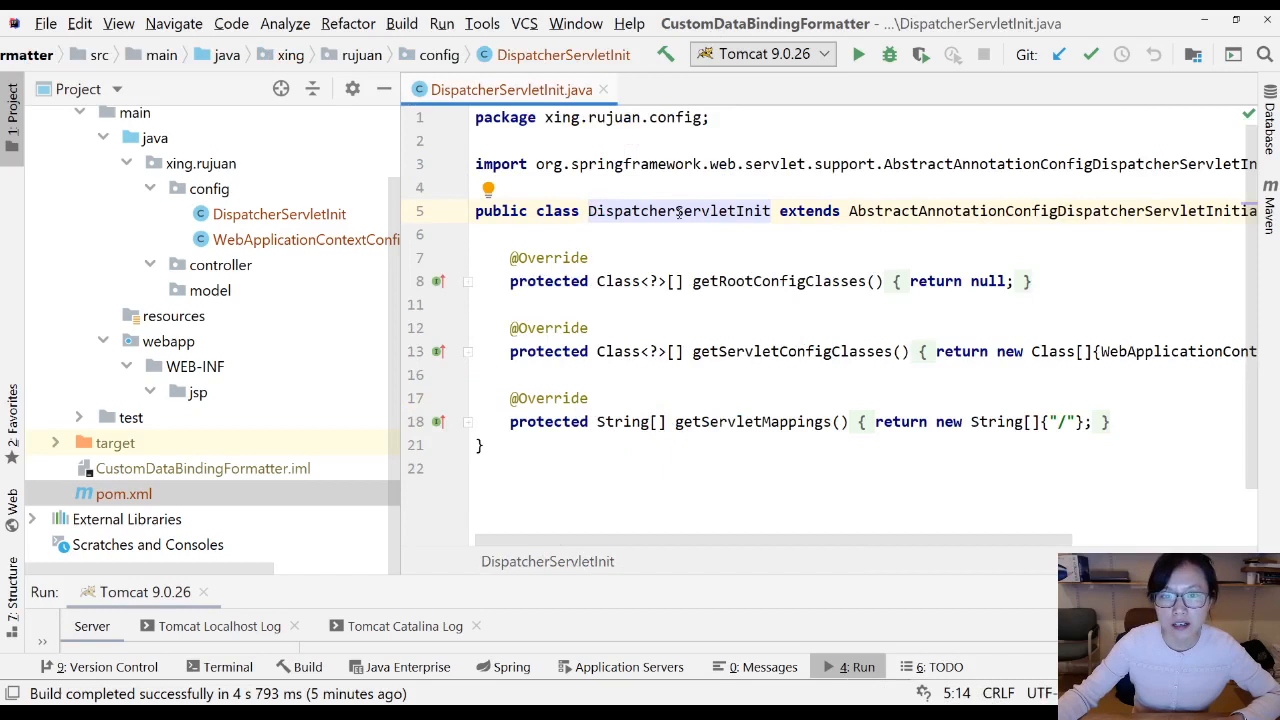
{"action": "double_click", "coordinate": [678, 211]}
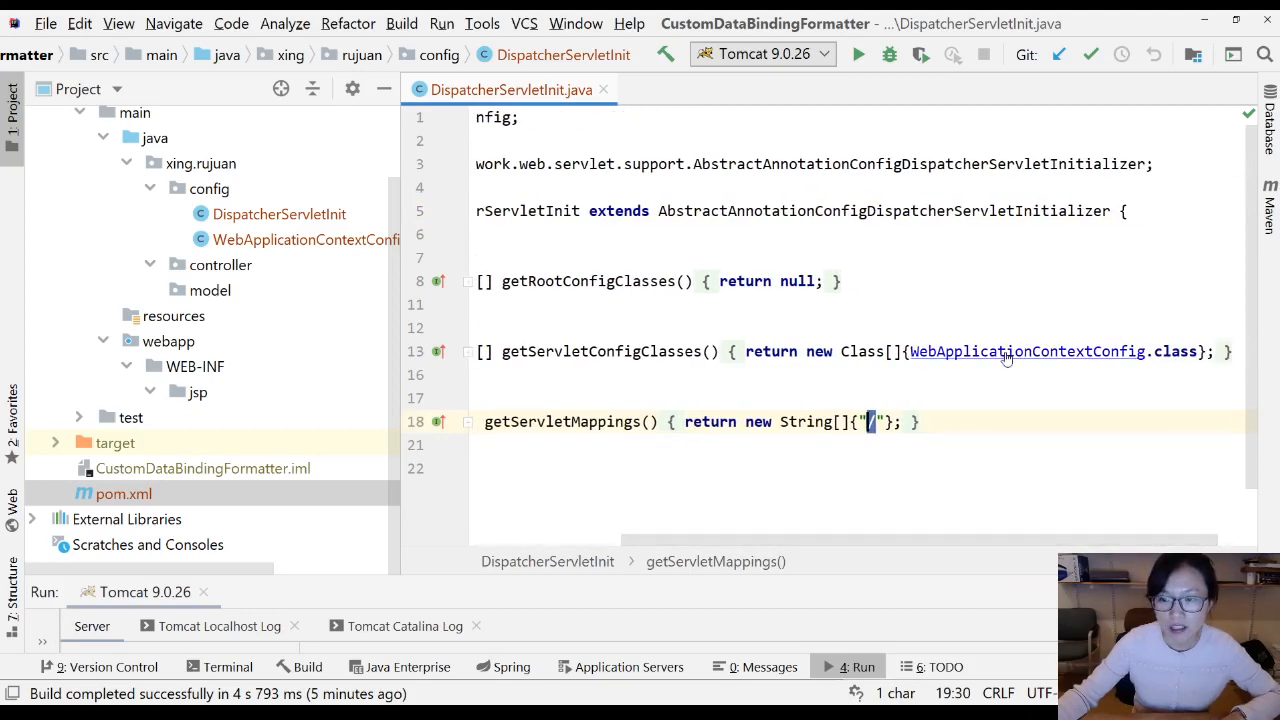
{"action": "mouse_move", "coordinate": [1007, 351]}
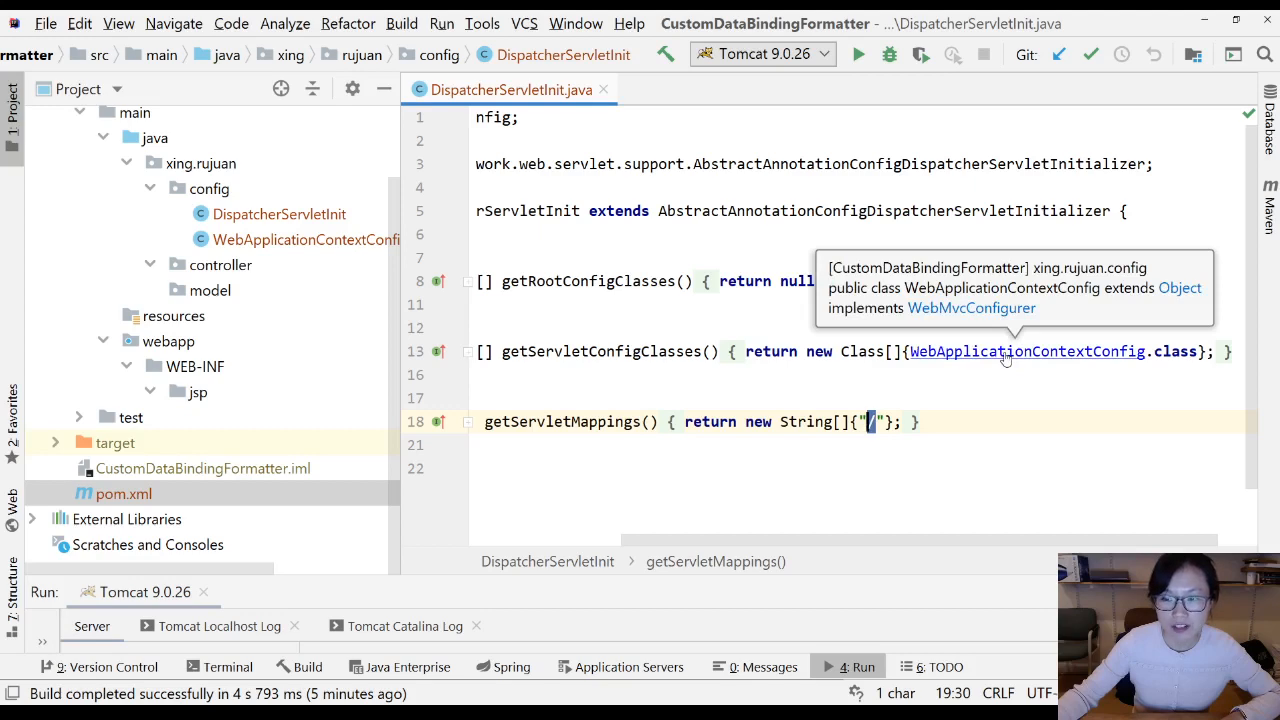
{"action": "left_click", "coordinate": [1025, 351]}
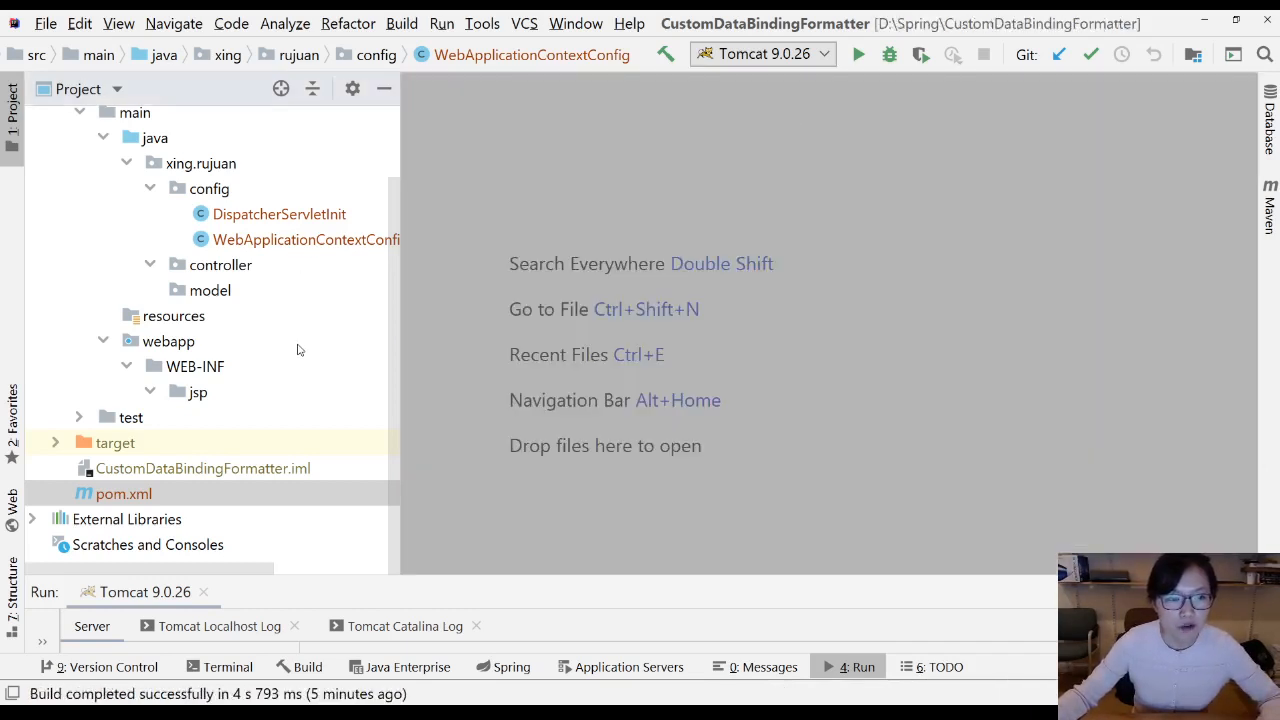
{"action": "mouse_move", "coordinate": [225, 300]}
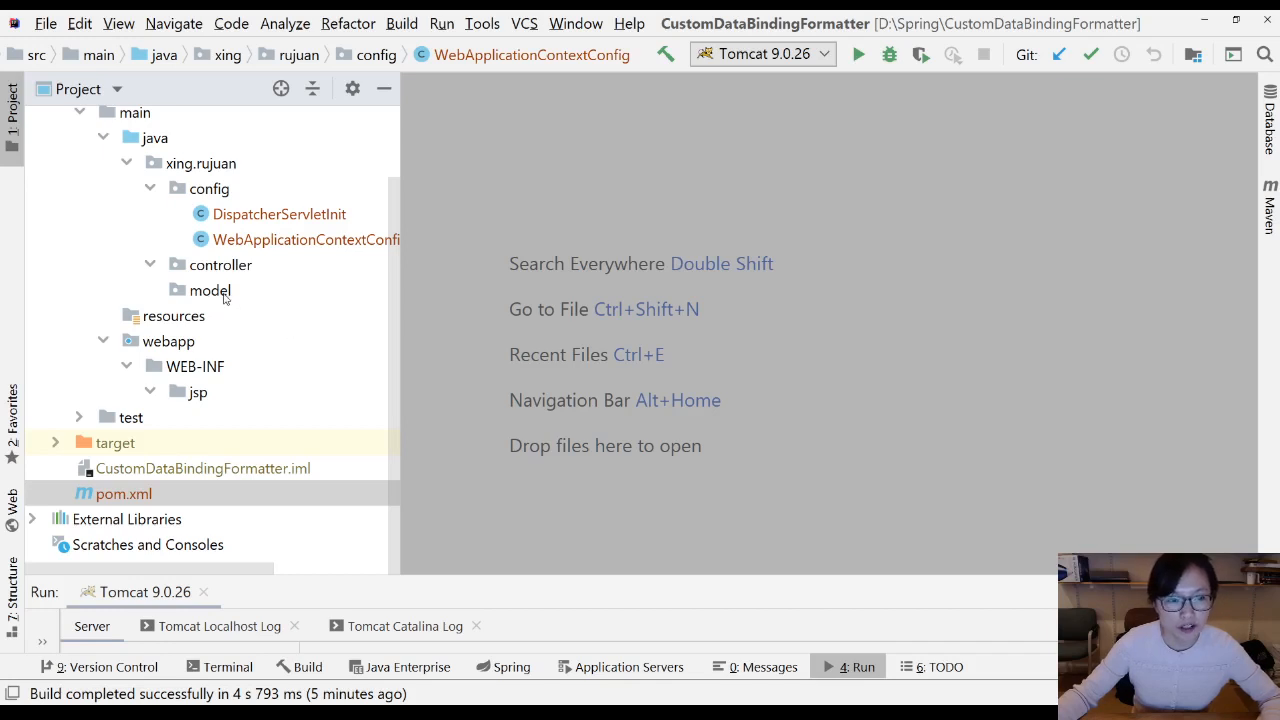
Step: Create the Phone class in model with private String areaCode, prefix and number fields
{"action": "left_click", "coordinate": [210, 290]}
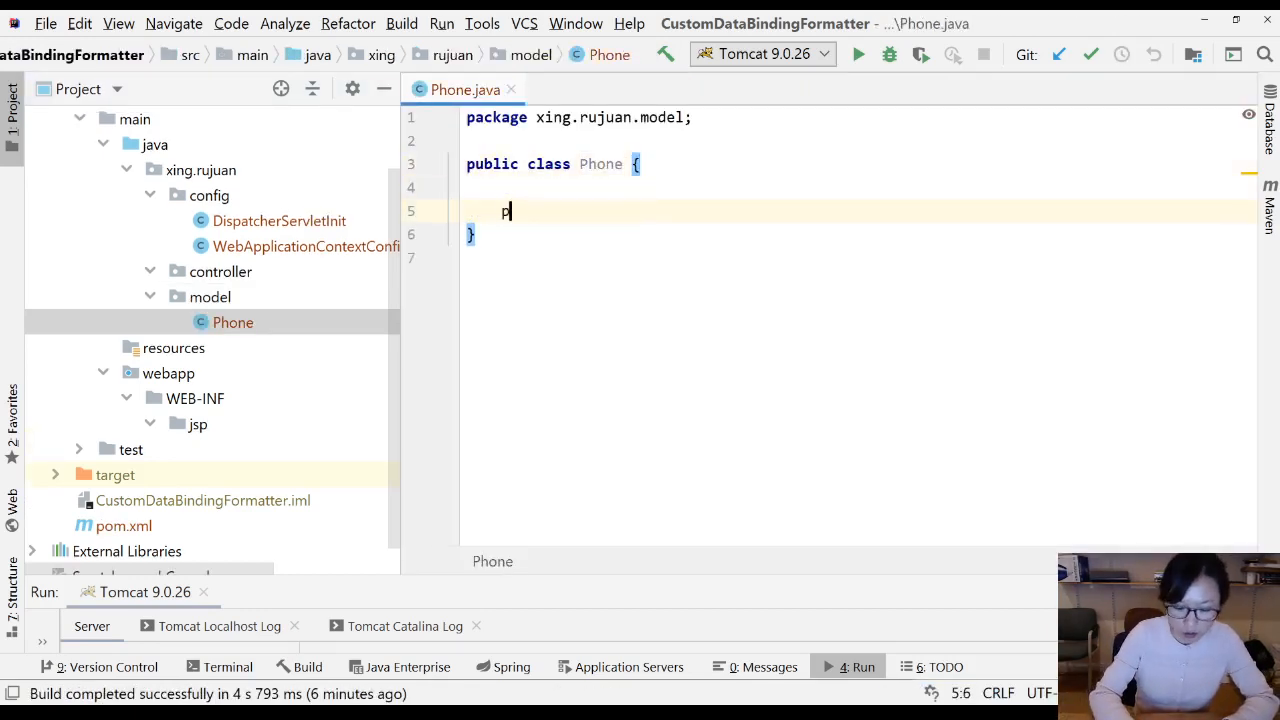
{"action": "type", "text": "private String"}
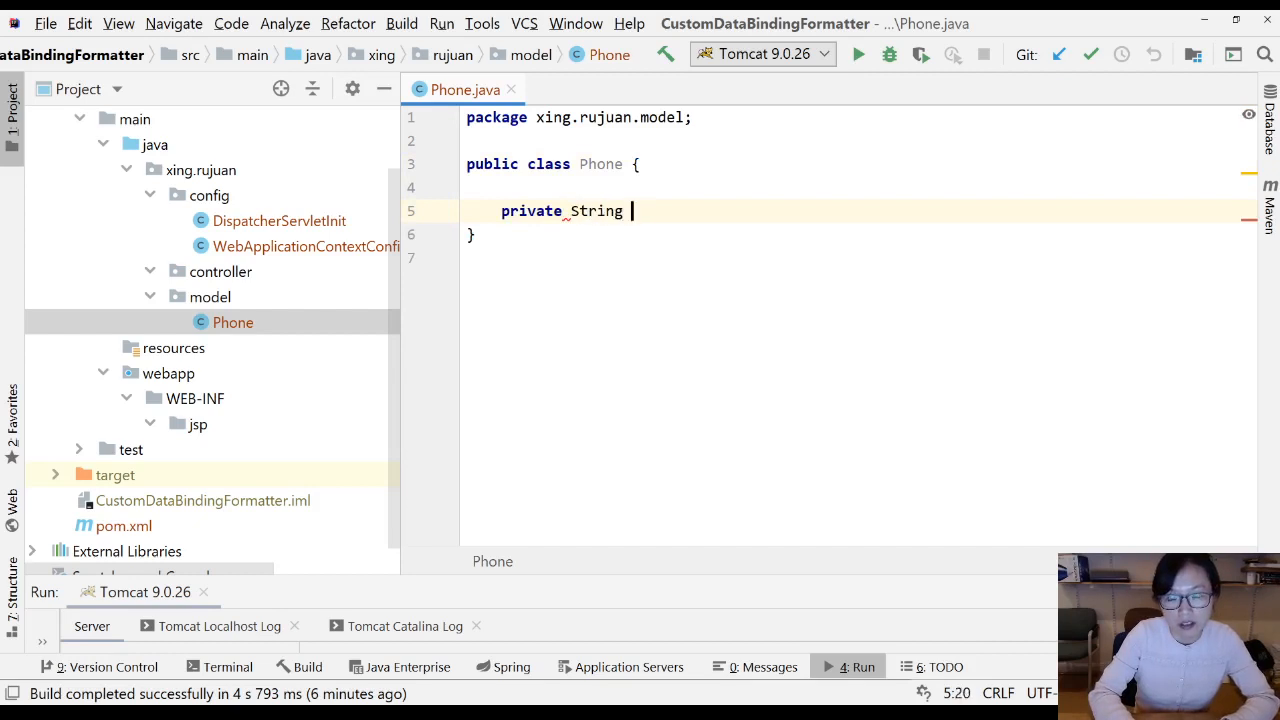
{"action": "type", "text": "areaCode"}
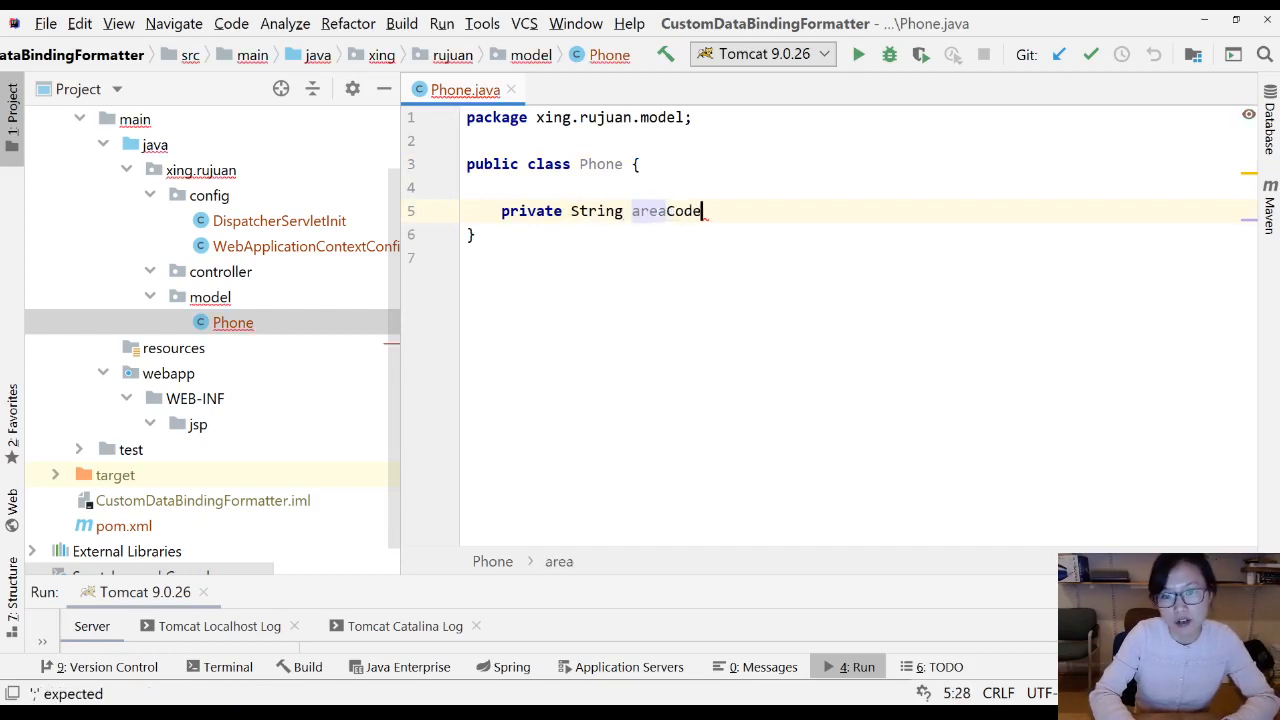
{"action": "type", "text": ";"}
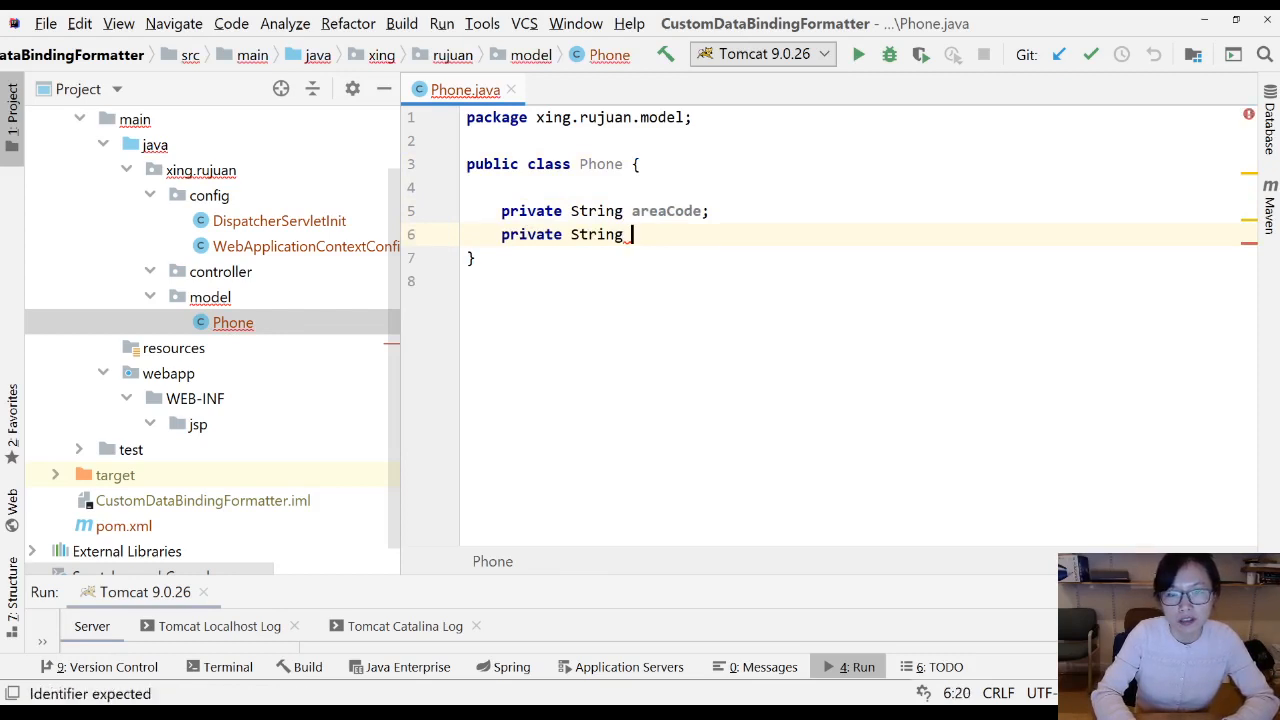
{"action": "type", "text": "prefix;"}
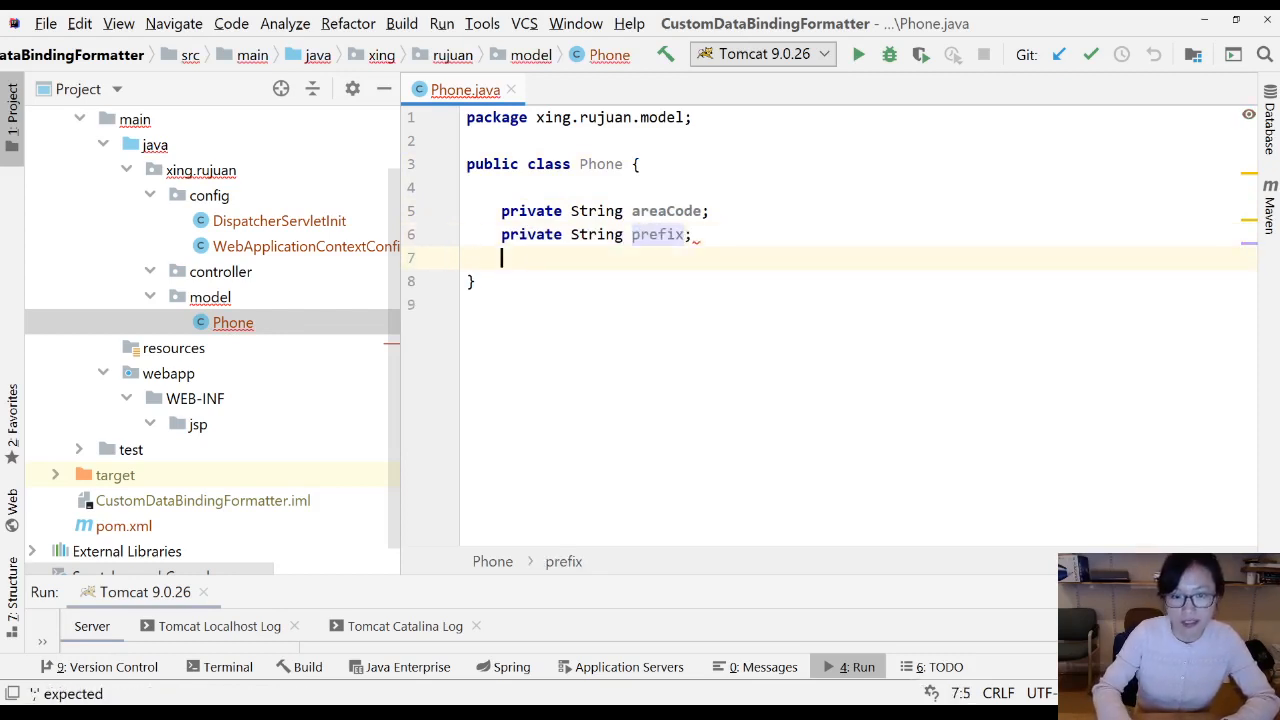
{"action": "type", "text": "private"}
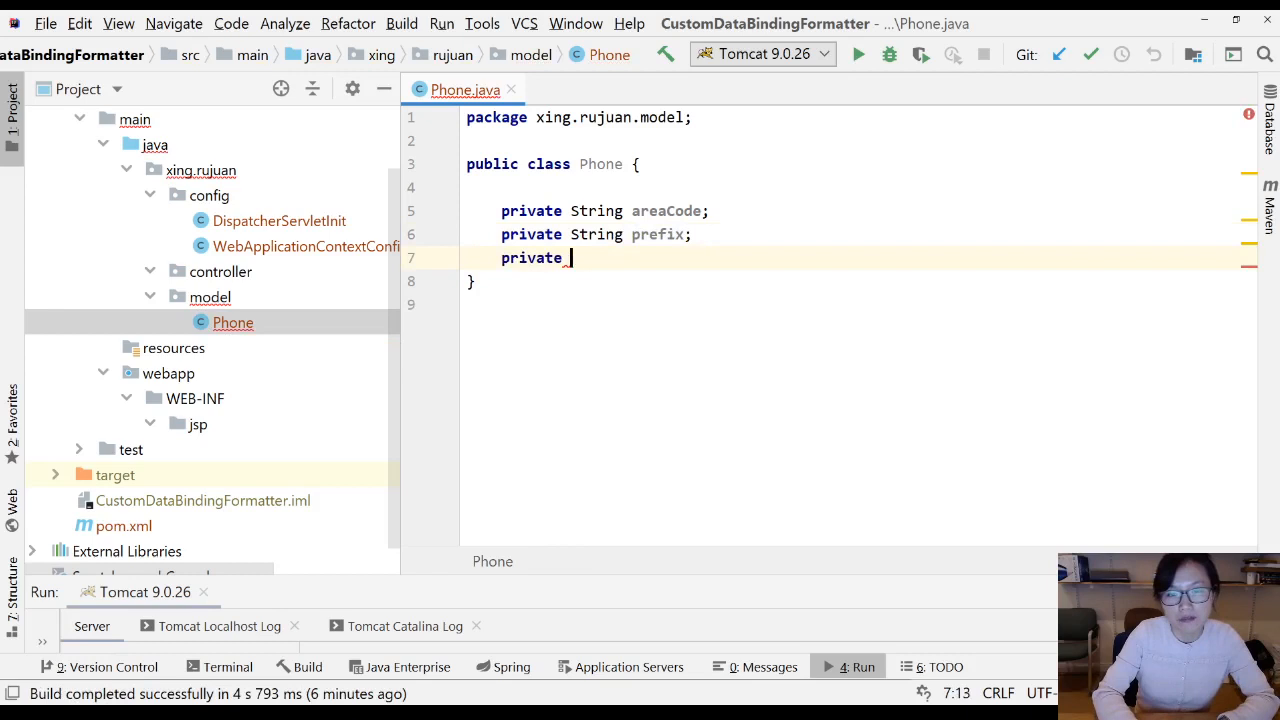
{"action": "type", "text": "String num"}
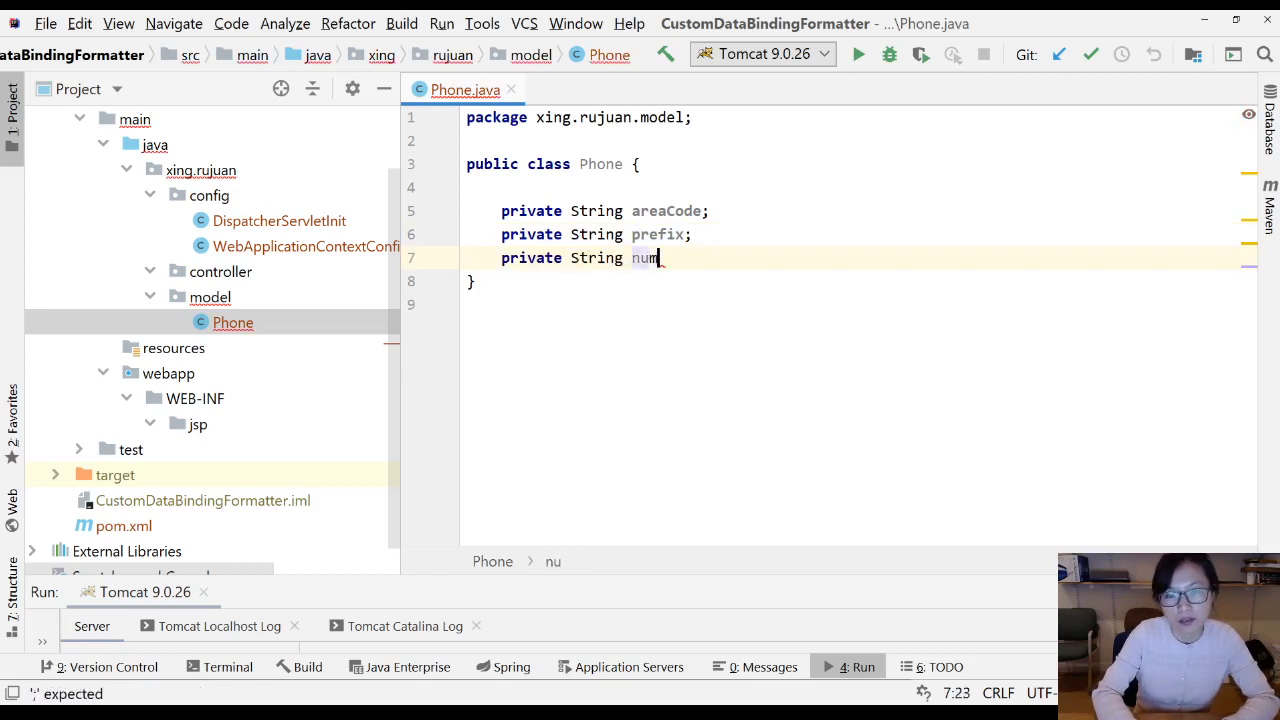
{"action": "type", "text": "ber;"}
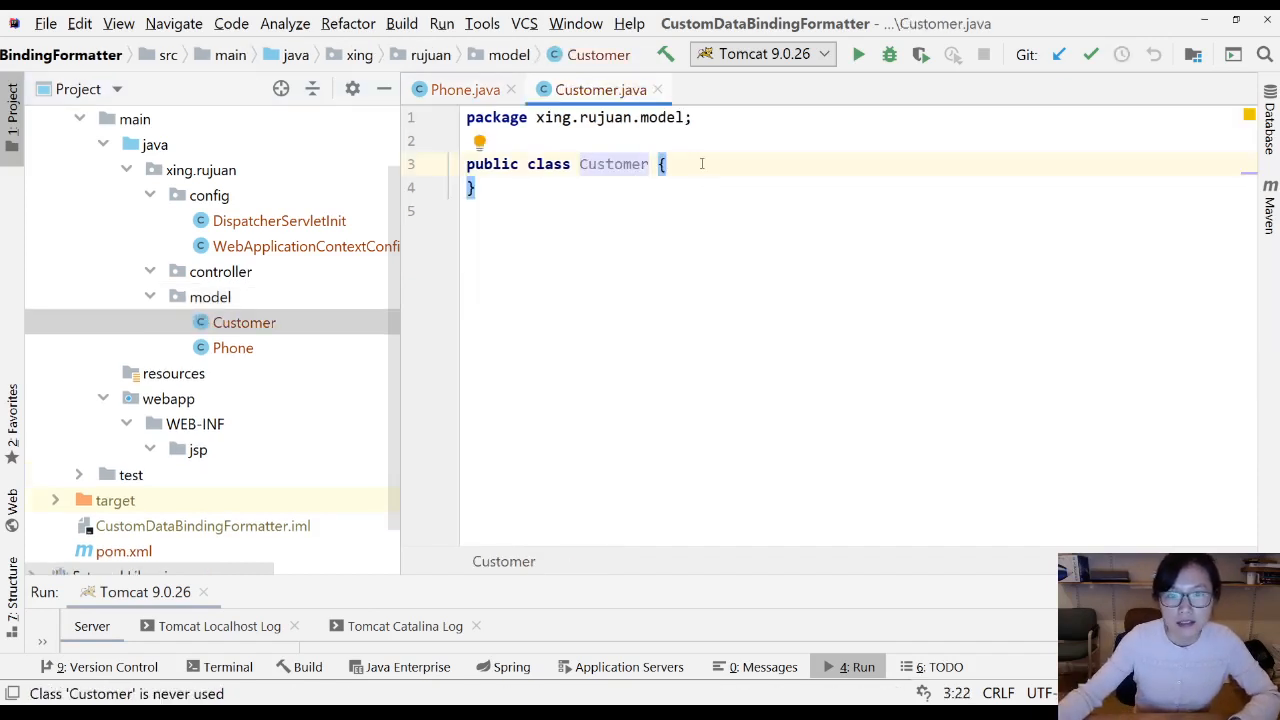
Step: Declare private String first, private String last and private Phone phone in Customer
{"action": "type", "text": "pri"}
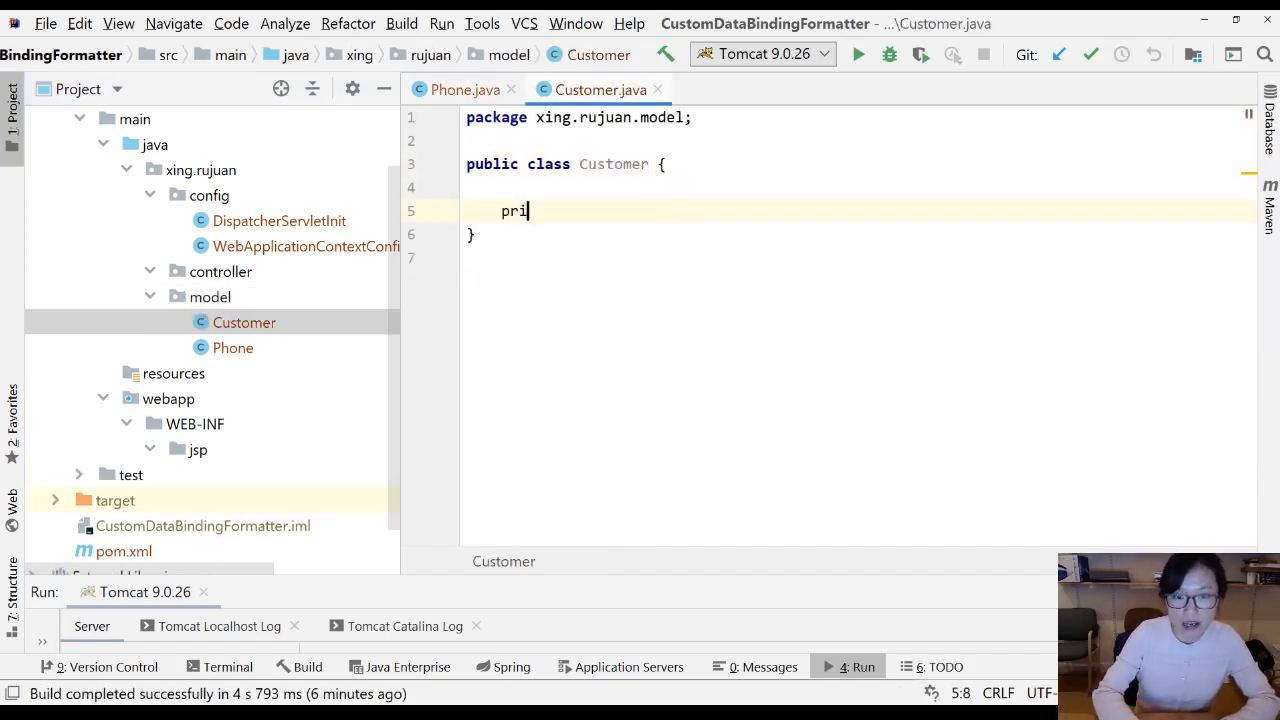
{"action": "type", "text": "vate String"}
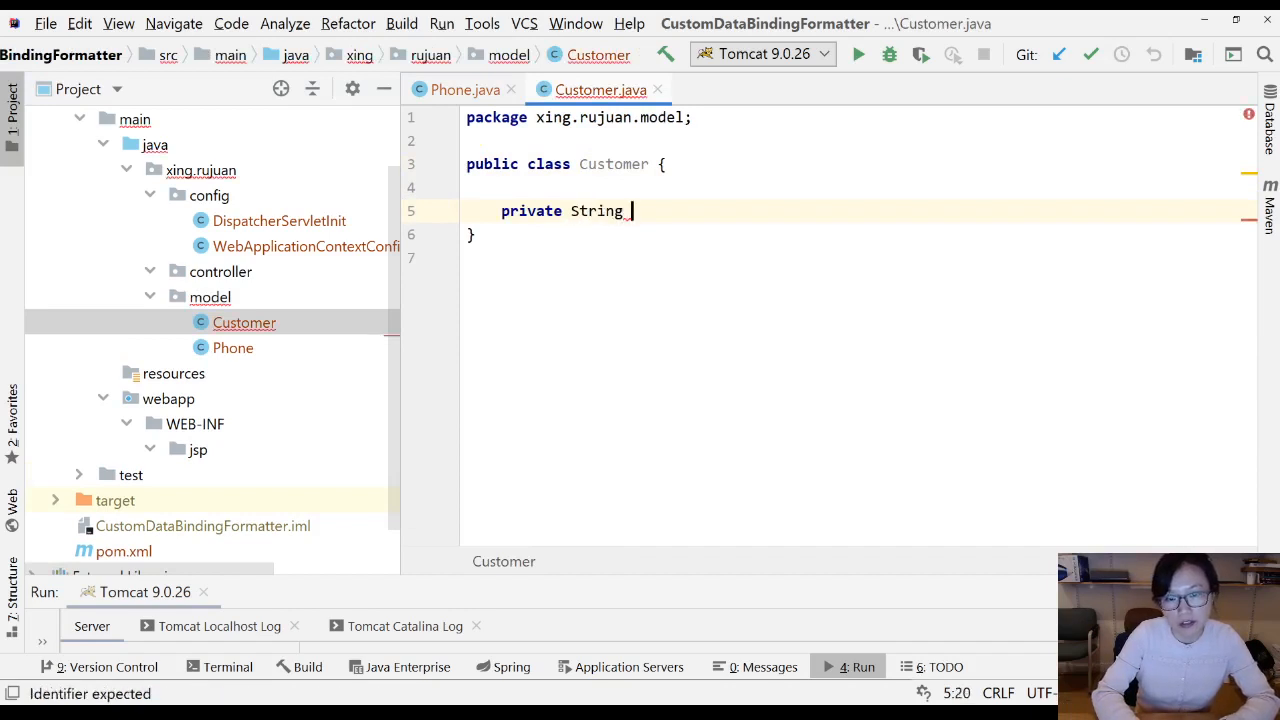
{"action": "type", "text": "first;"}
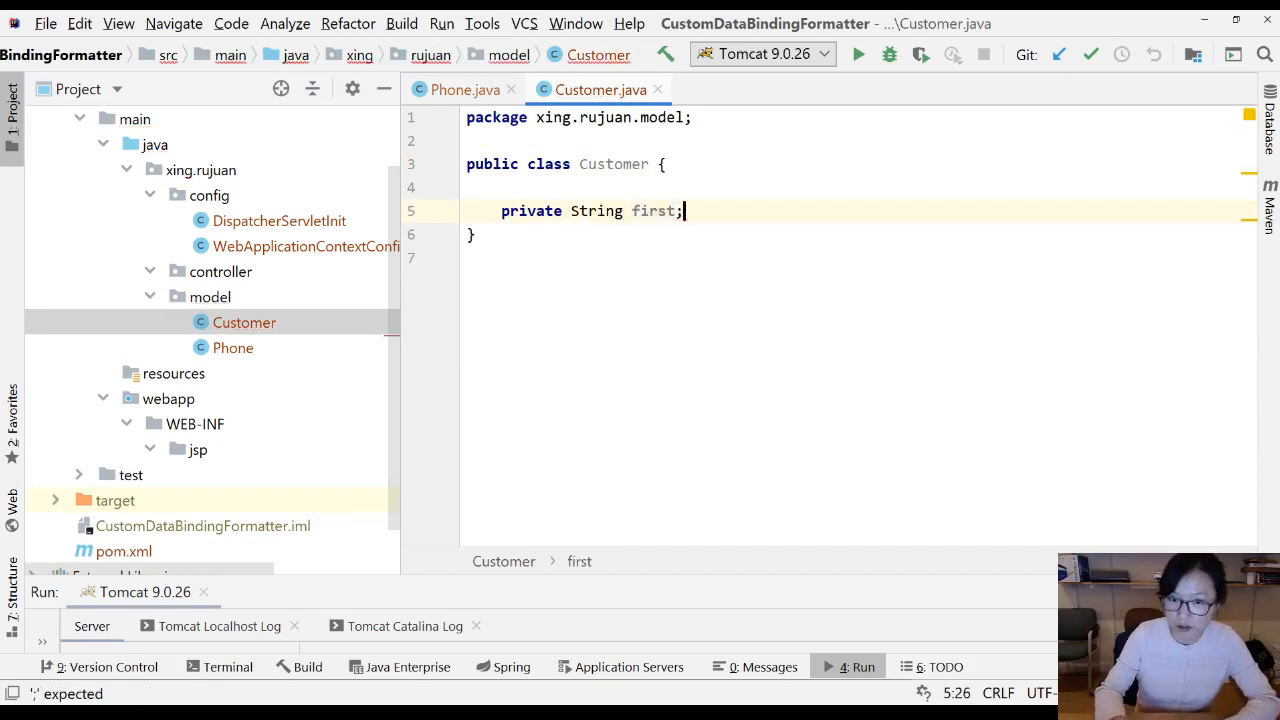
{"action": "type", "text": "pria"}
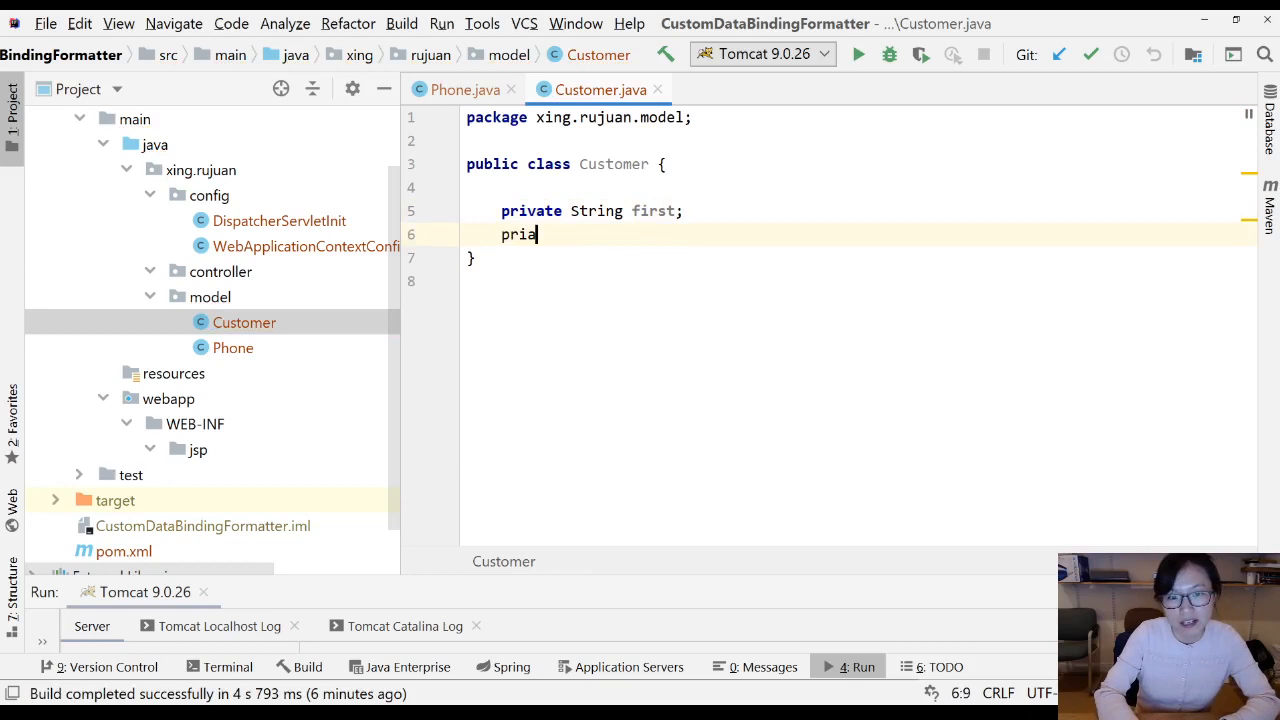
{"action": "type", "text": "vate String"}
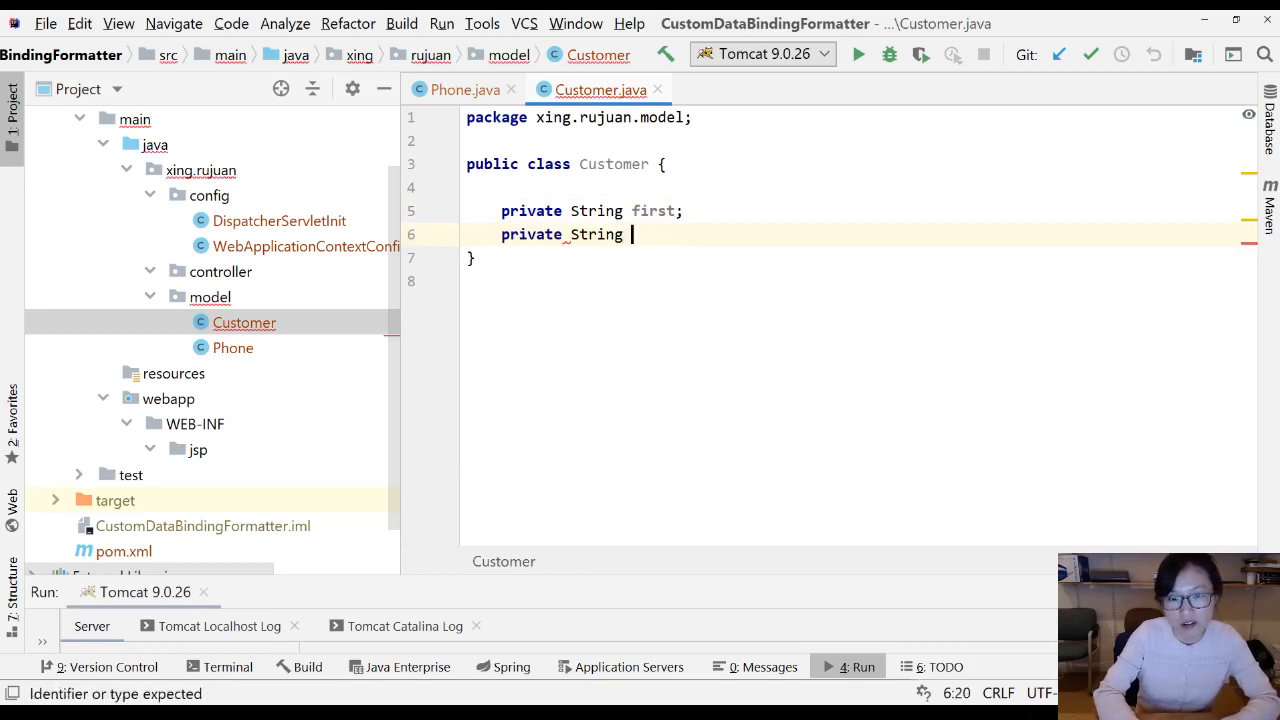
{"action": "type", "text": "last;"}
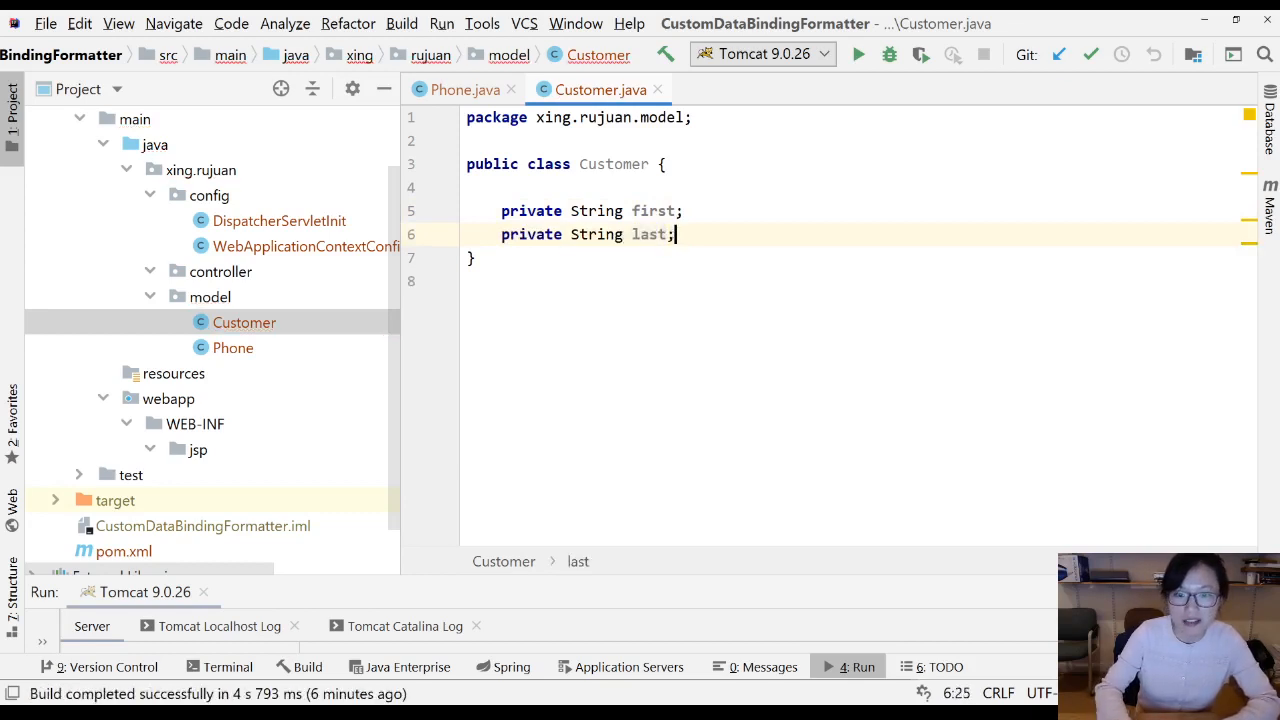
{"action": "key", "text": "enter"}
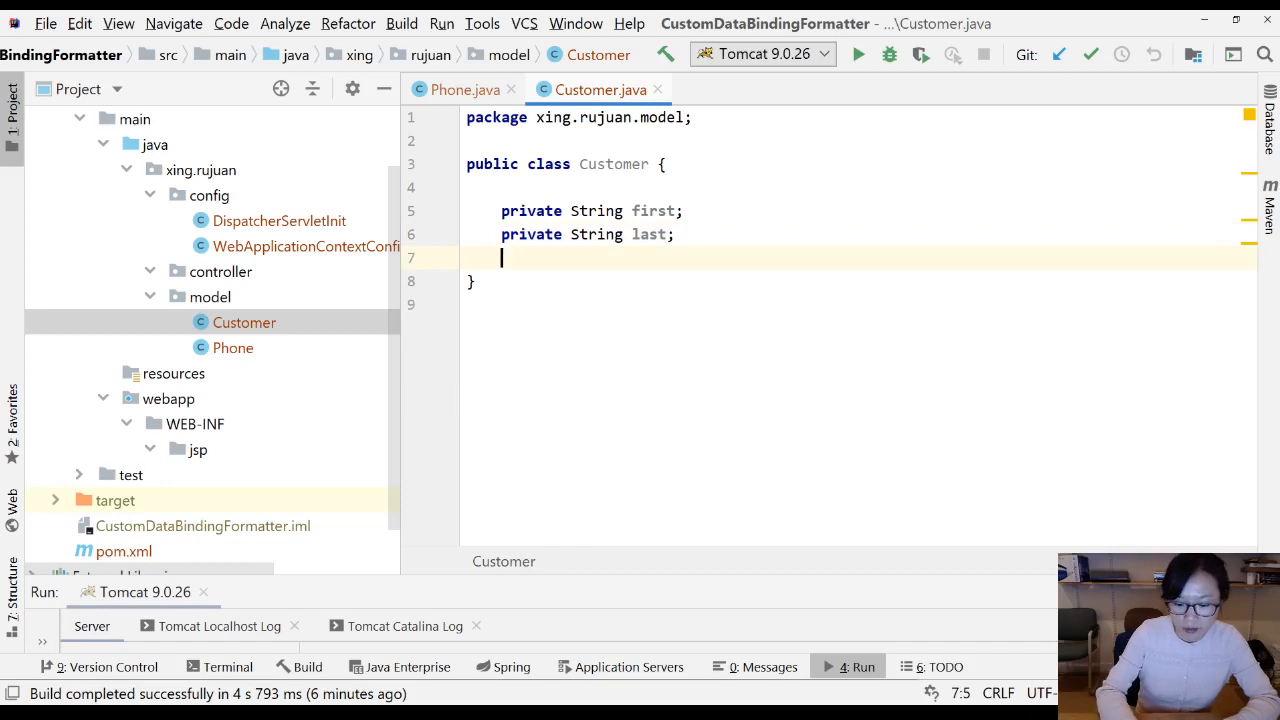
{"action": "type", "text": "private"}
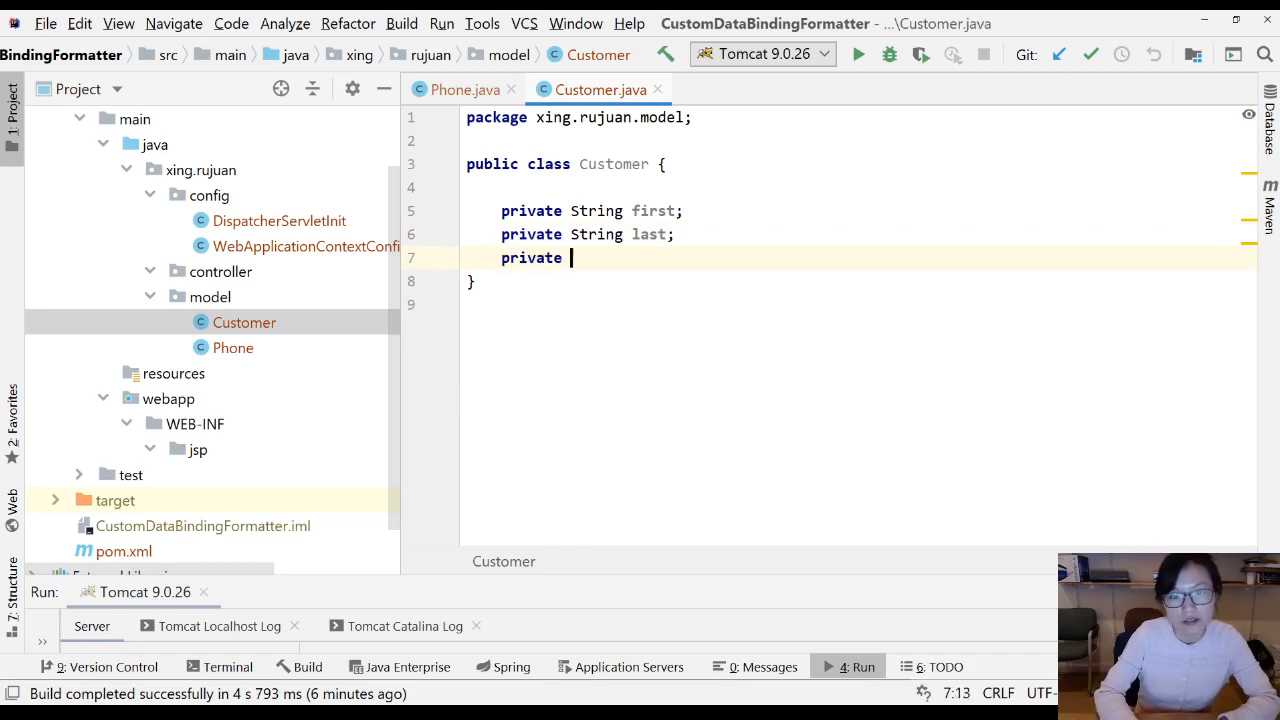
{"action": "type", "text": "Phone p"}
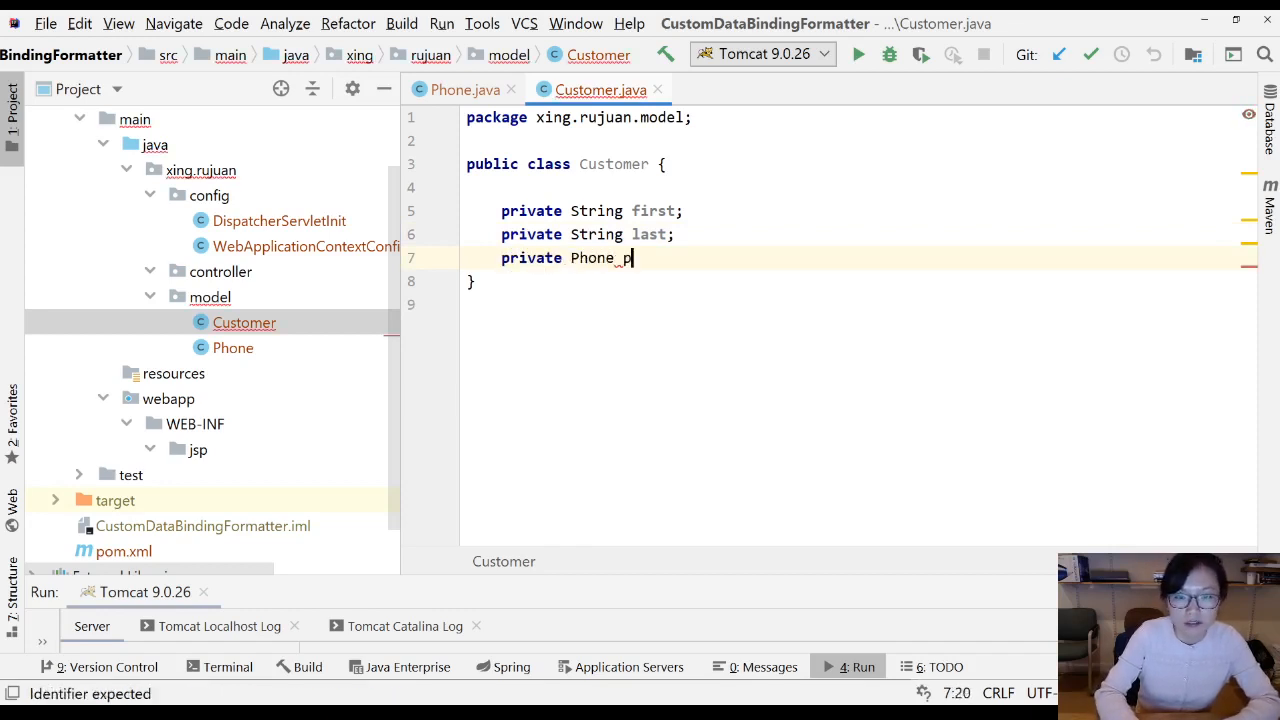
{"action": "type", "text": "phone;"}
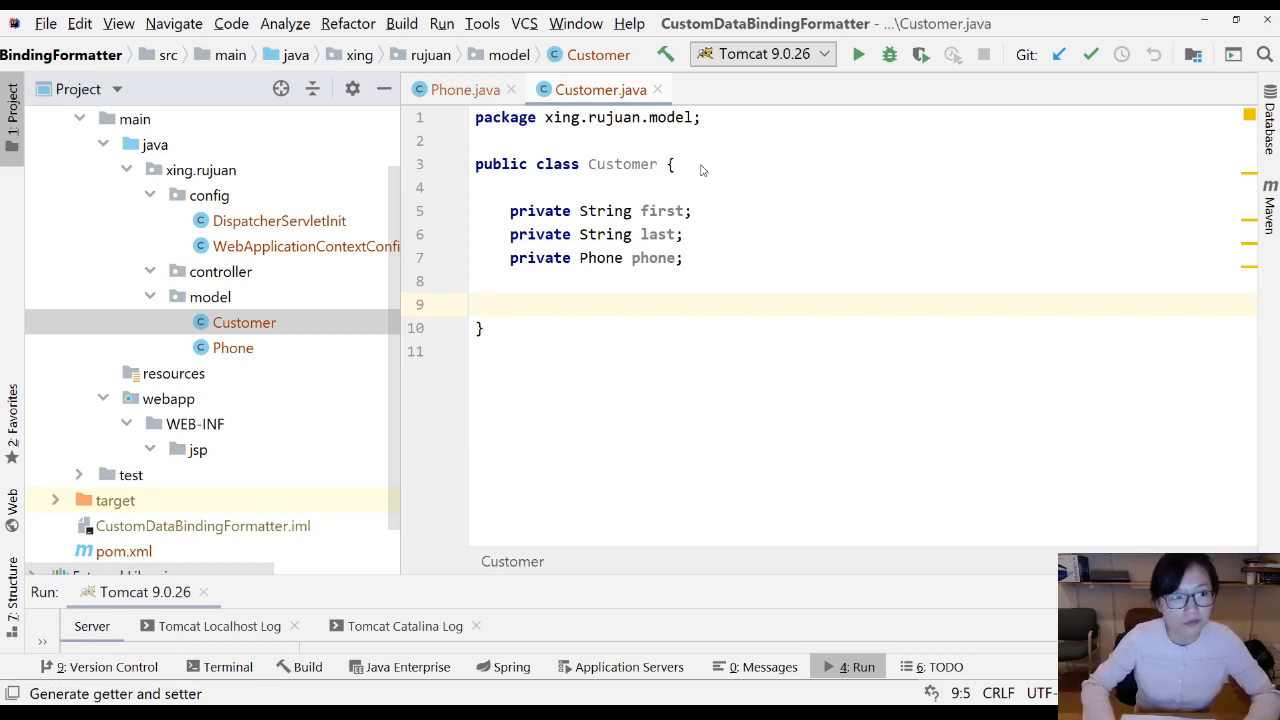
{"action": "mouse_move", "coordinate": [588, 434]}
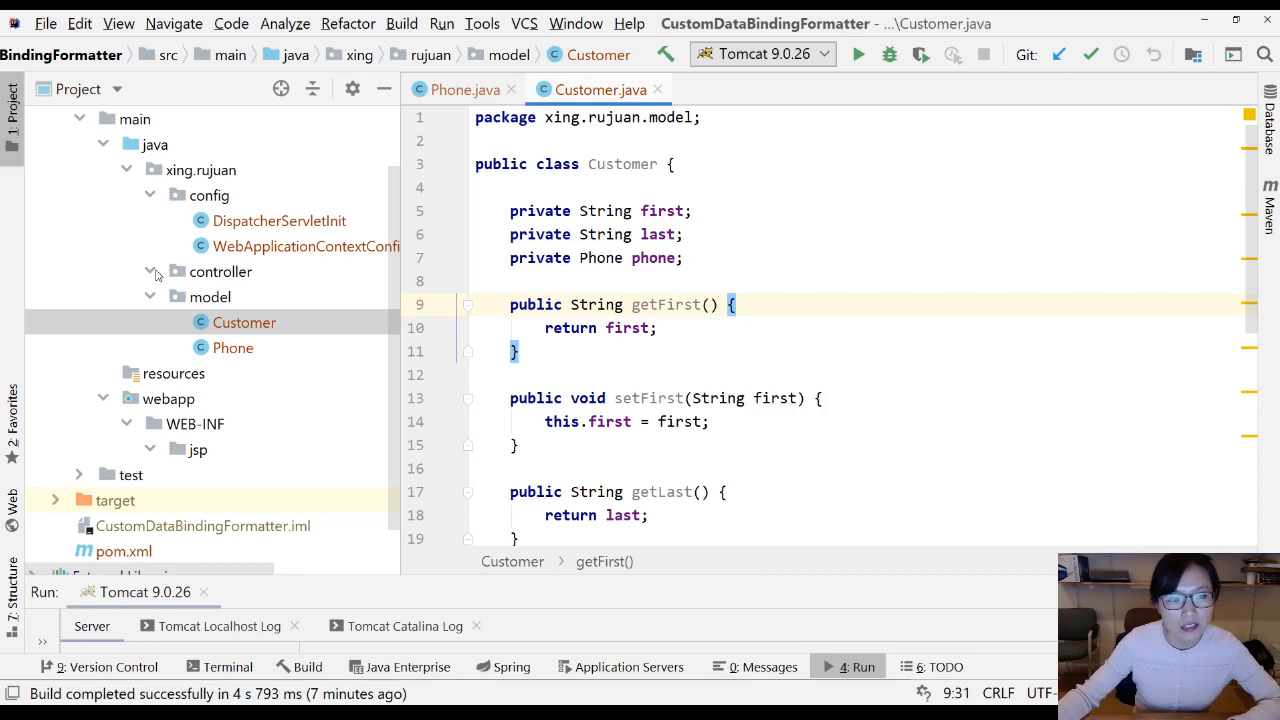
{"action": "left_click", "coordinate": [220, 271]}
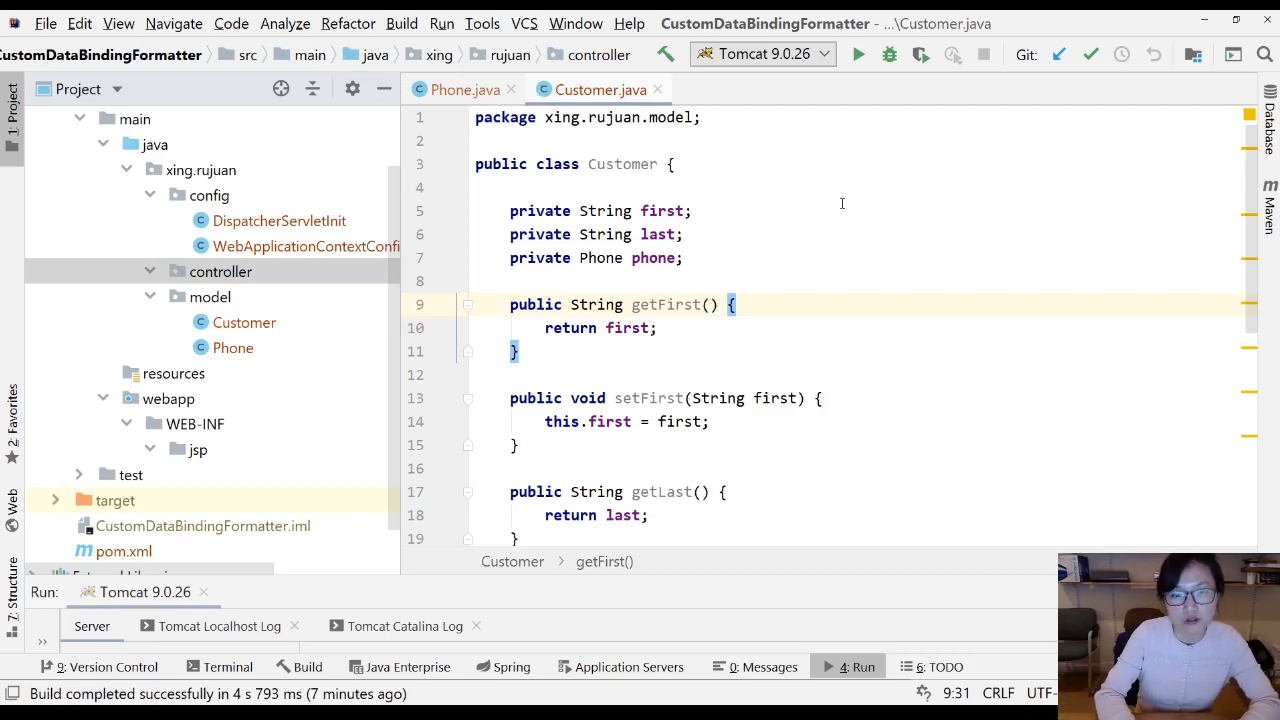
{"action": "left_click", "coordinate": [276, 322]}
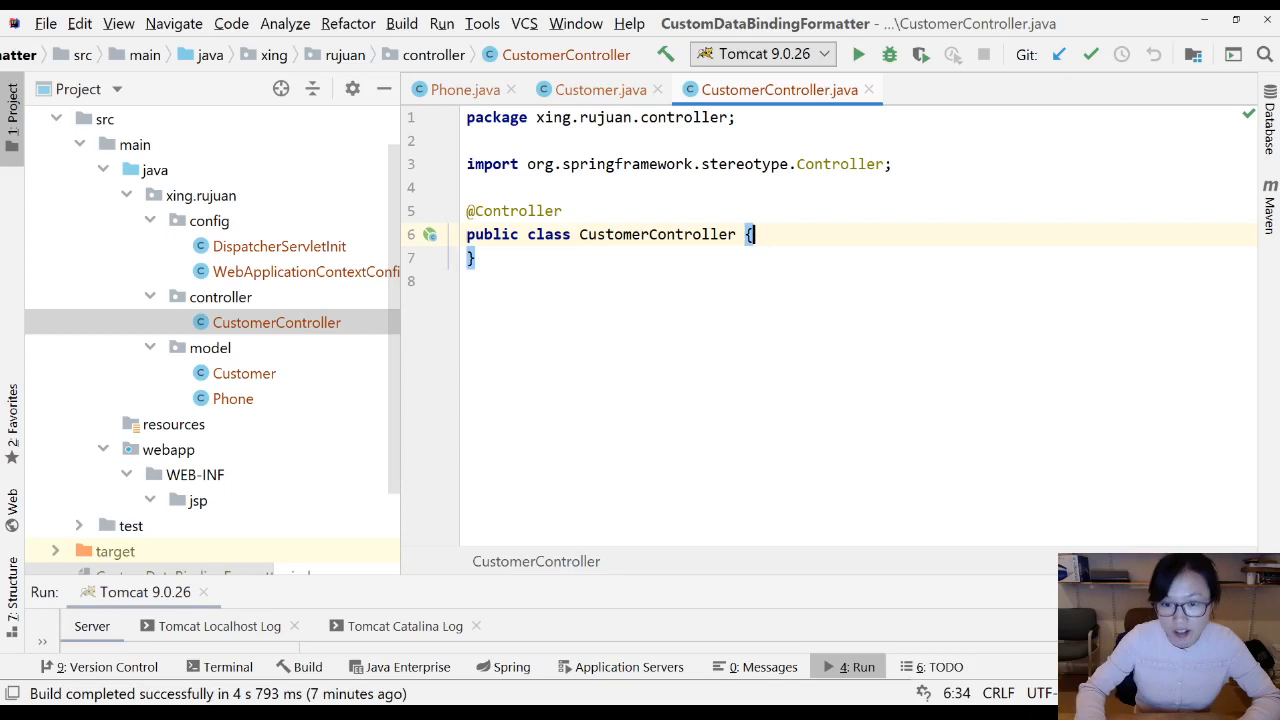
{"action": "key", "text": "Enter"}
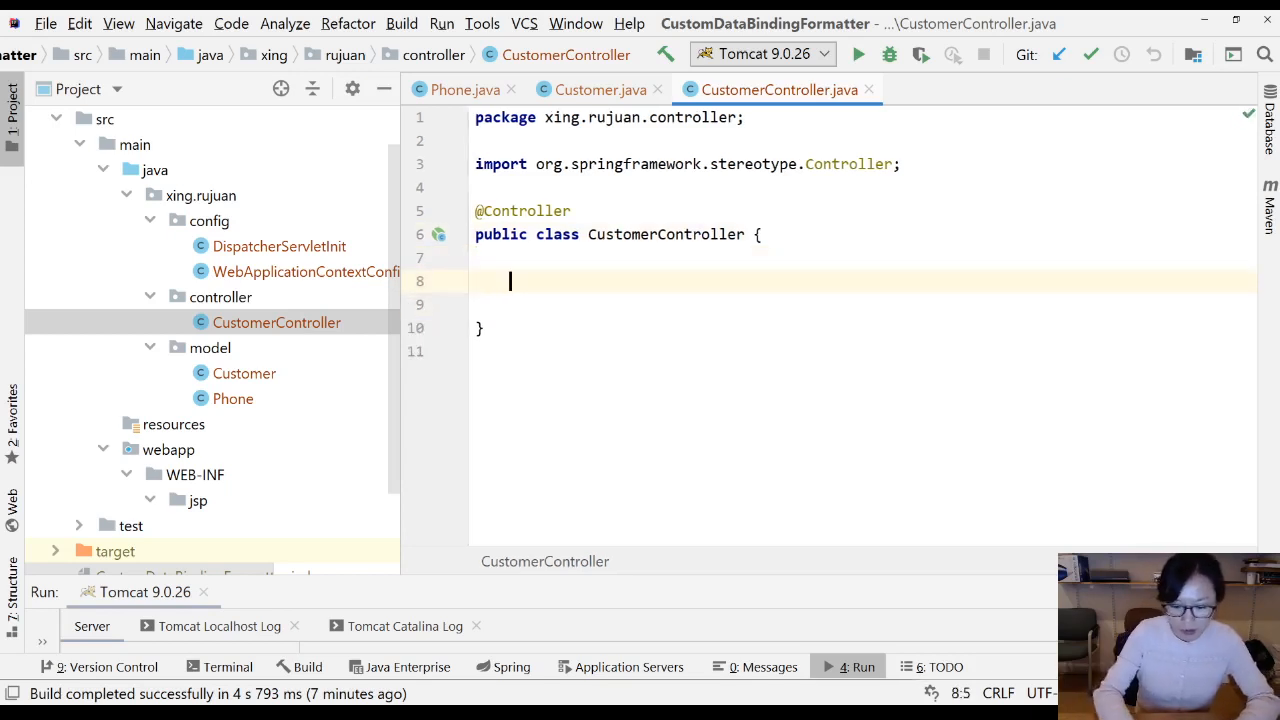
{"action": "type", "text": "public String"}
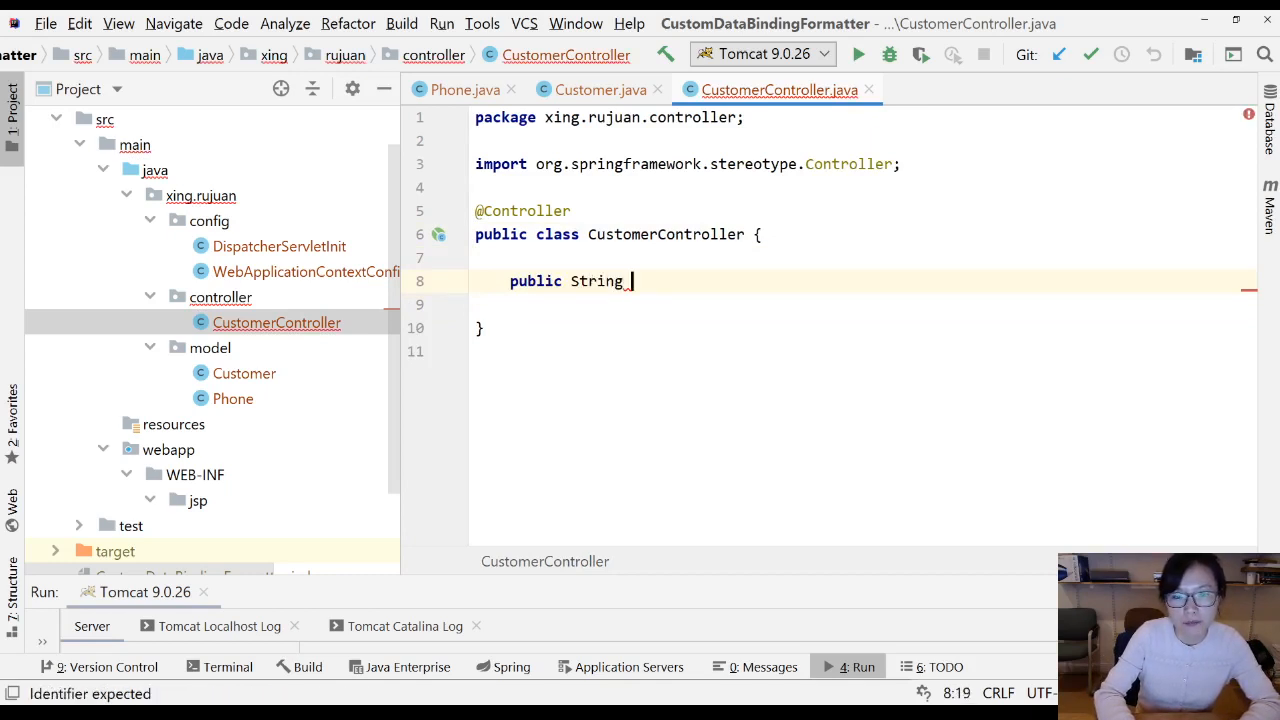
{"action": "type", "text": "get"}
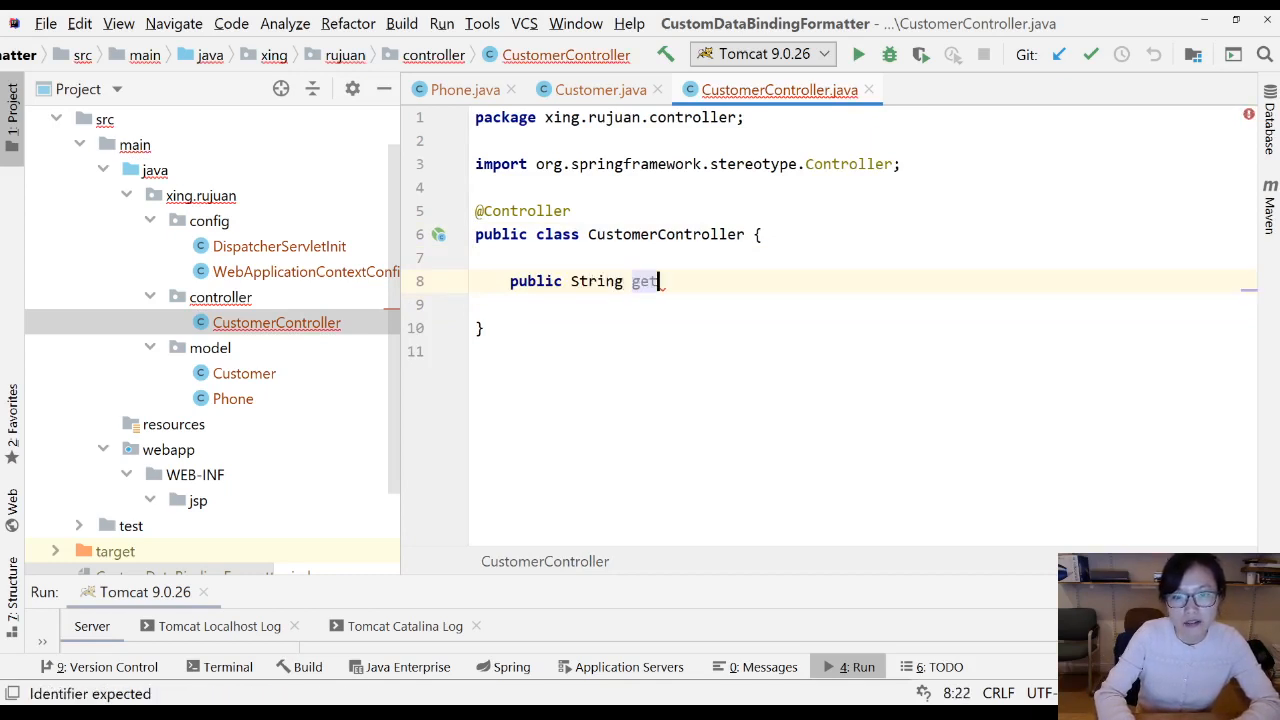
{"action": "type", "text": "CustomerForm("}
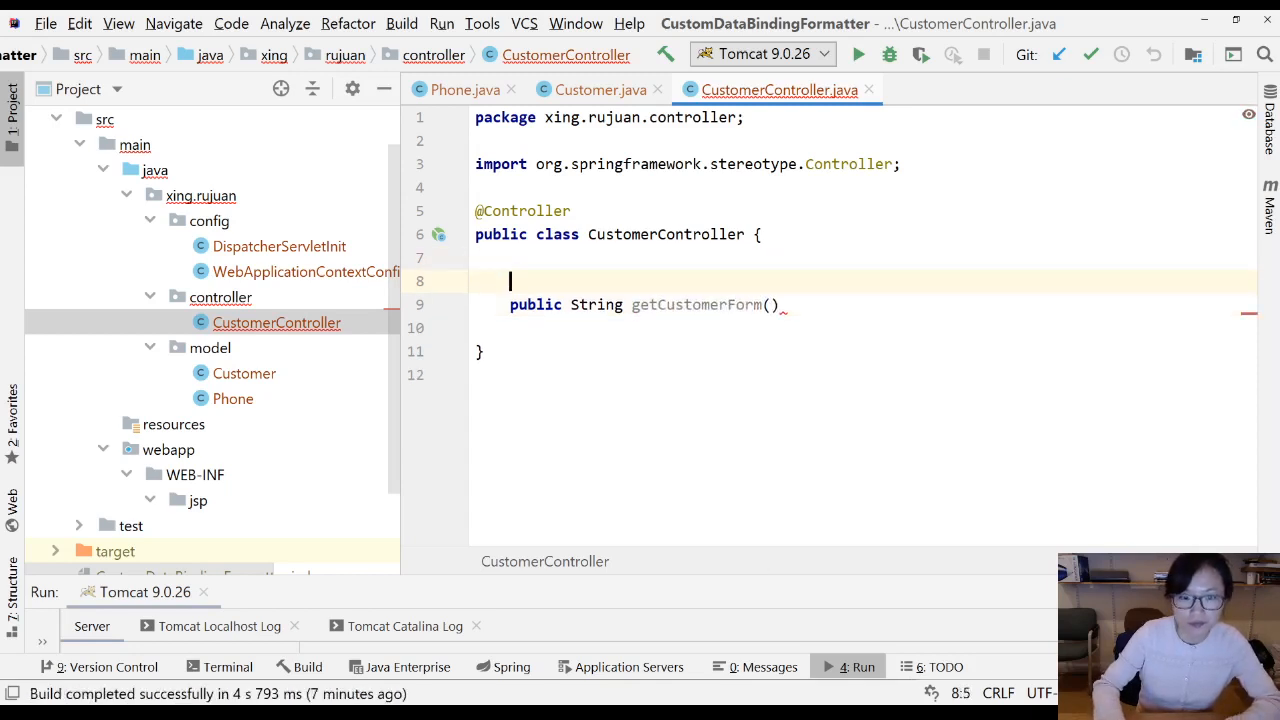
{"action": "type", "text": "@Get"}
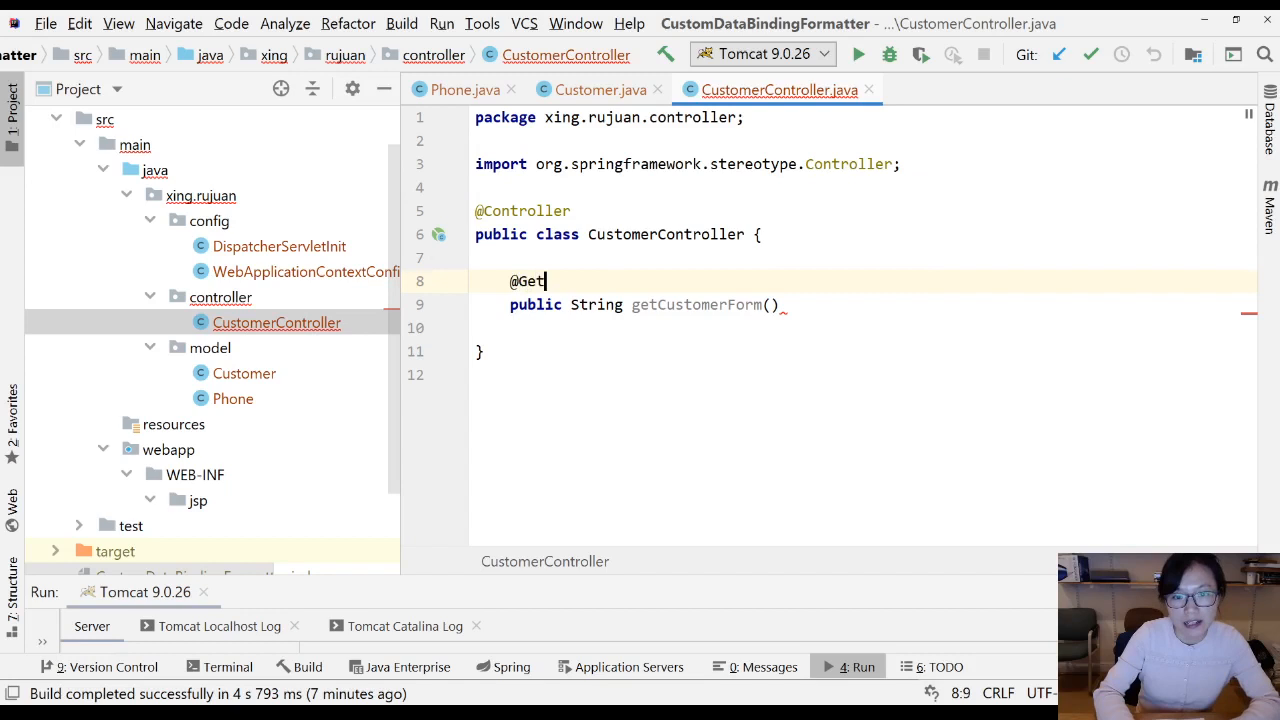
{"action": "type", "text": "Mapping(\"/\")"}
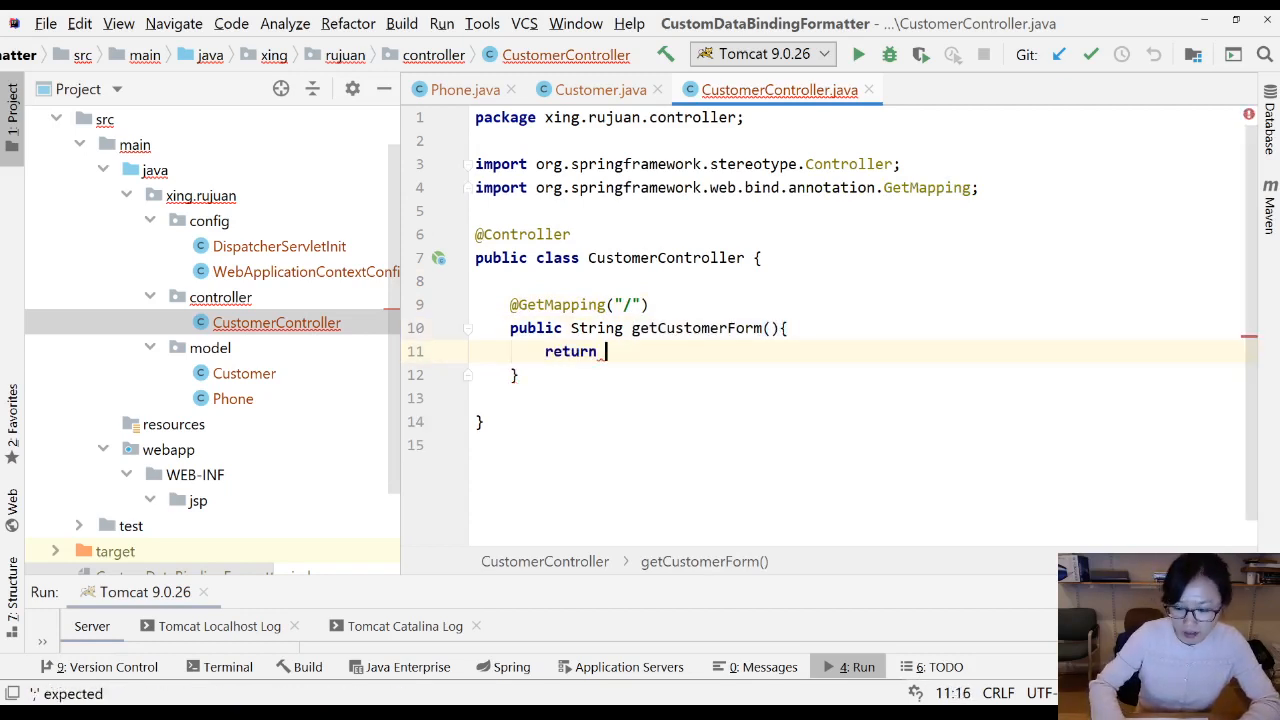
{"action": "type", "text": "\"custo"}
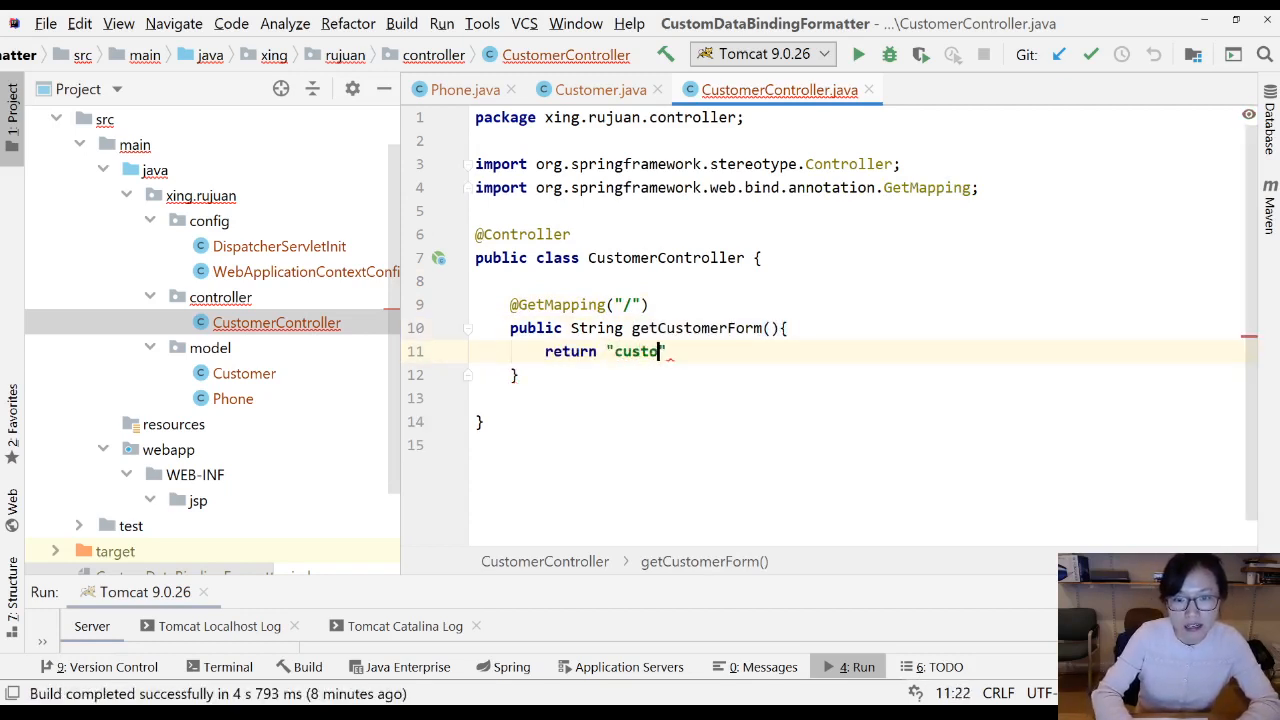
{"action": "type", "text": "merForm"}
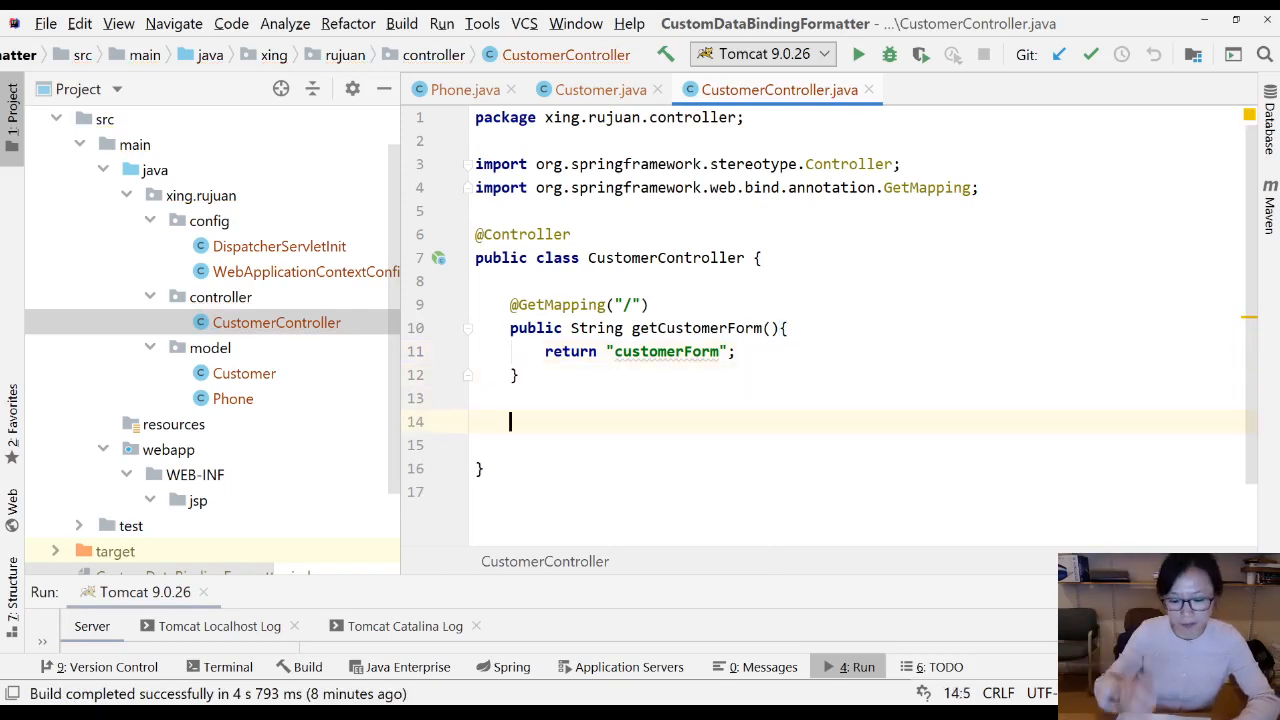
{"action": "type", "text": "@PostMapping("}
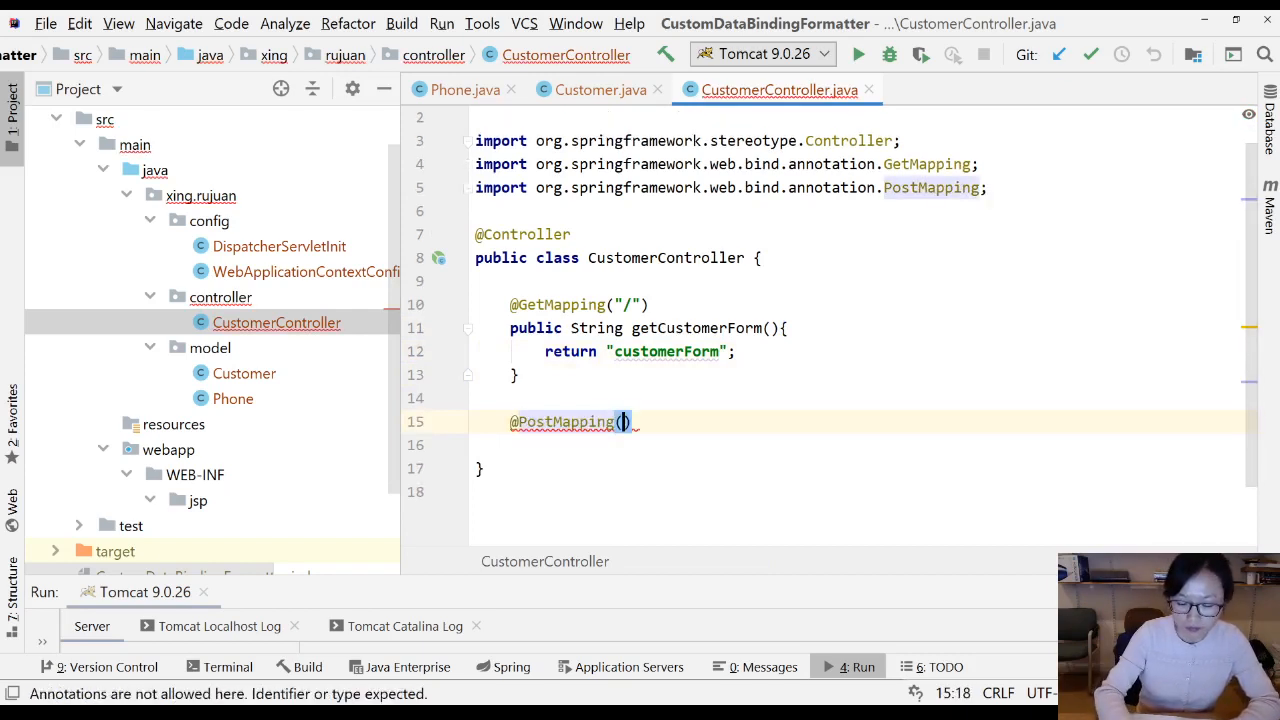
{"action": "type", "text": "\"\""}
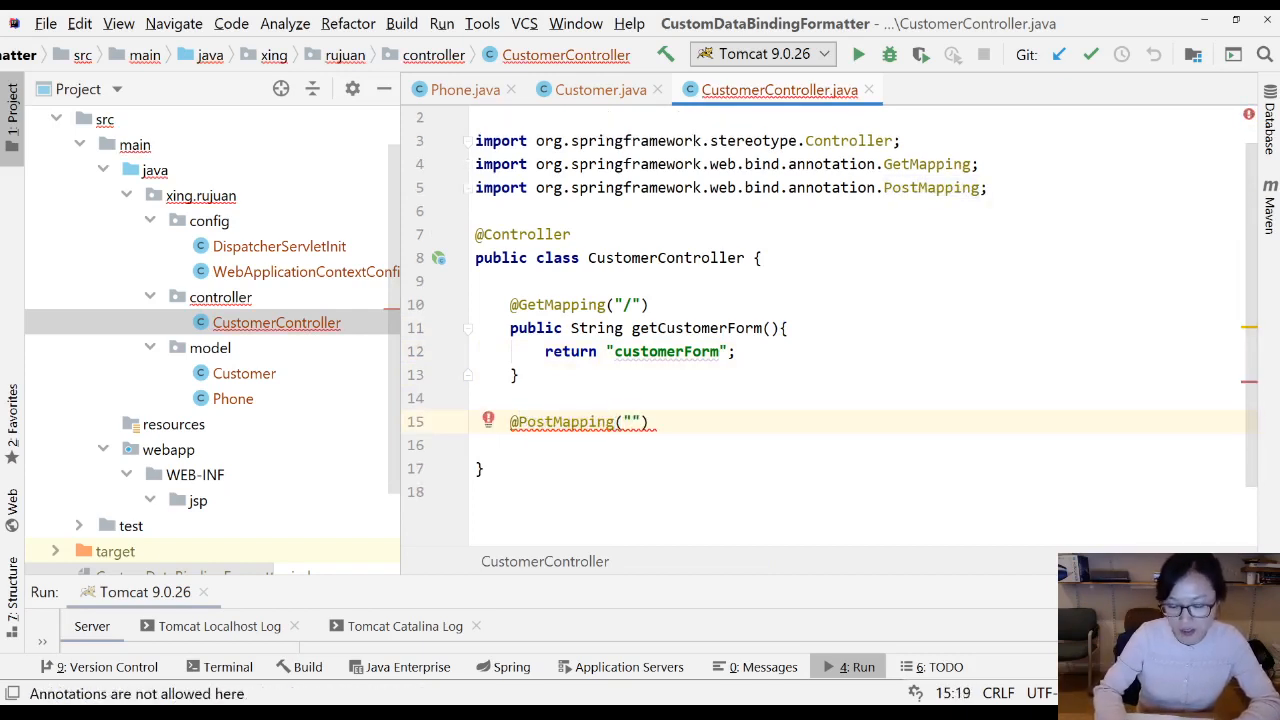
{"action": "type", "text": "/"}
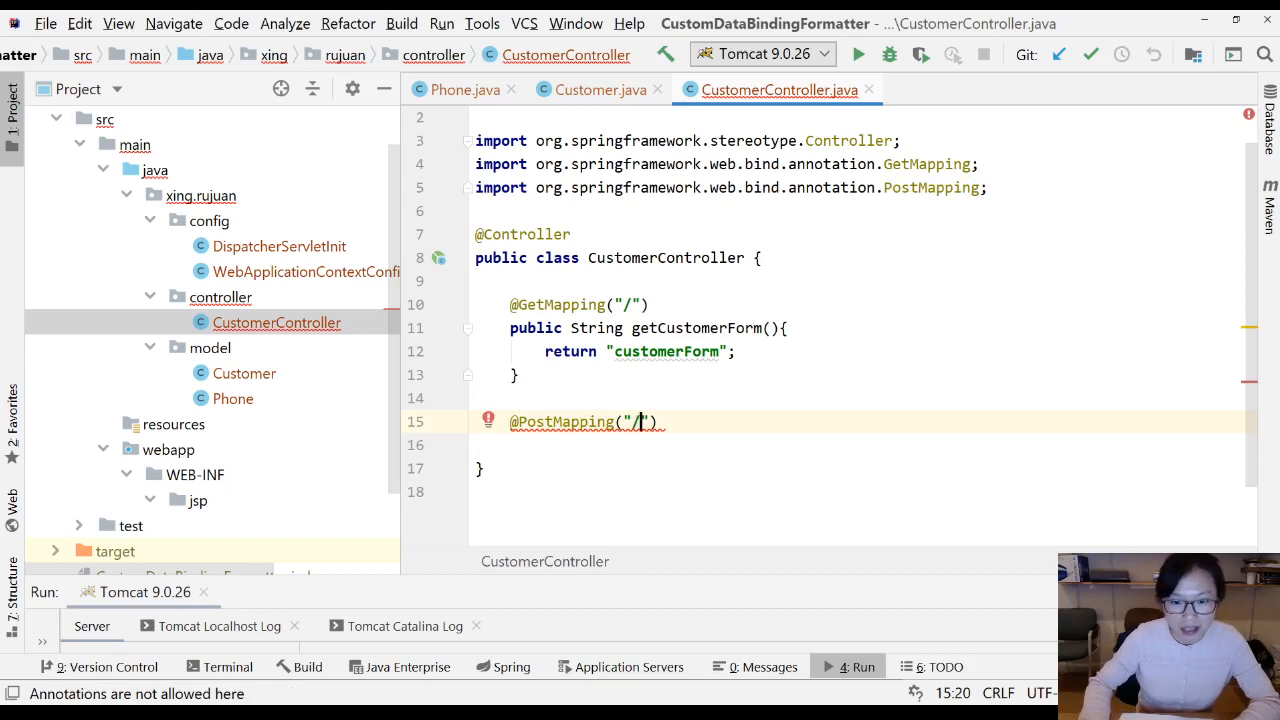
{"action": "type", "text": "save"}
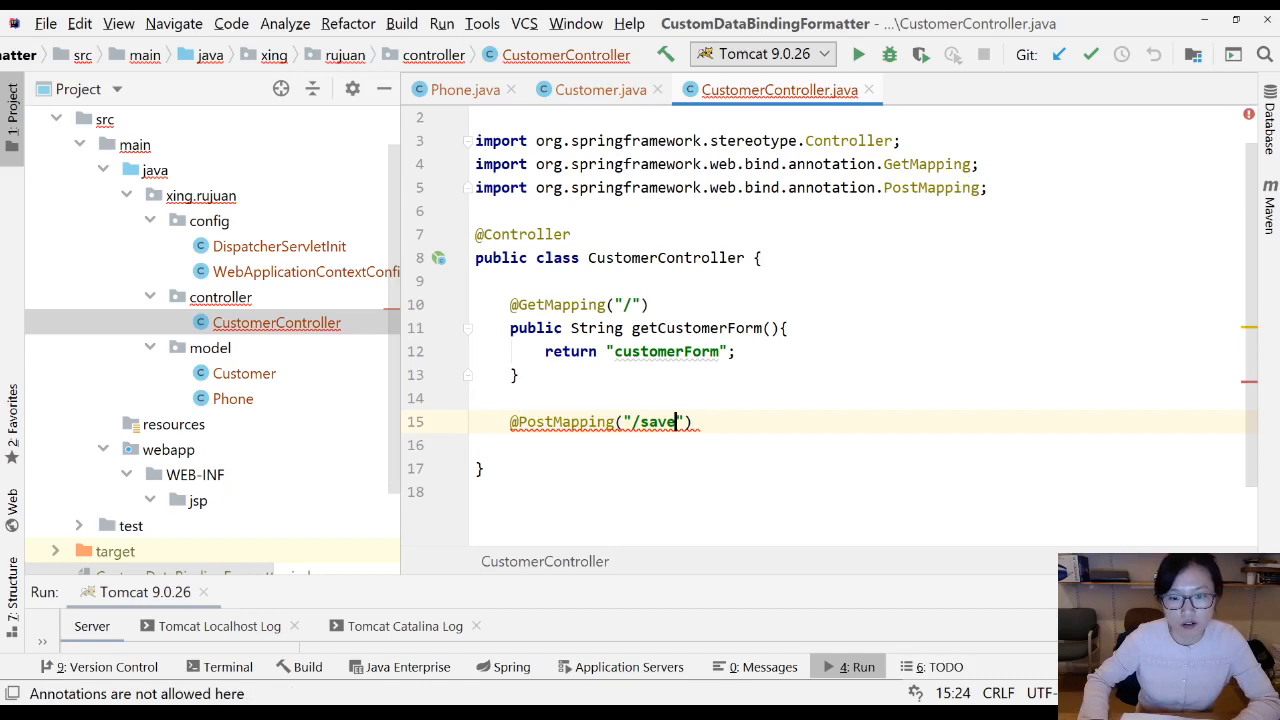
{"action": "type", "text": "Cu"}
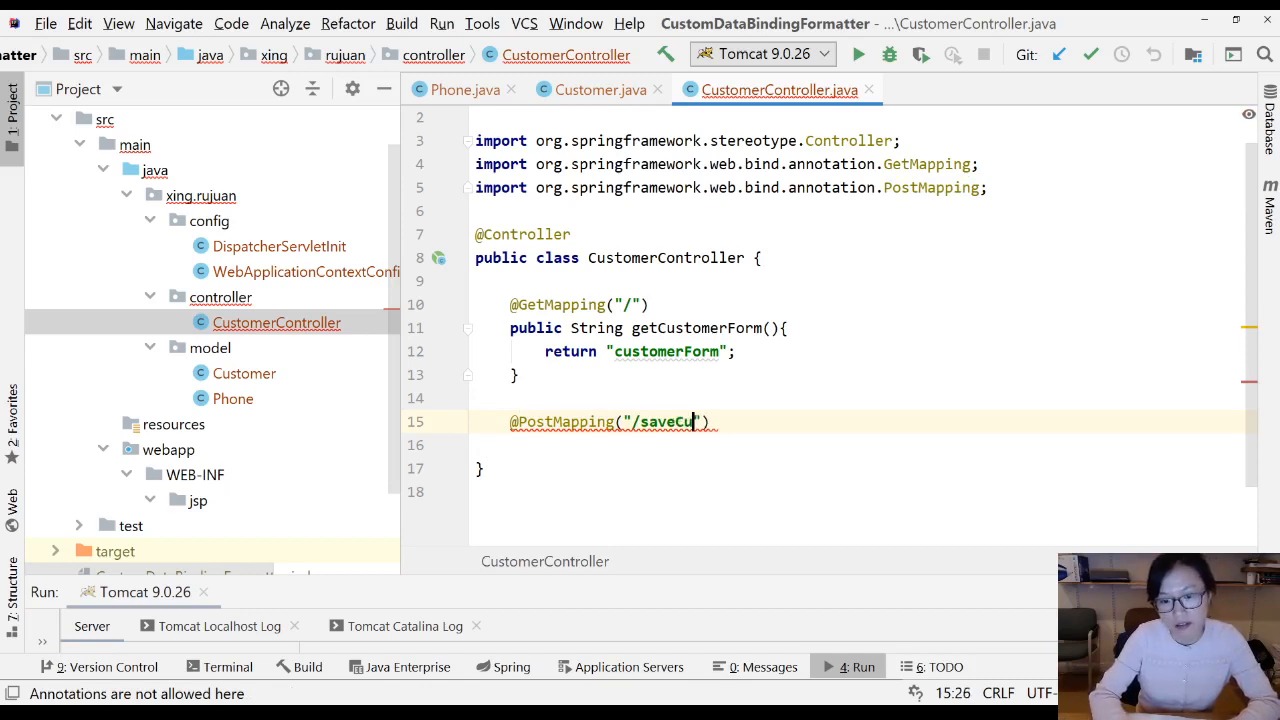
{"action": "type", "text": "stomer"}
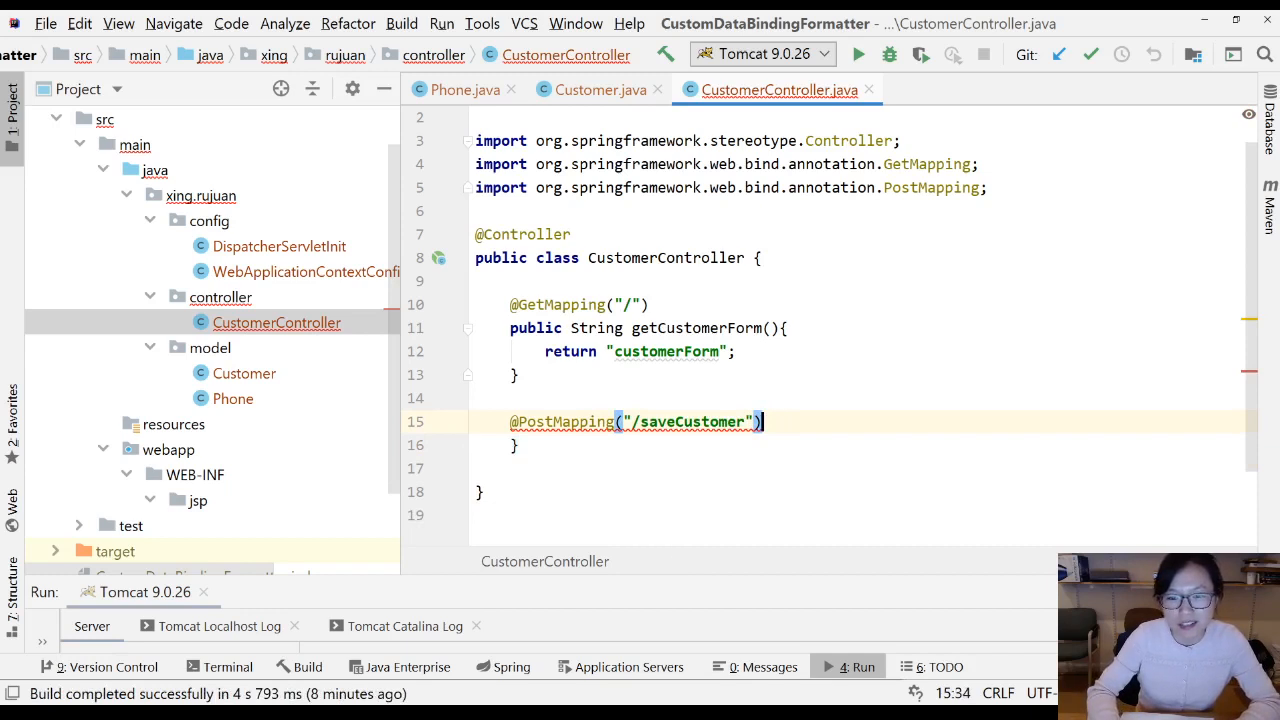
{"action": "type", "text": "p"}
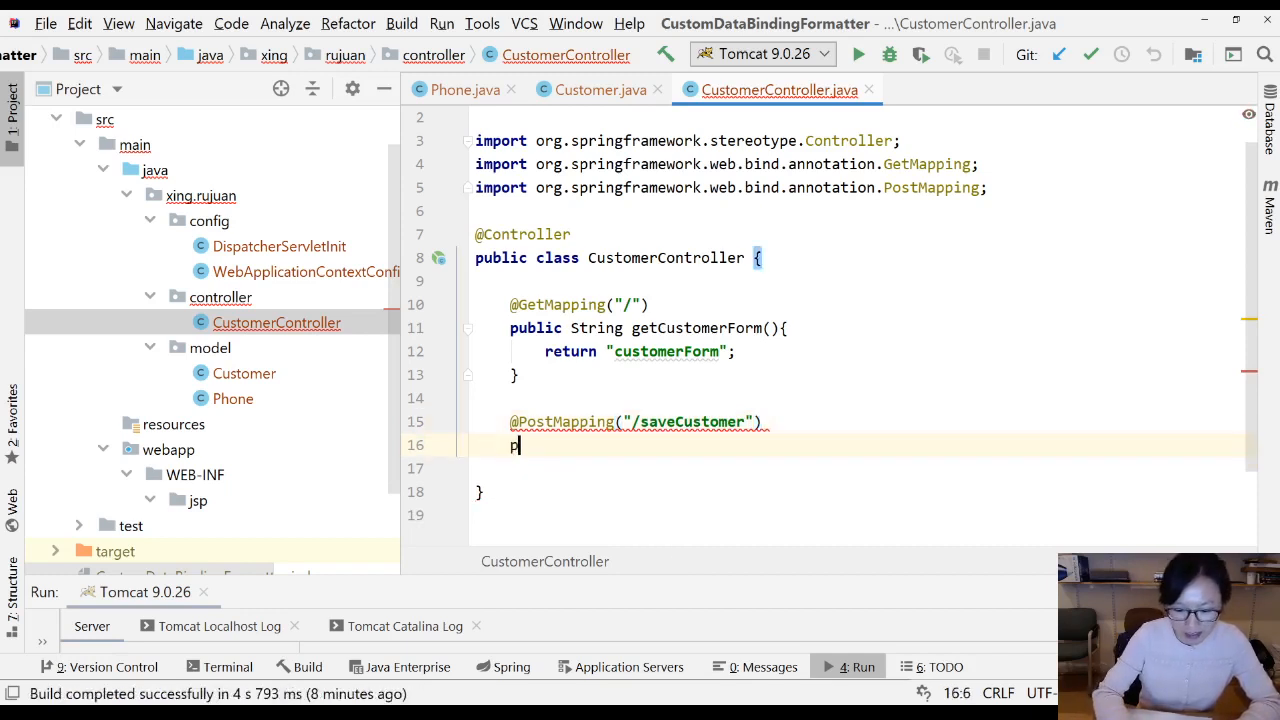
{"action": "type", "text": "ublic String"}
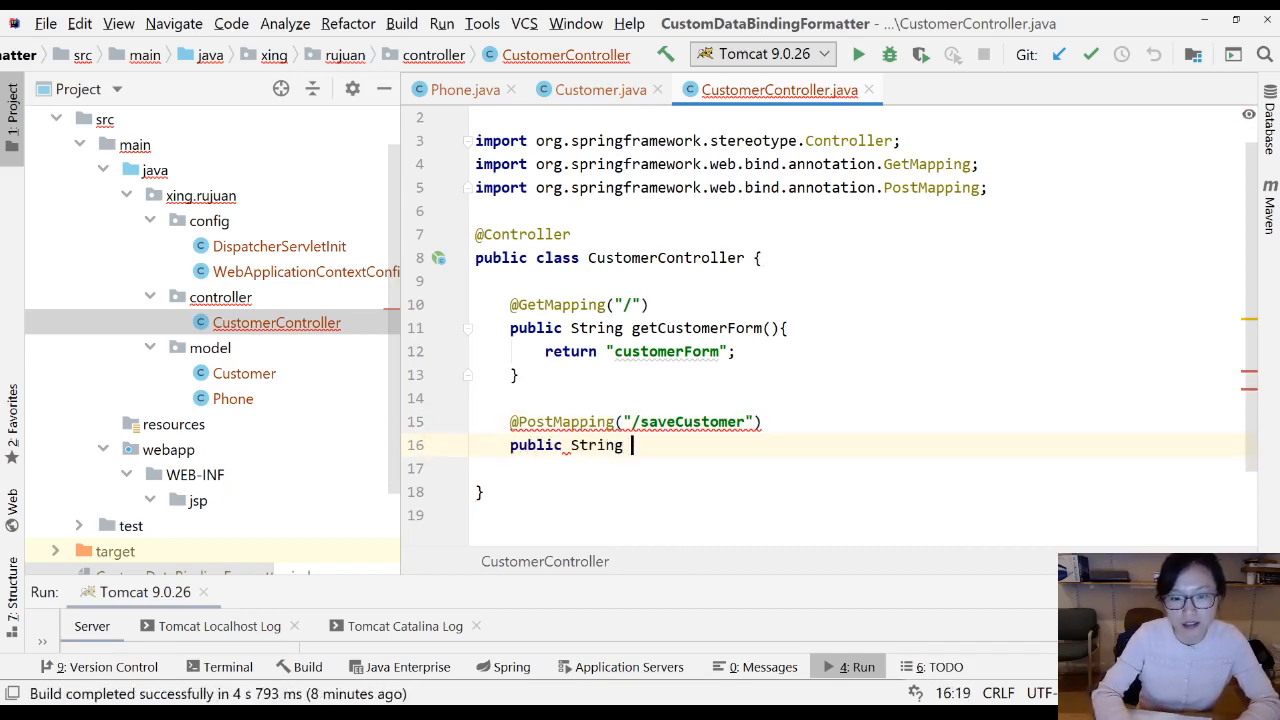
{"action": "type", "text": "saveCustomer"}
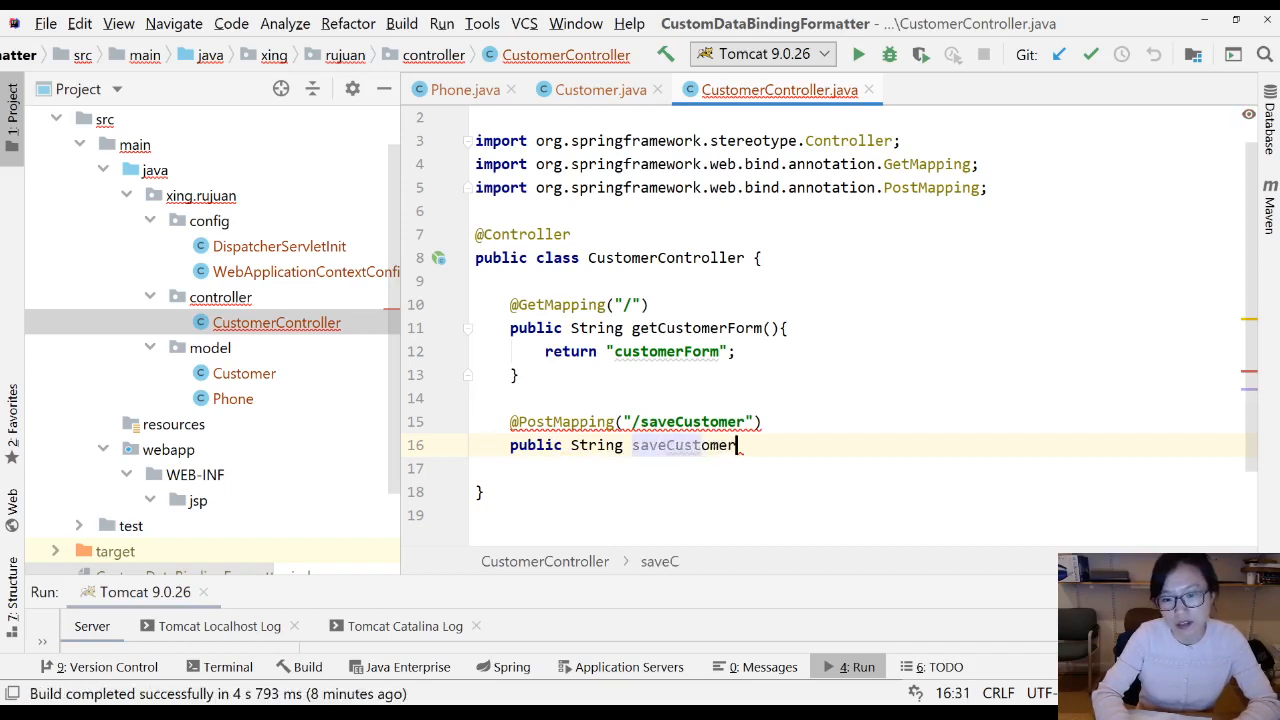
{"action": "type", "text": "()"}
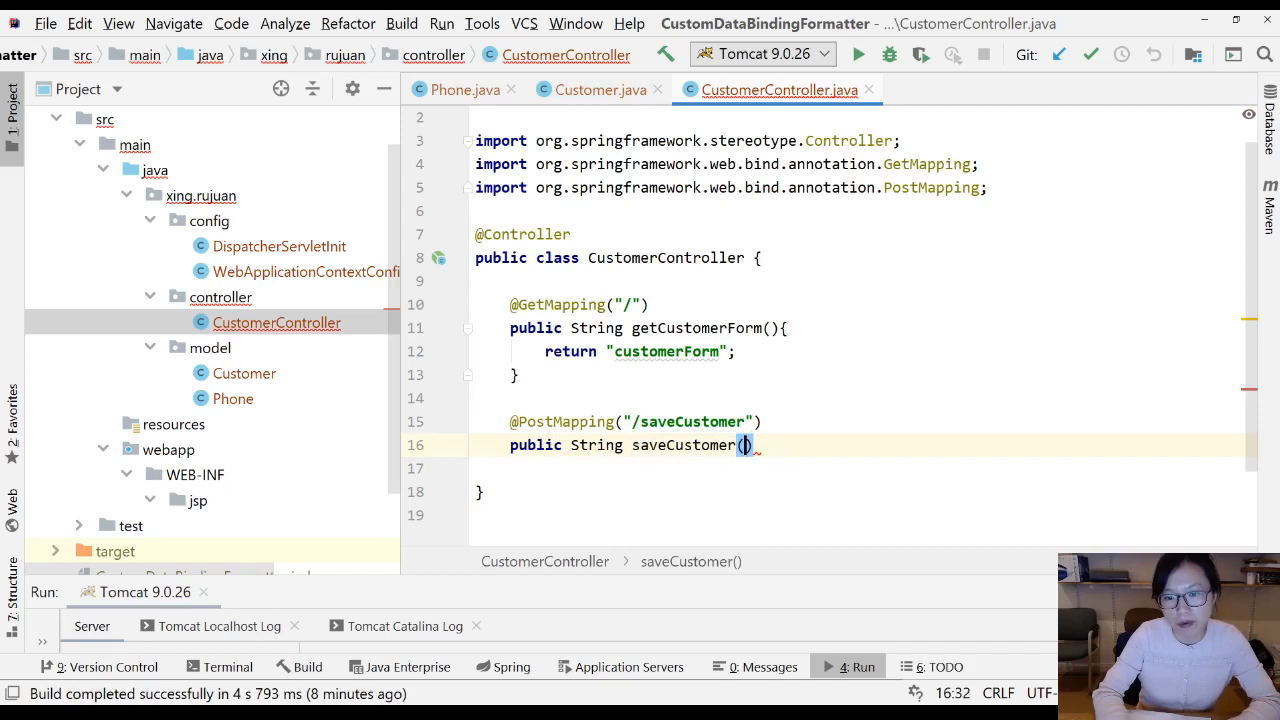
{"action": "type", "text": "Customer c"}
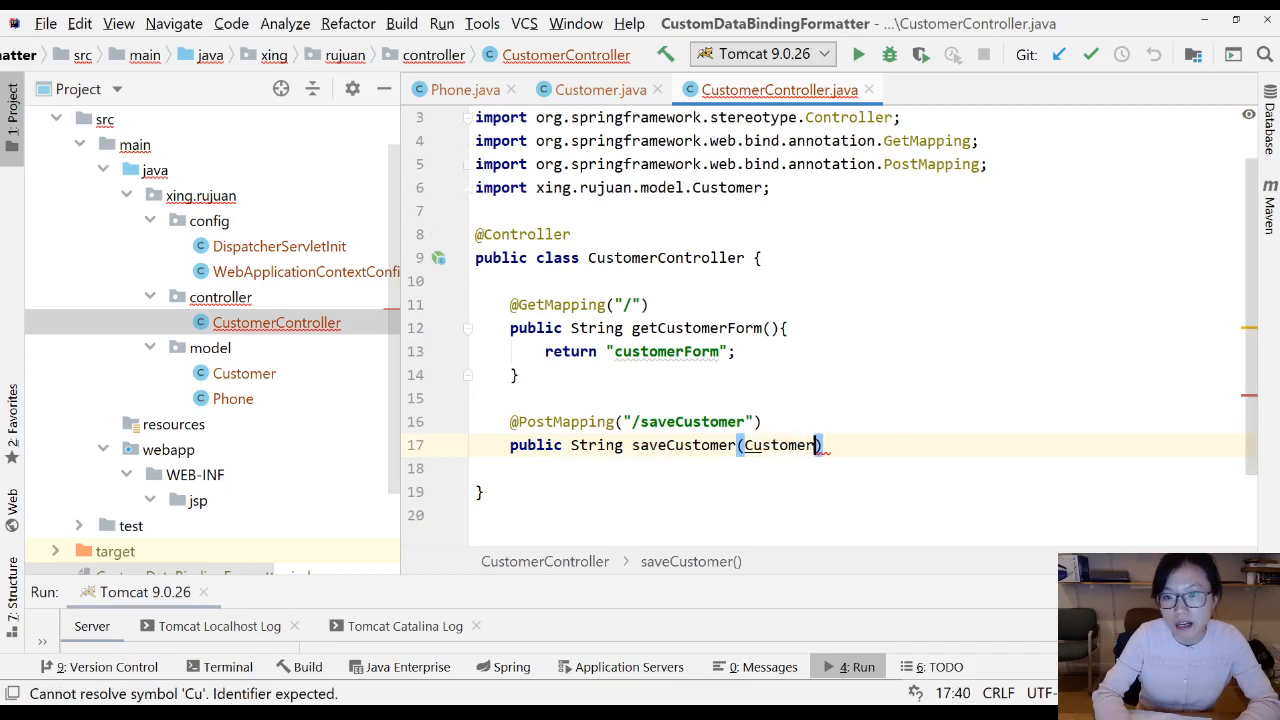
{"action": "type", "text": "customer"}
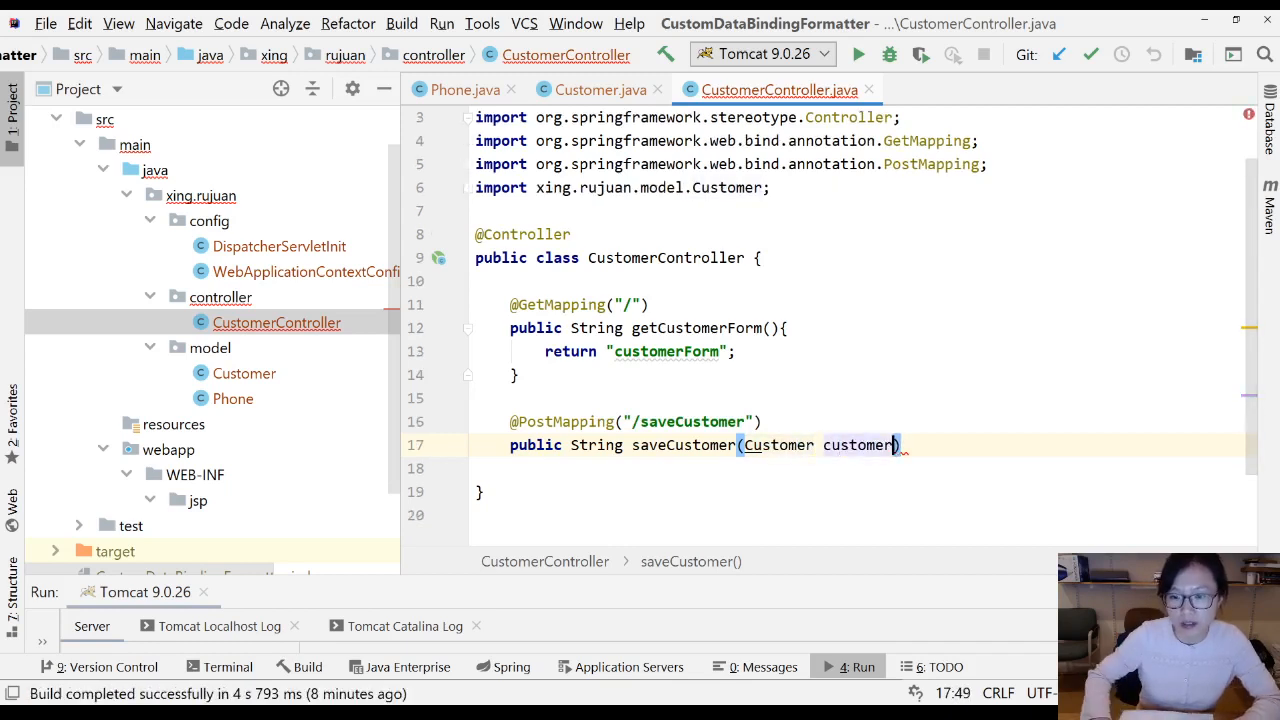
{"action": "type", "text": "{"}
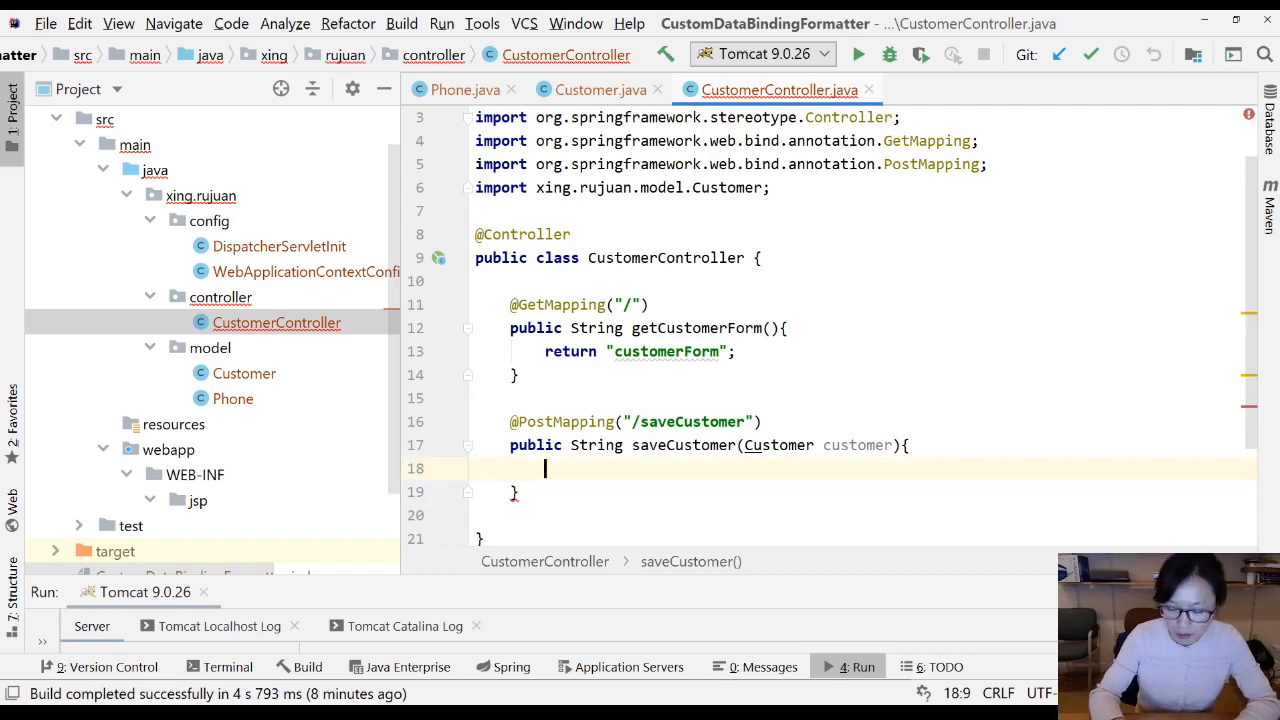
Step: Give saveCustomer a '//save to DB' comment and return "customerDetail"
{"action": "type", "text": "//save to"}
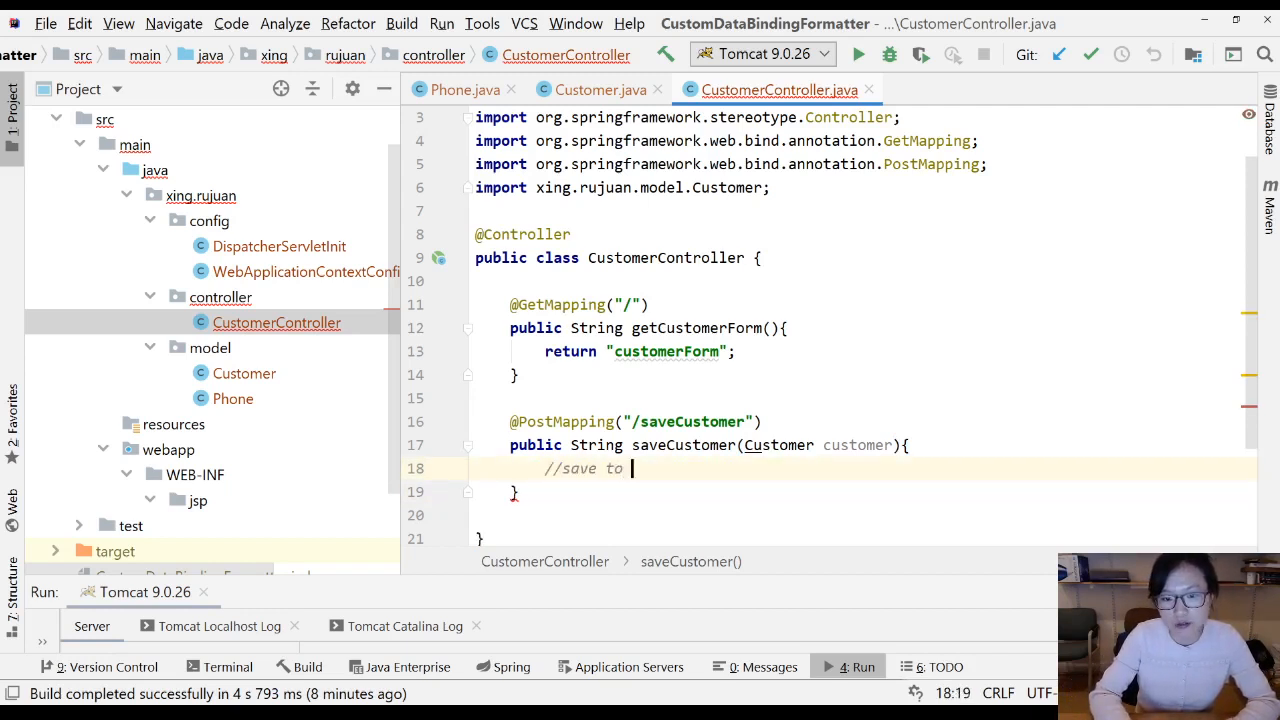
{"action": "type", "text": "DB"}
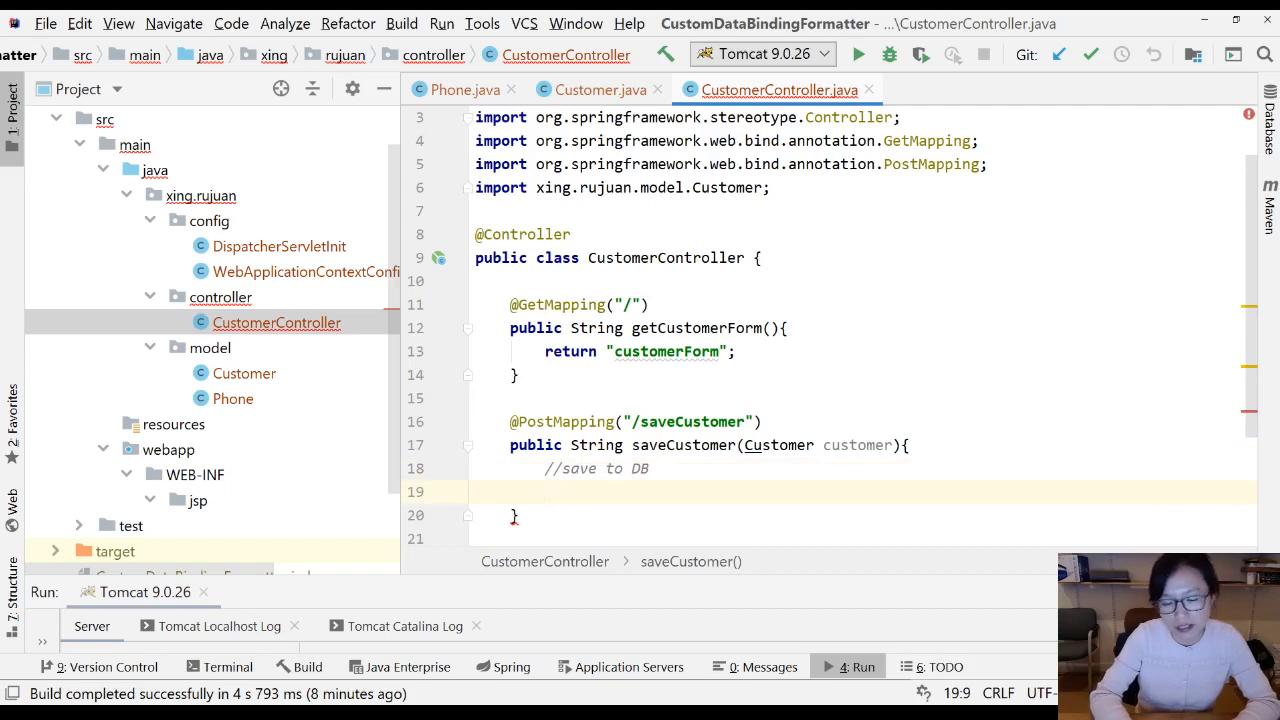
{"action": "type", "text": "return"}
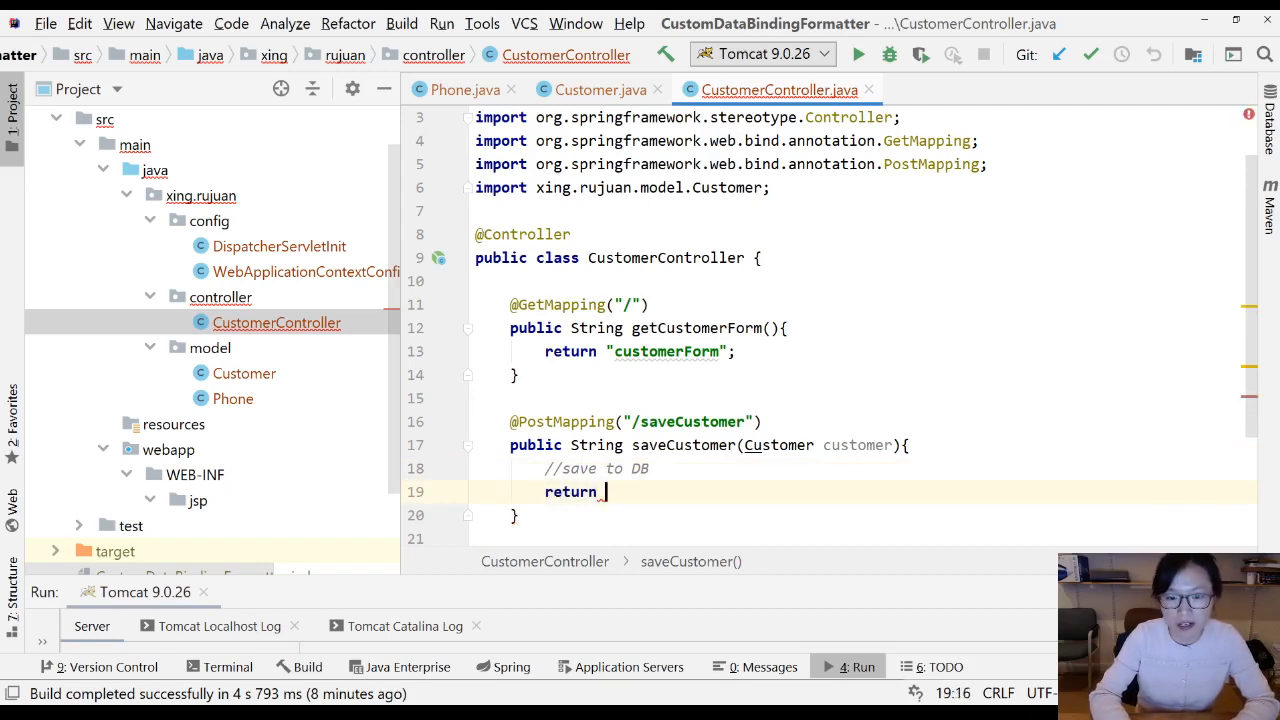
{"action": "type", "text": "\"\""}
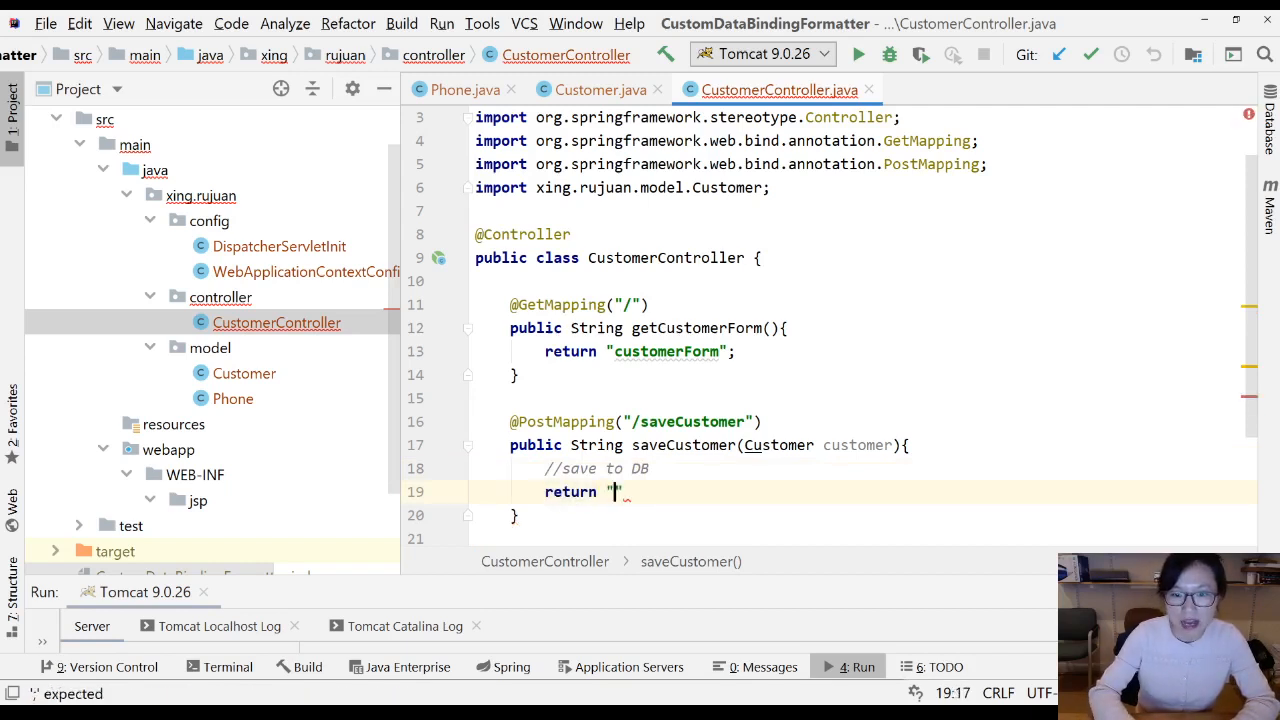
{"action": "type", "text": "customer"}
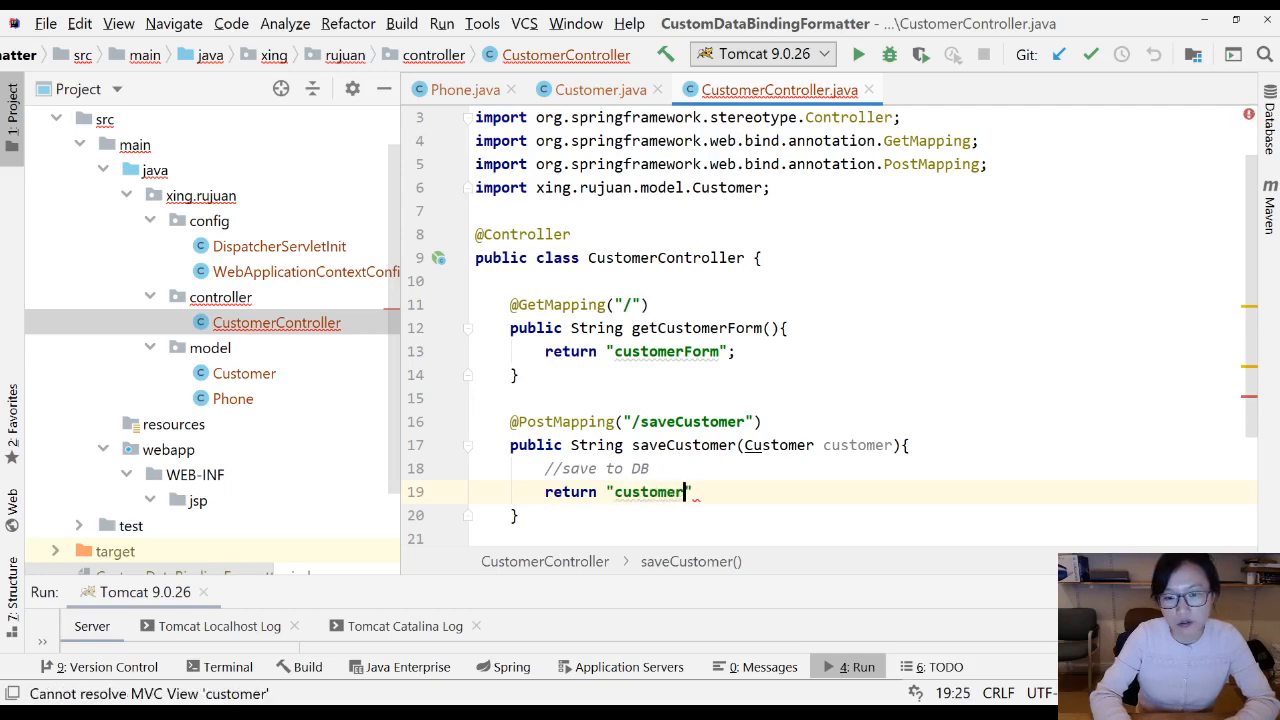
{"action": "type", "text": "Detail"}
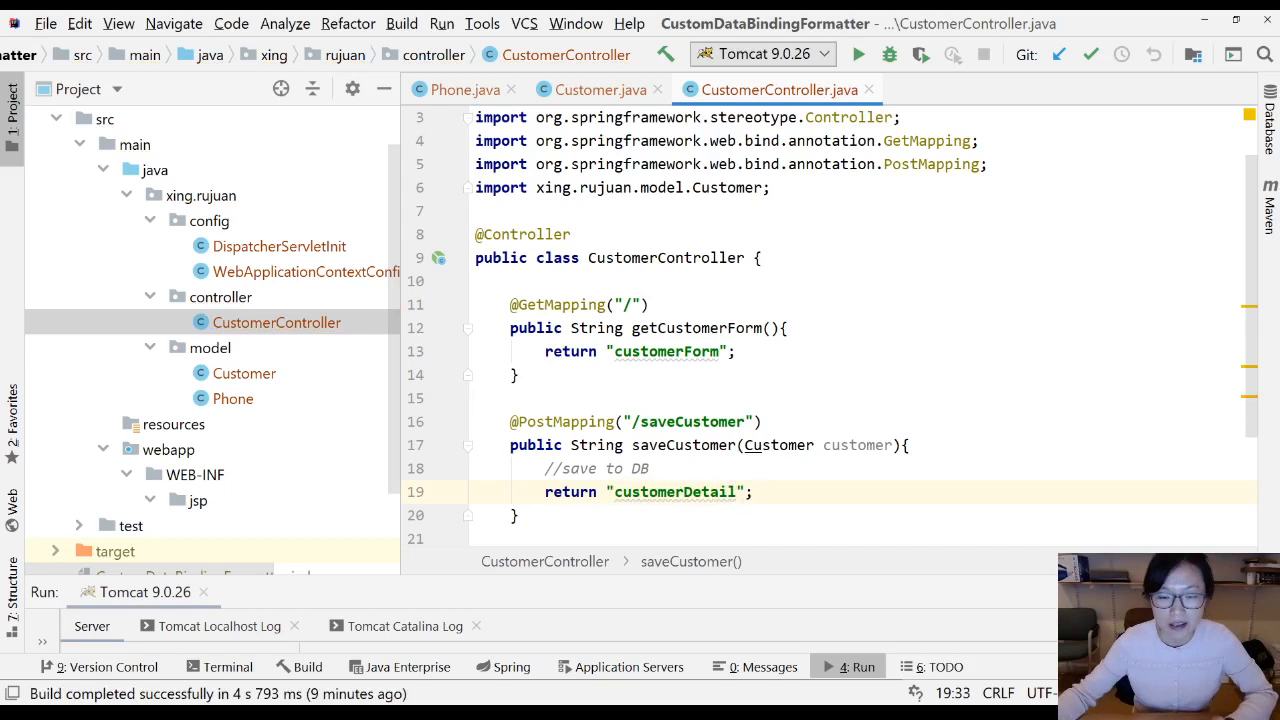
{"action": "double_click", "coordinate": [673, 491]}
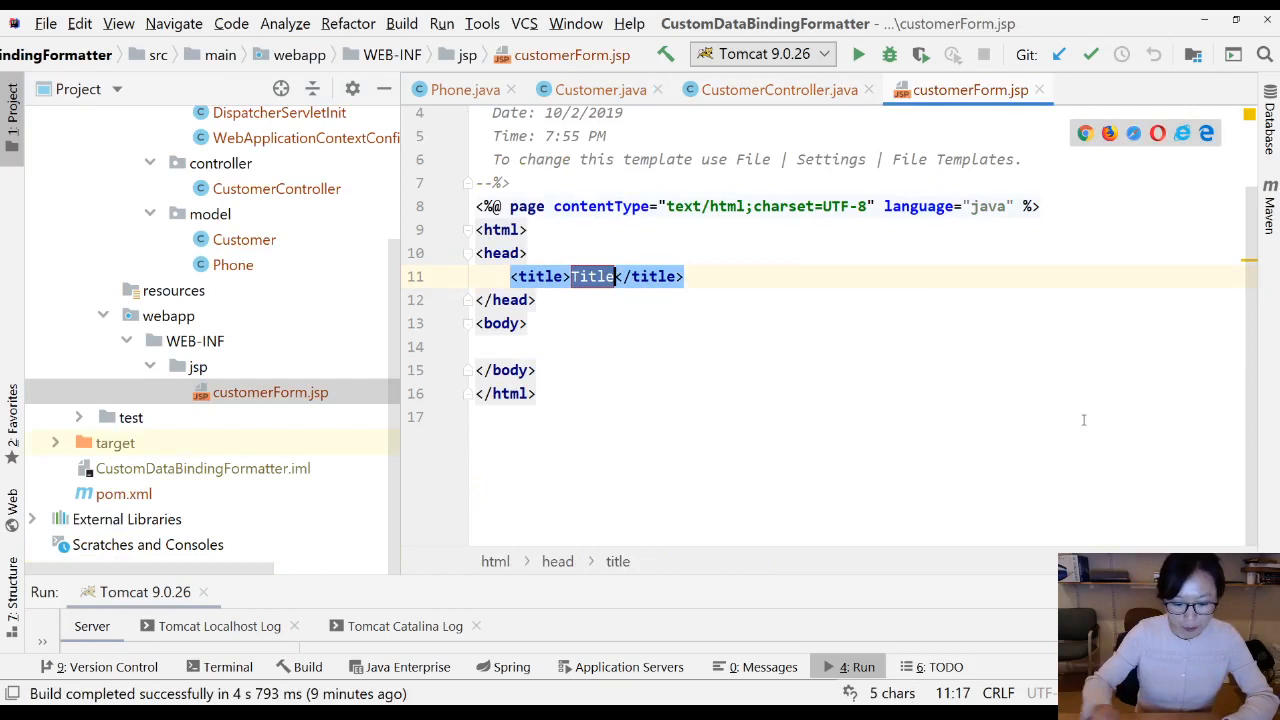
Step: Set the customerForm.jsp title and h1 heading to 'Add a new Customer'
{"action": "type", "text": "Cust"}
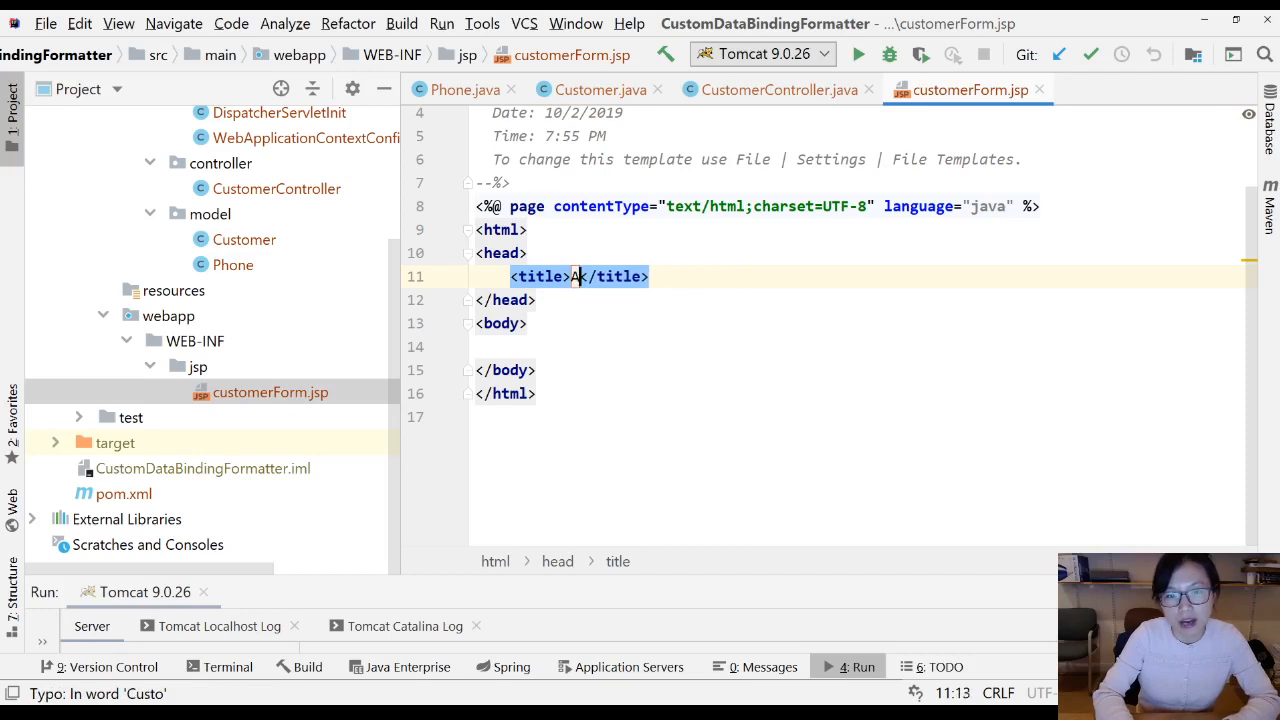
{"action": "type", "text": "dd a new Customer"}
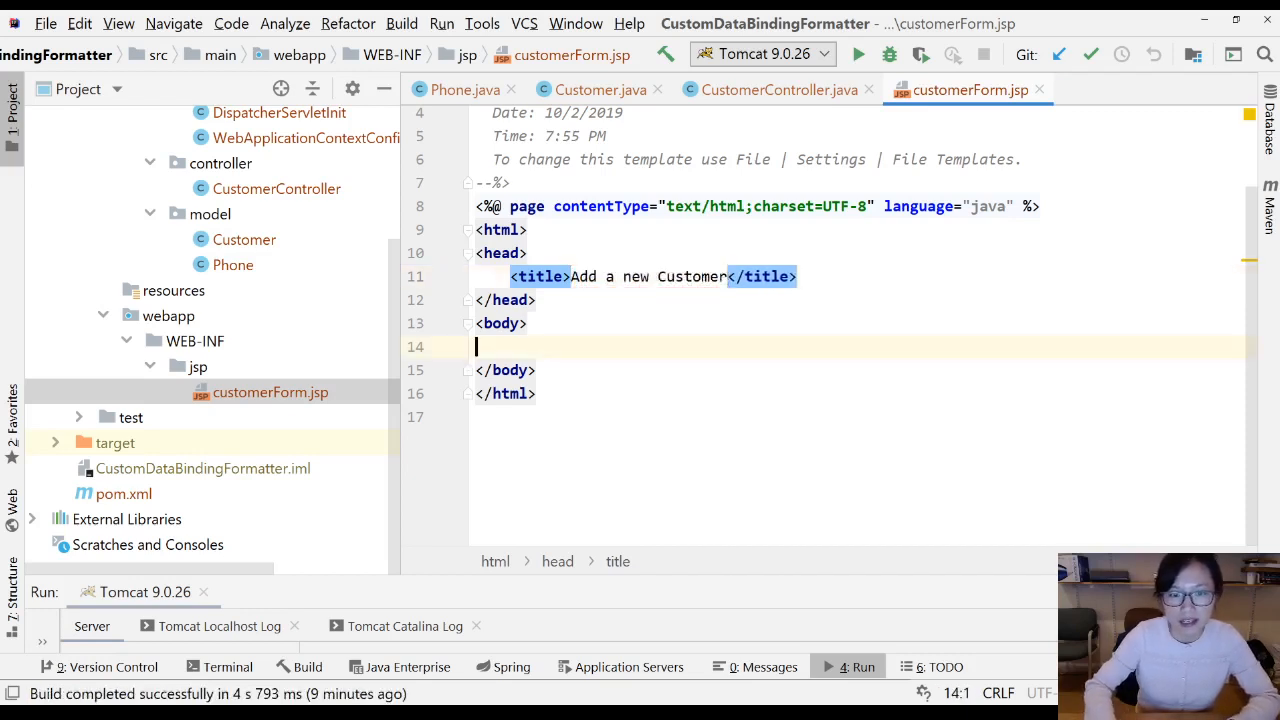
{"action": "type", "text": "<h1>Add a new Cust</h1>"}
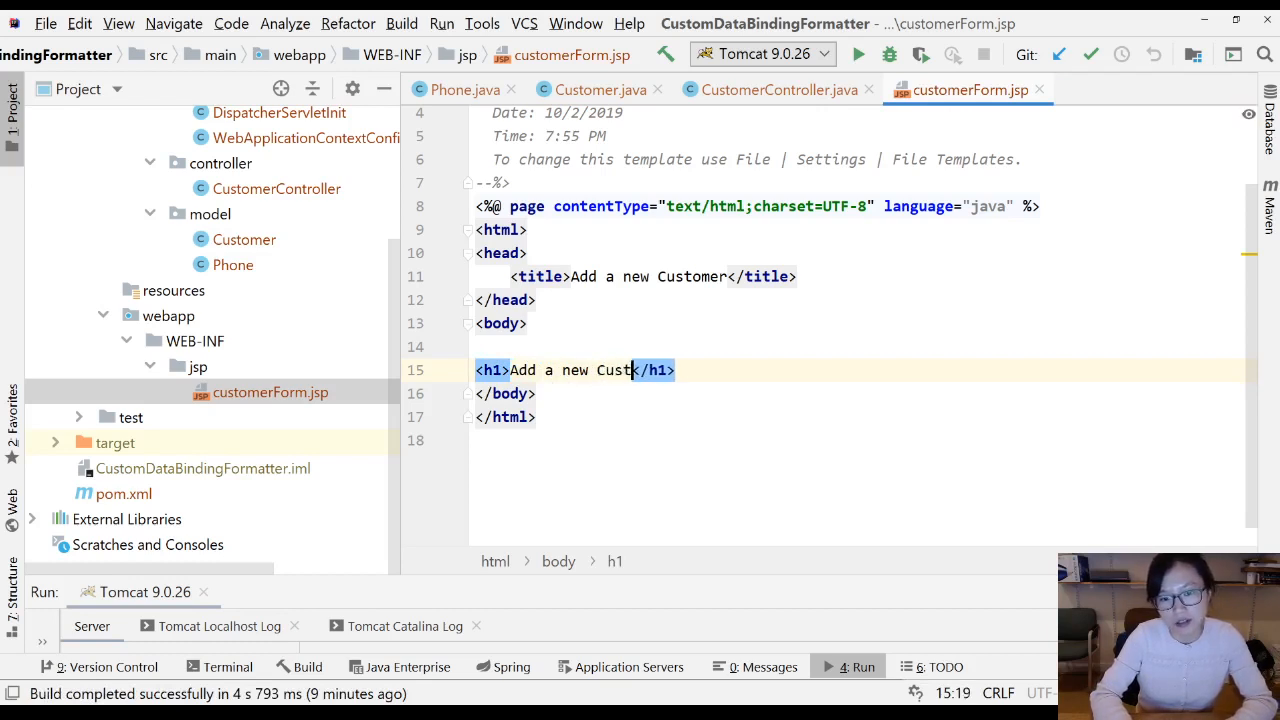
{"action": "type", "text": "omer"}
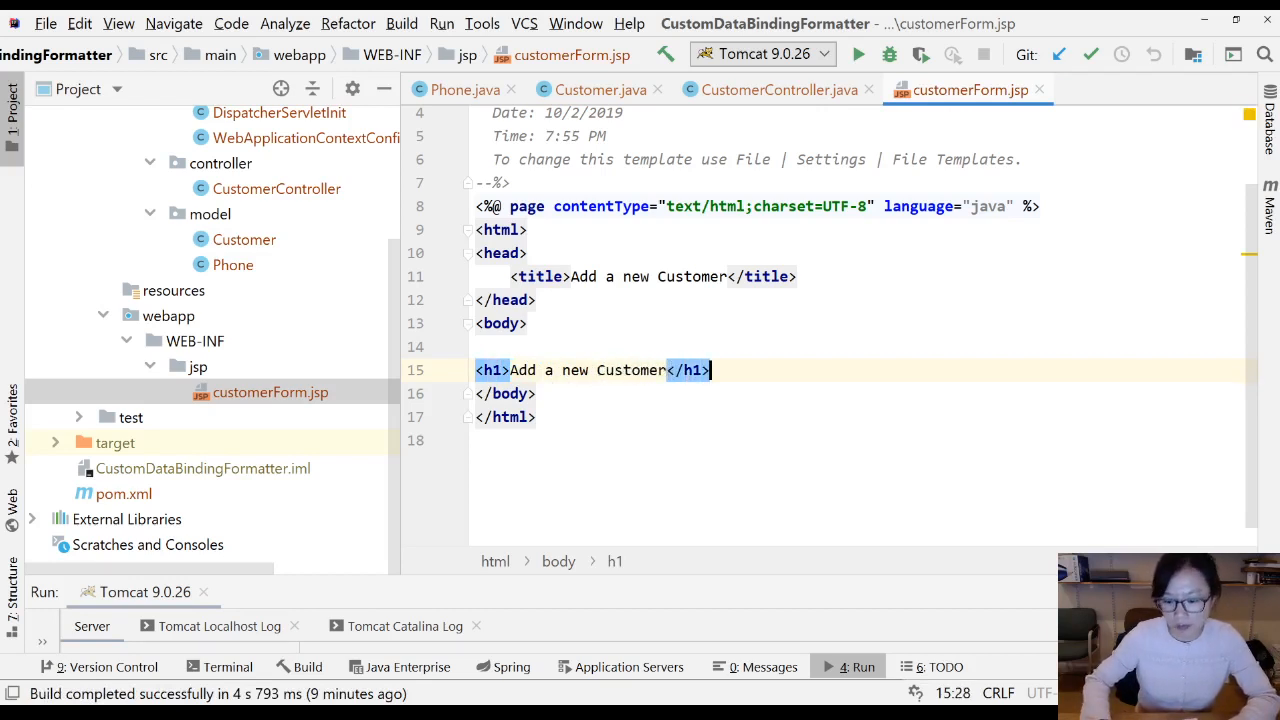
{"action": "type", "text": "<p></p>"}
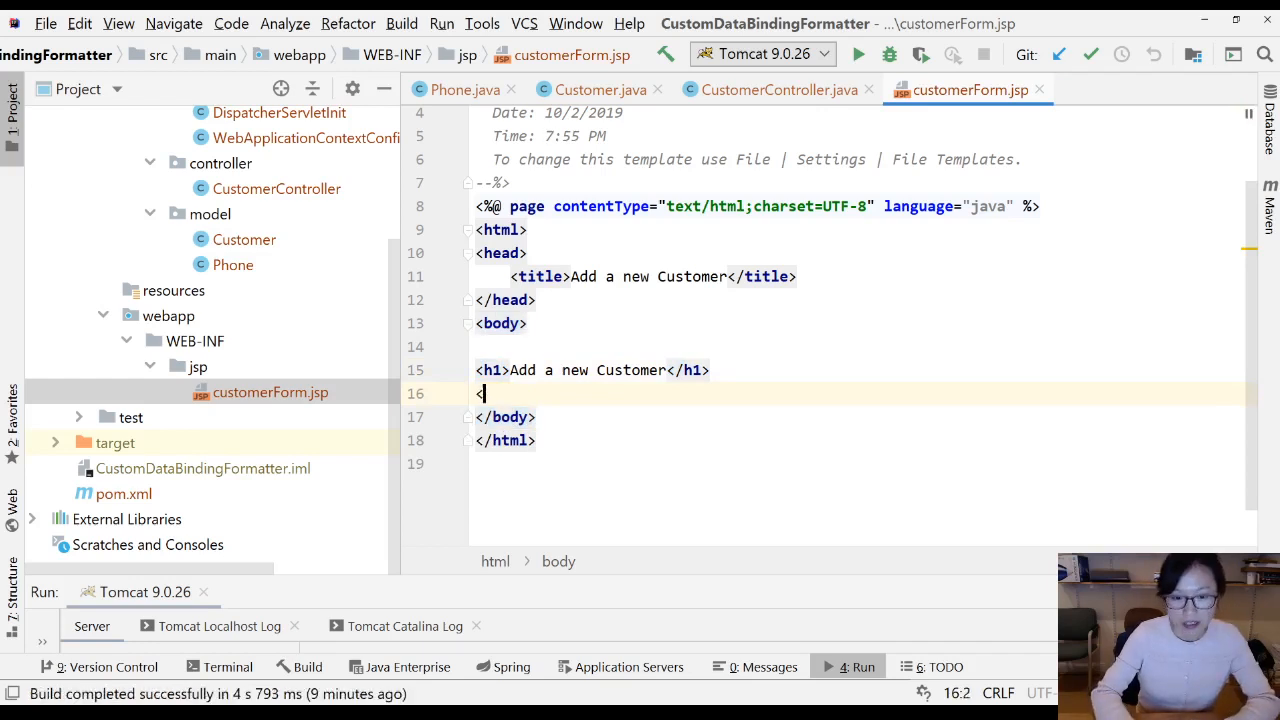
Step: Add a form with action saveCustomer and method post, starting a First Name paragraph
{"action": "type", "text": "<form>"}
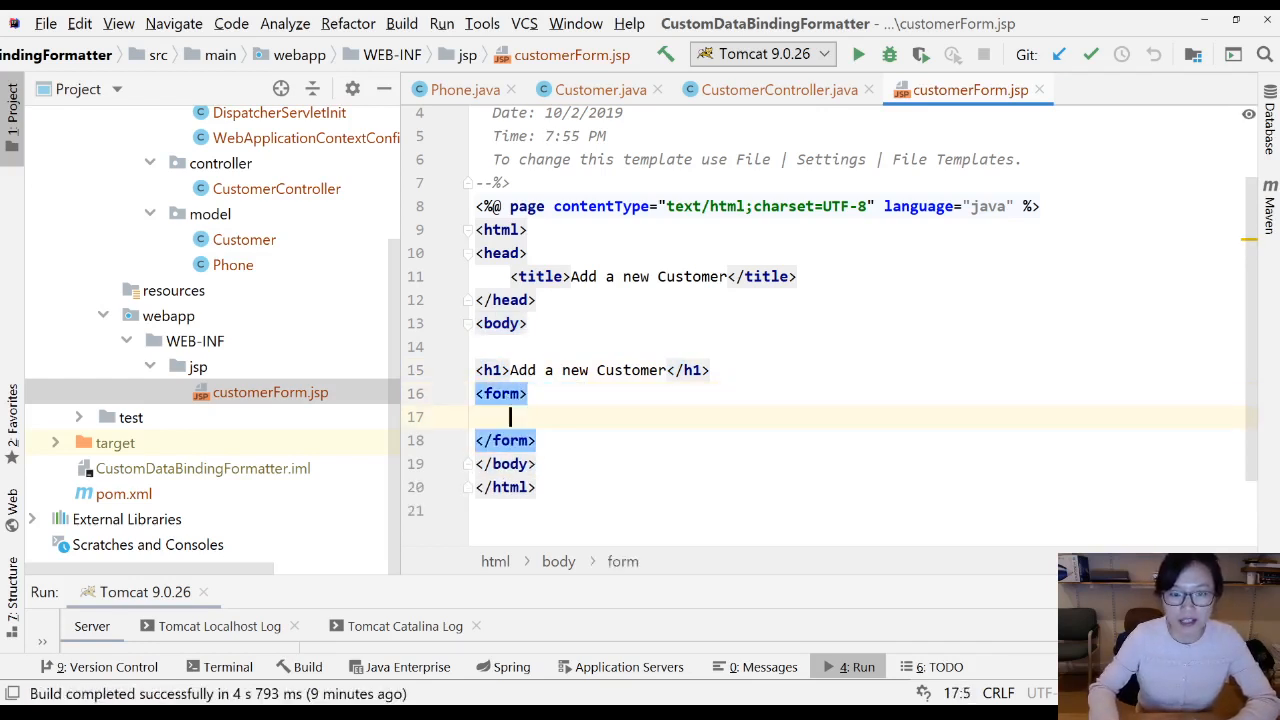
{"action": "type", "text": "action=\""}
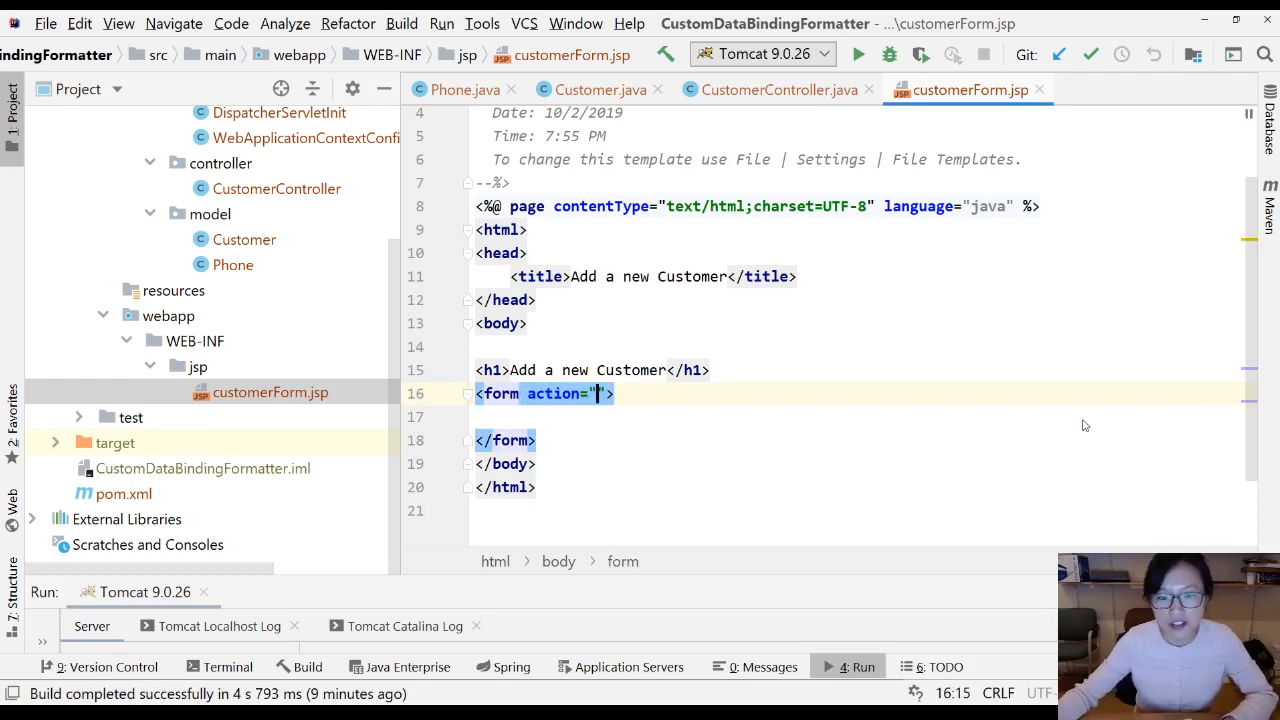
{"action": "type", "text": "/saveCustomer"}
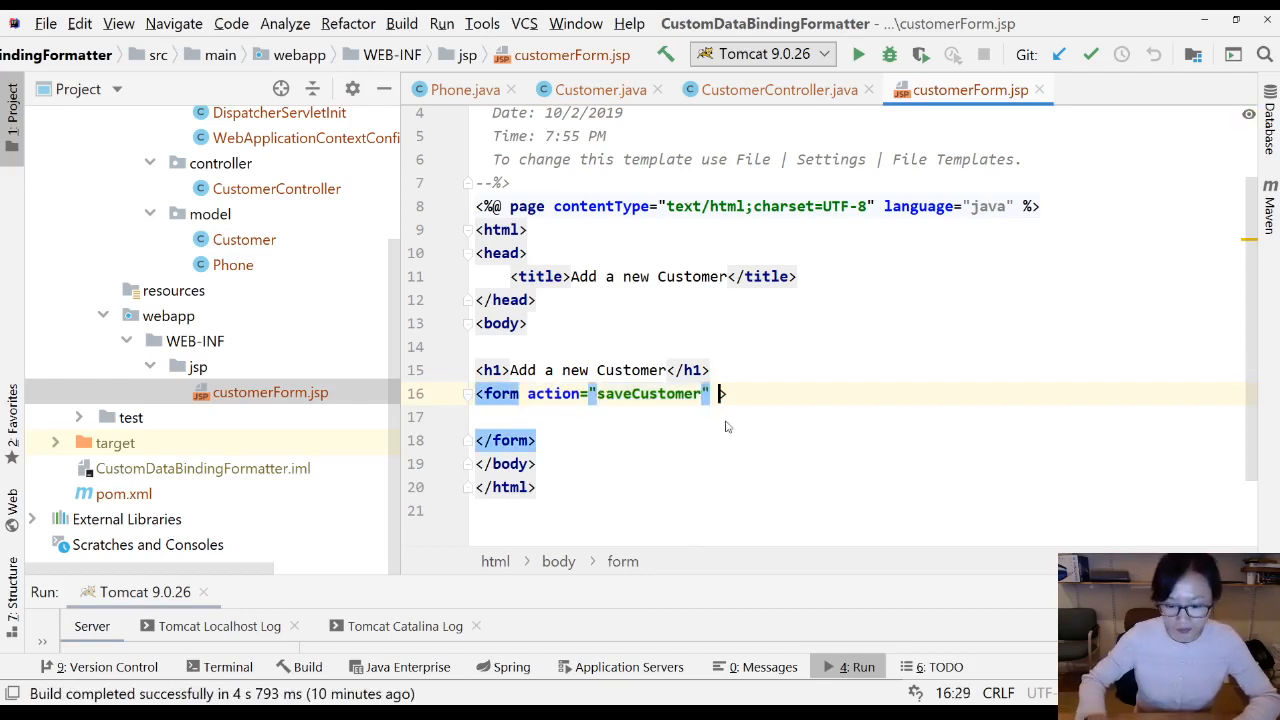
{"action": "type", "text": "method=\"\""}
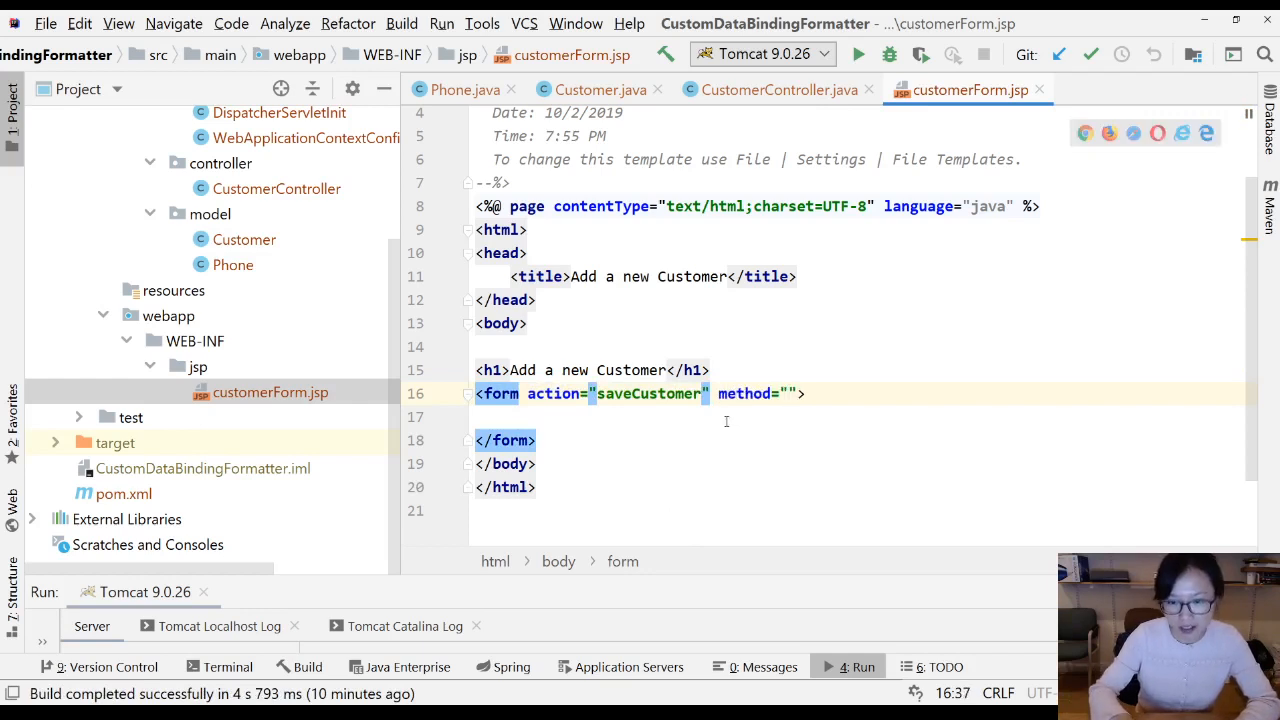
{"action": "type", "text": "post"}
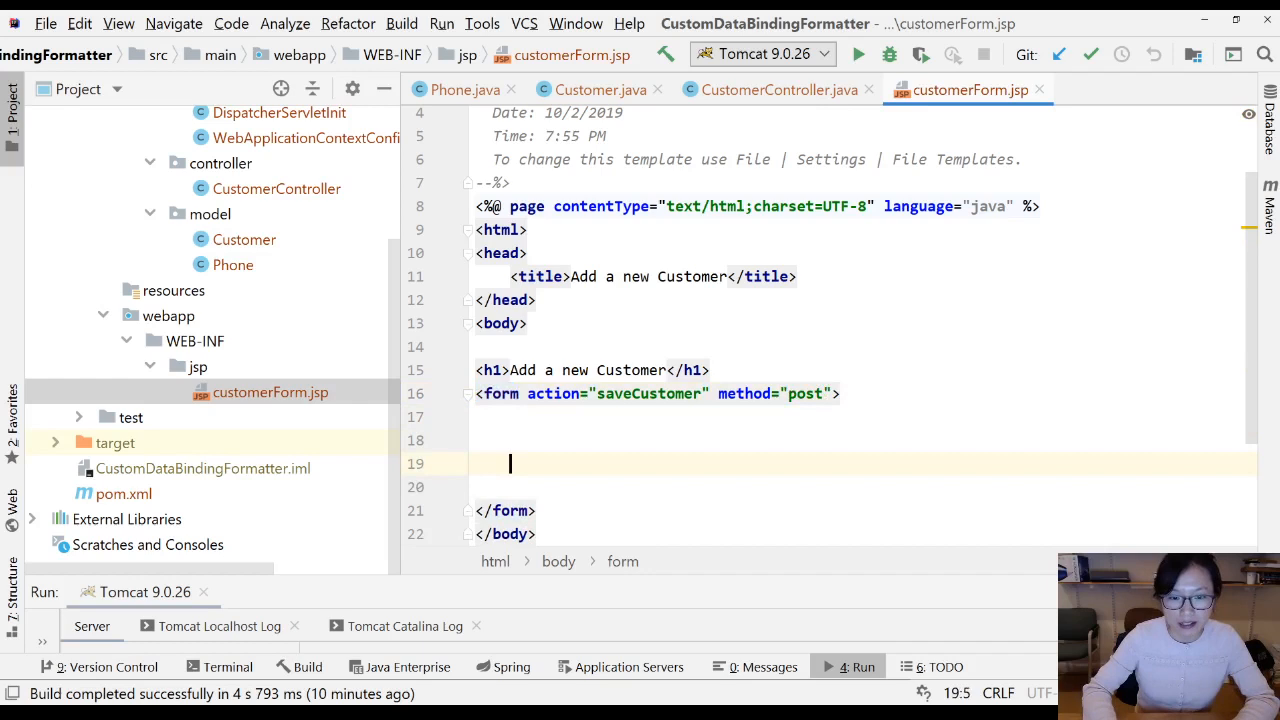
{"action": "type", "text": ","}
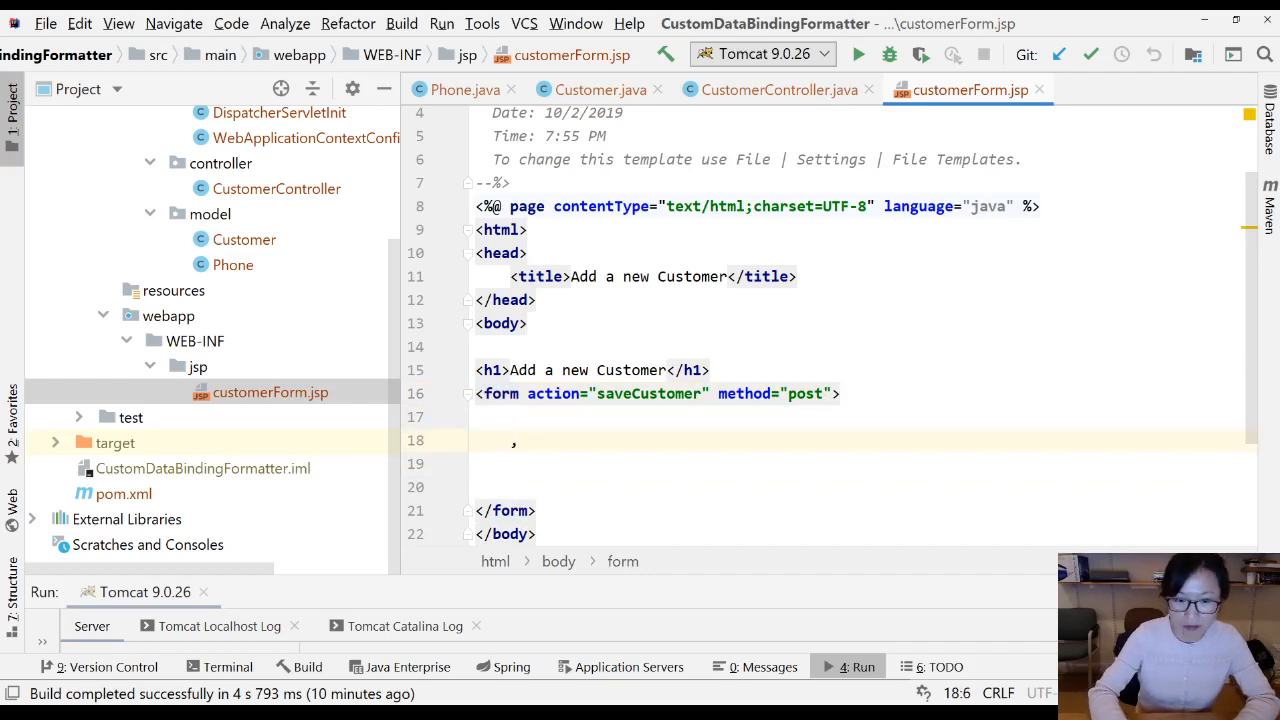
{"action": "type", "text": "<p"}
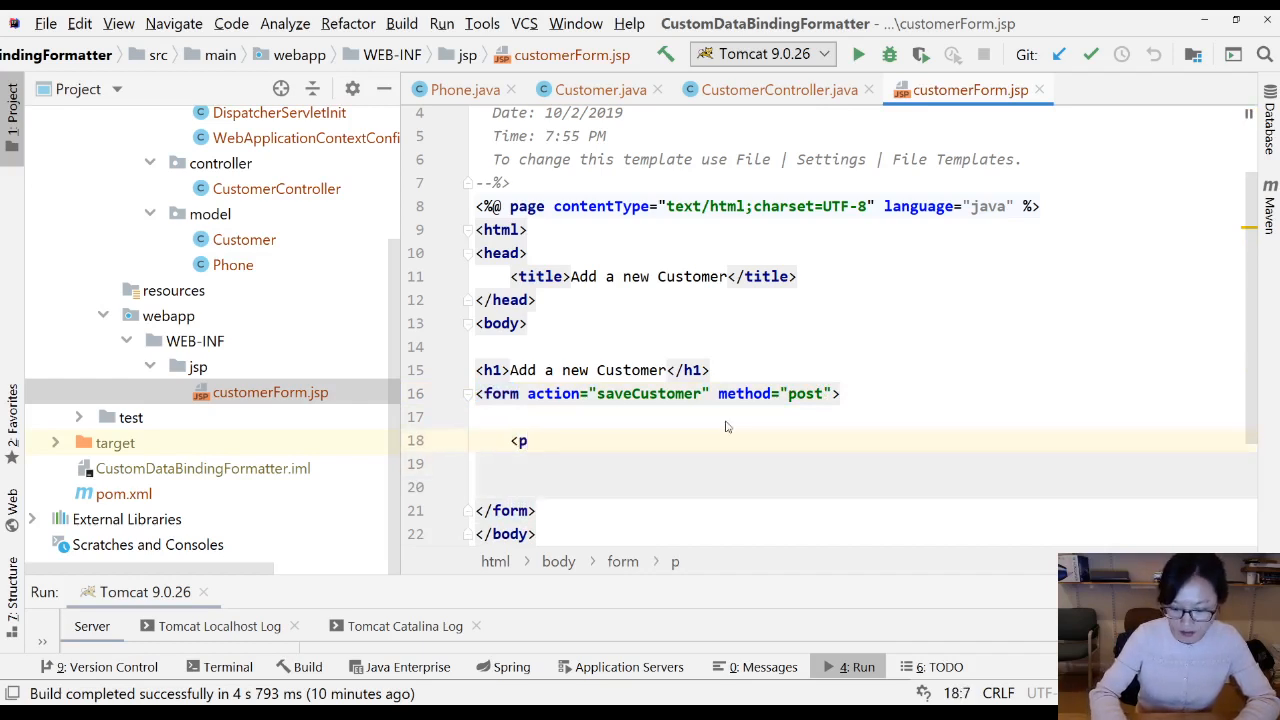
{"action": "type", "text": "First Name: <inp</p>"}
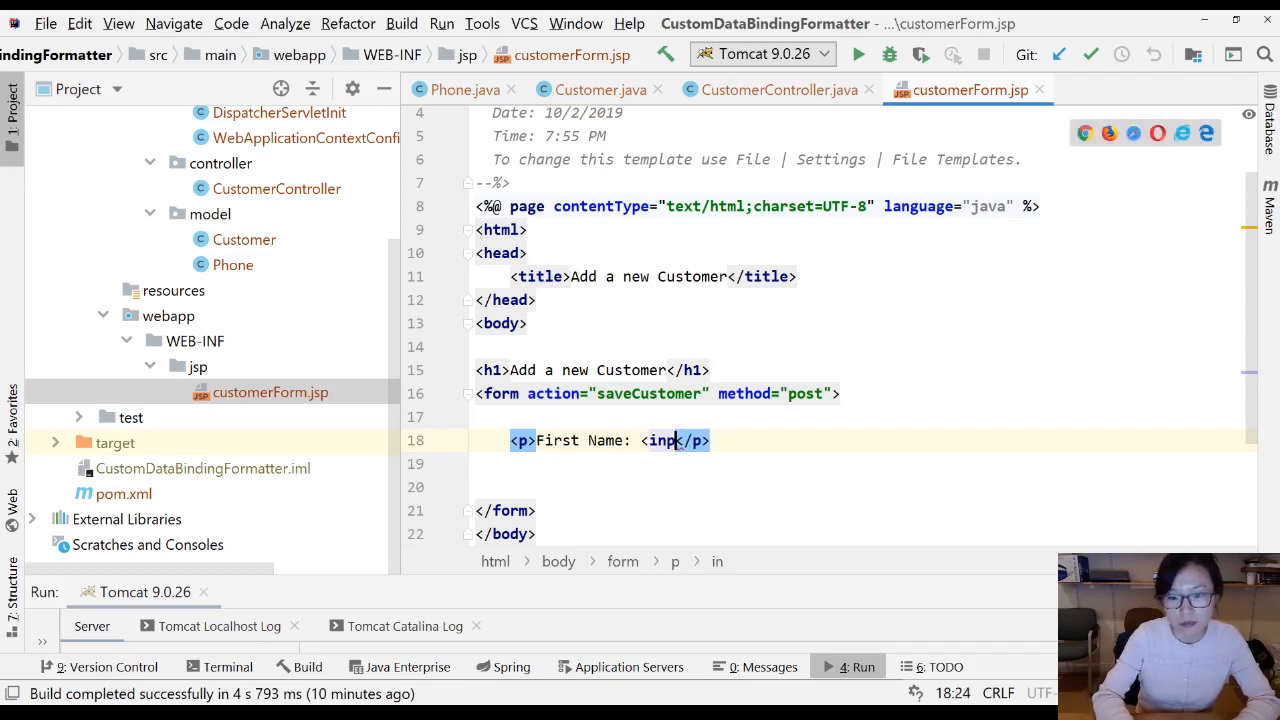
Step: Add an input named "first" to the First Name paragraph, verifying the Customer field name
{"action": "type", "text": "ut"}
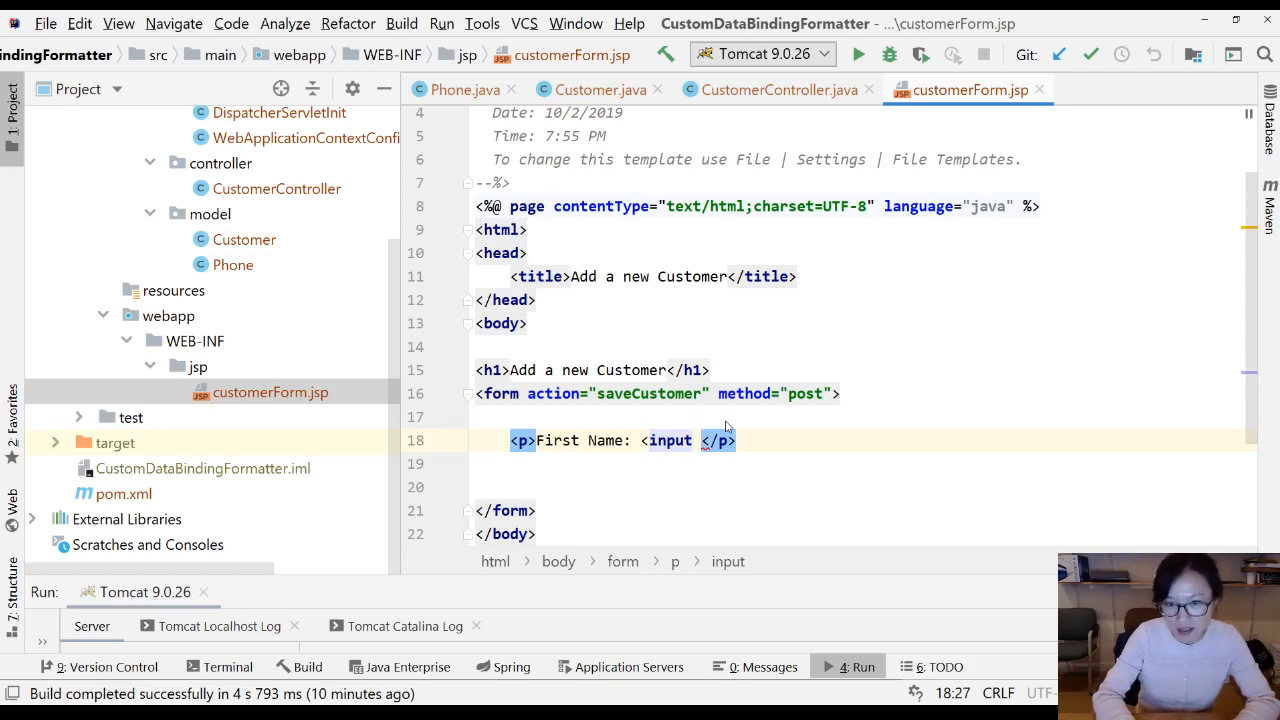
{"action": "type", "text": "name=\"\" />"}
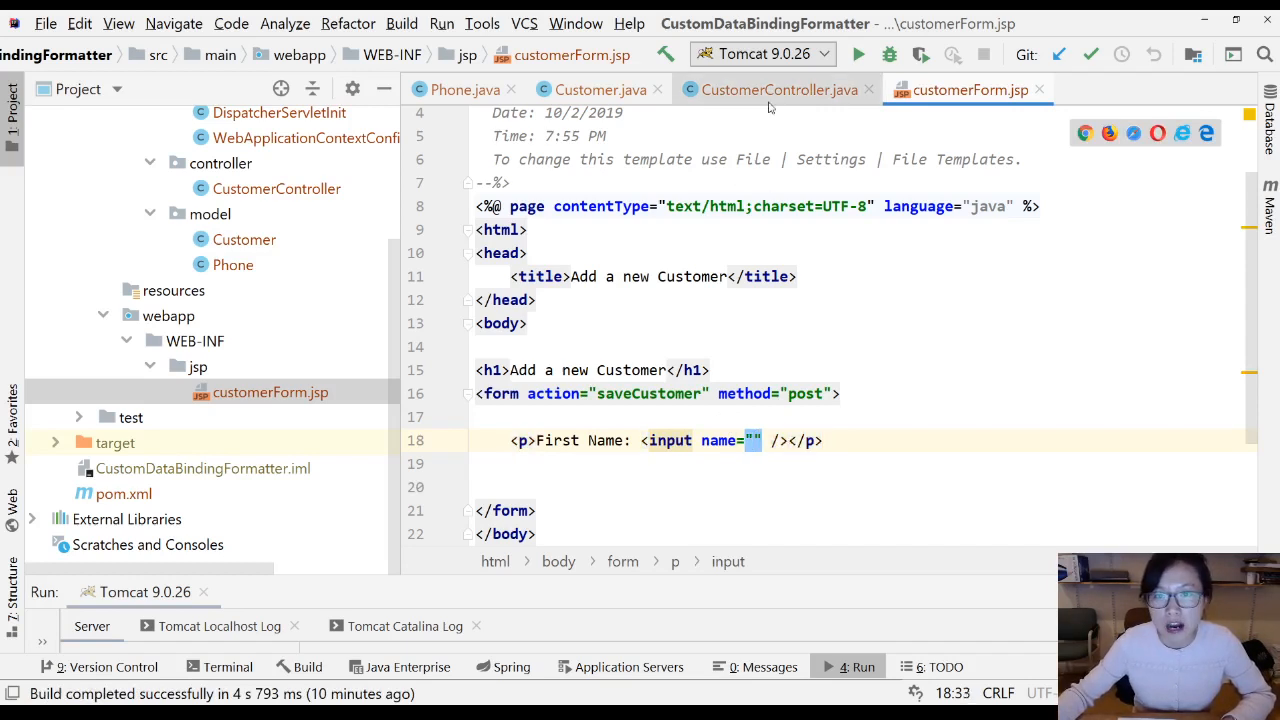
{"action": "left_click", "coordinate": [778, 89]}
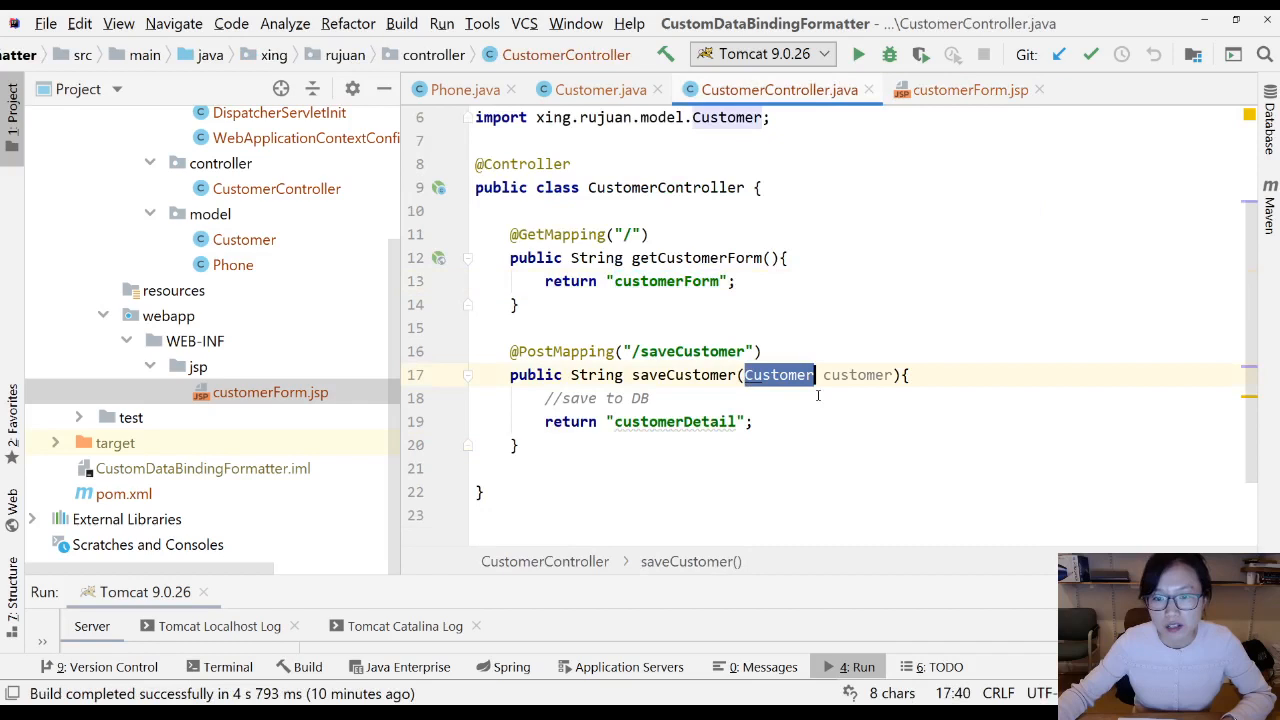
{"action": "left_click", "coordinate": [599, 89]}
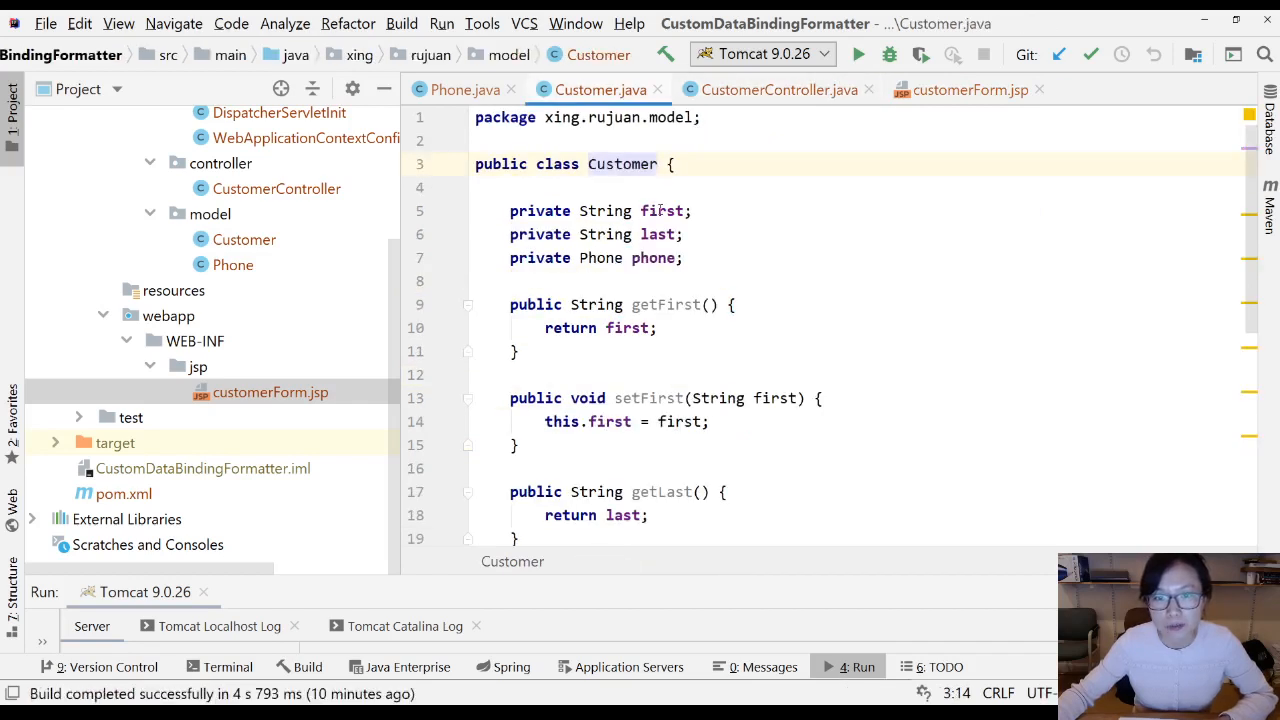
{"action": "double_click", "coordinate": [661, 210]}
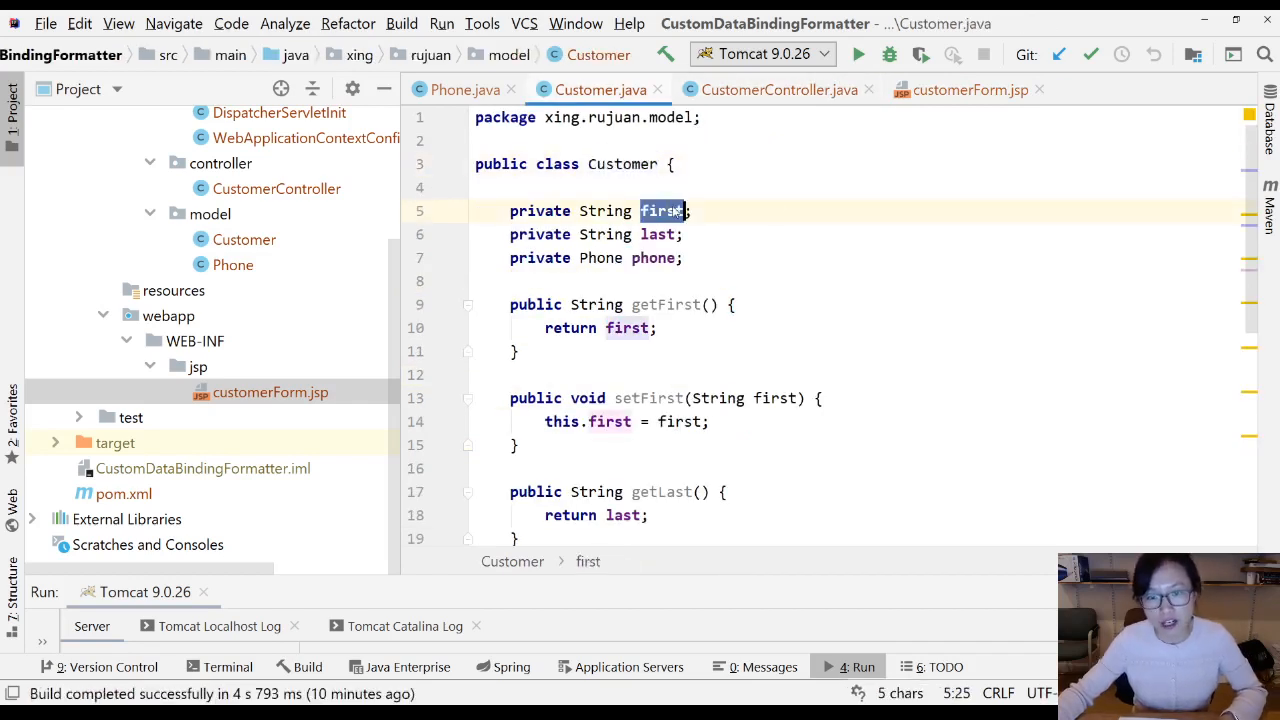
{"action": "left_click", "coordinate": [968, 89]}
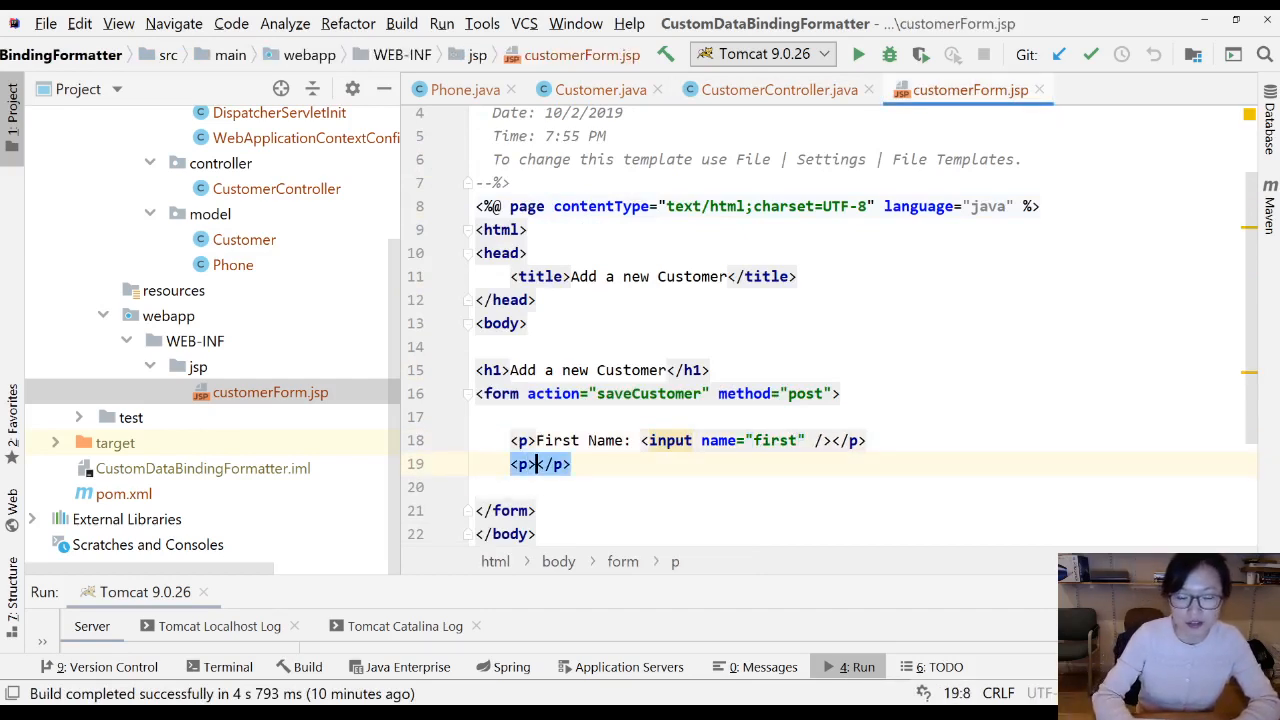
Step: Add a Last Name paragraph with an input named "last" and begin another input
{"action": "type", "text": "Last Name"}
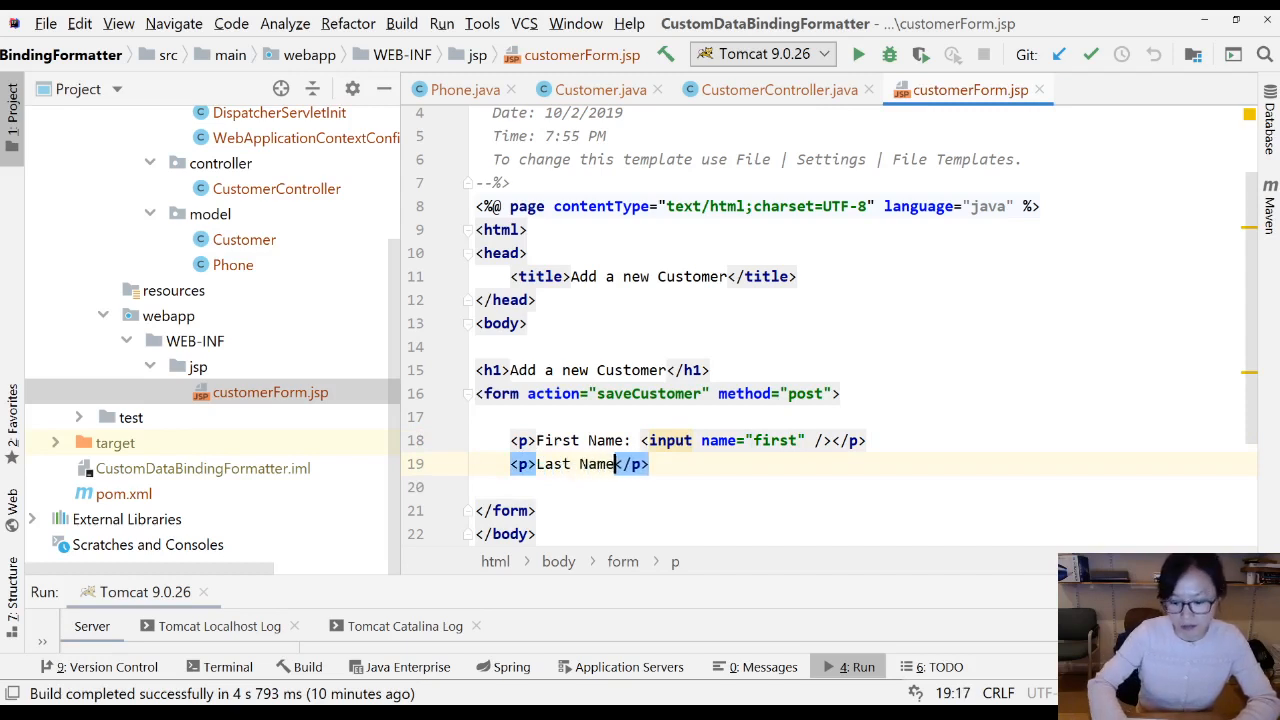
{"action": "type", "text": "<inp"}
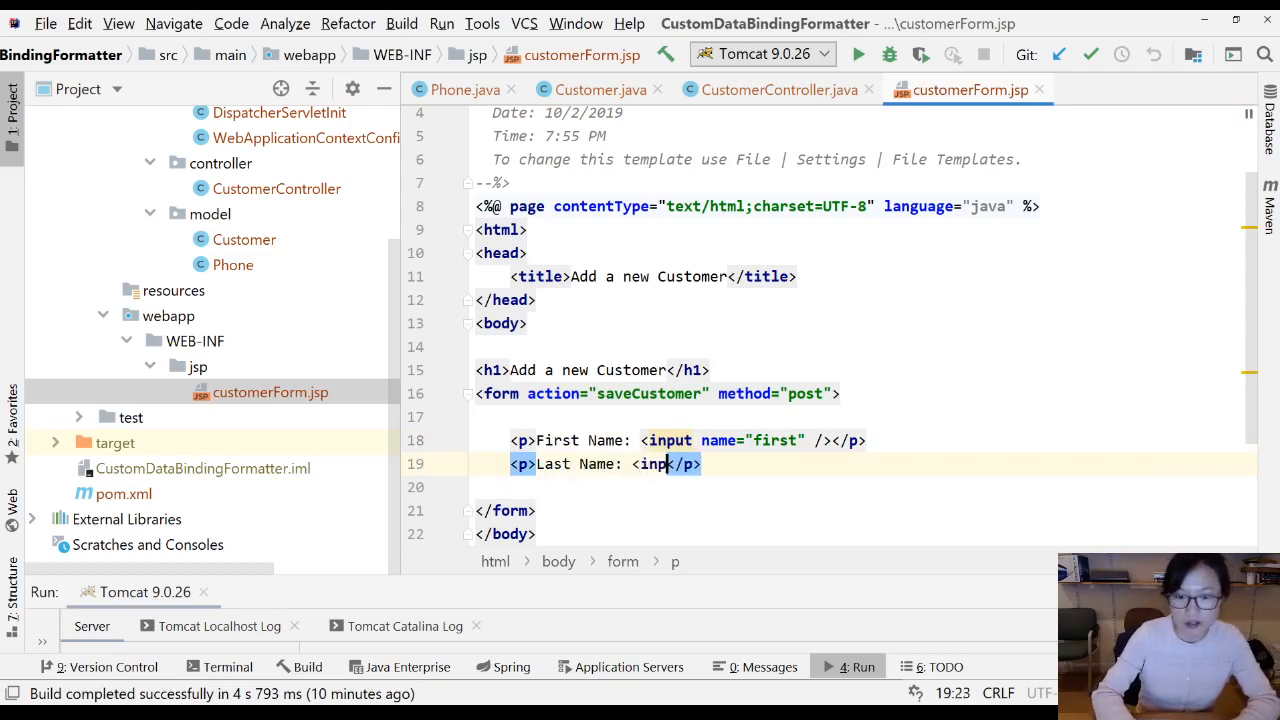
{"action": "type", "text": "ut name"}
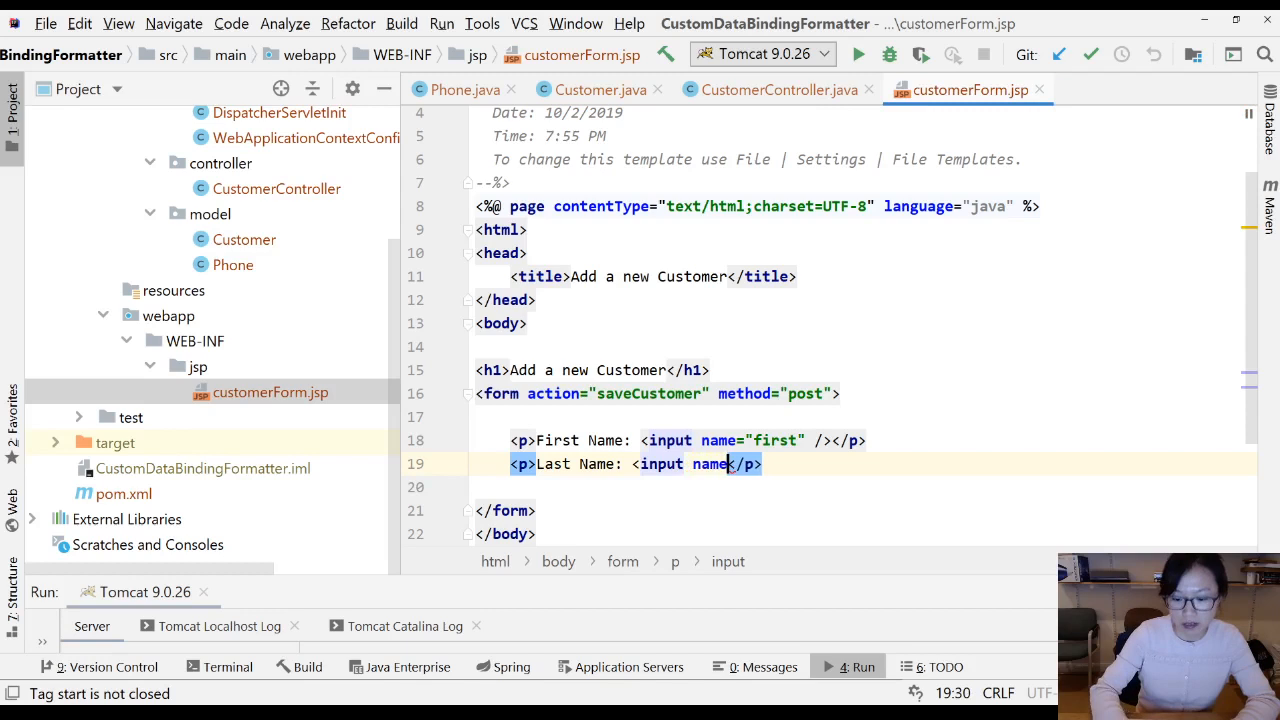
{"action": "type", "text": "=\""}
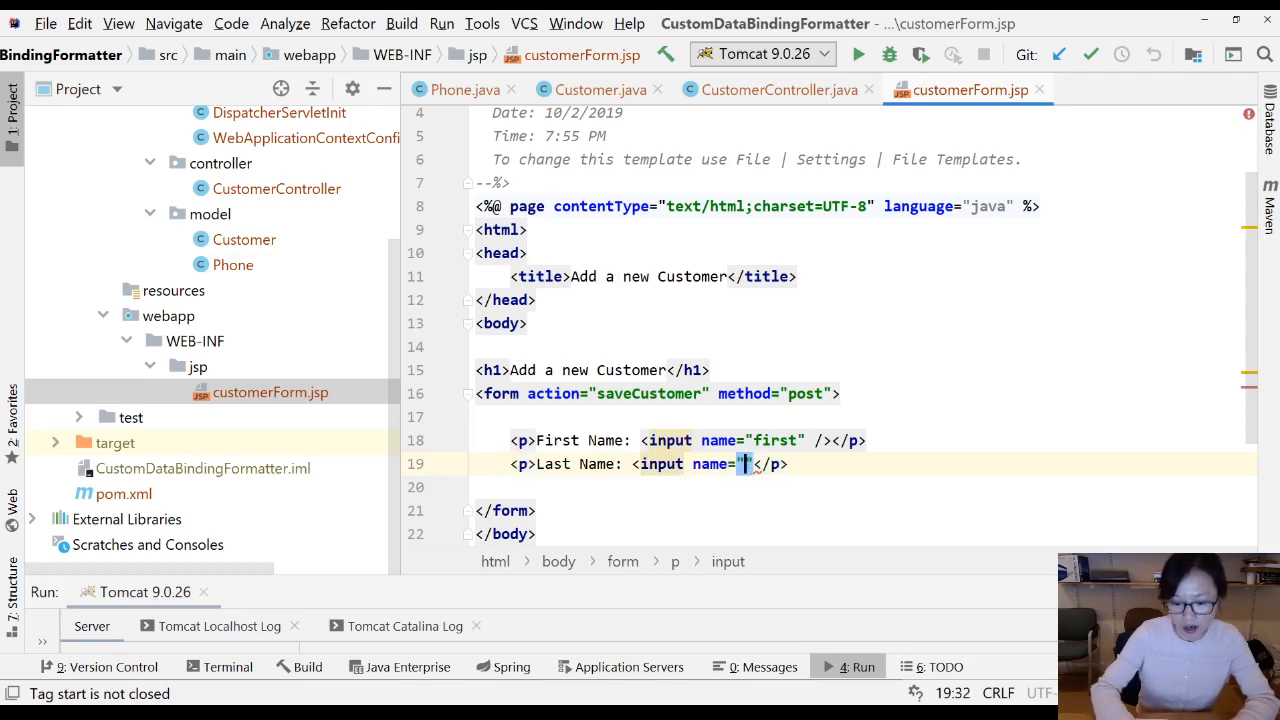
{"action": "type", "text": "last"}
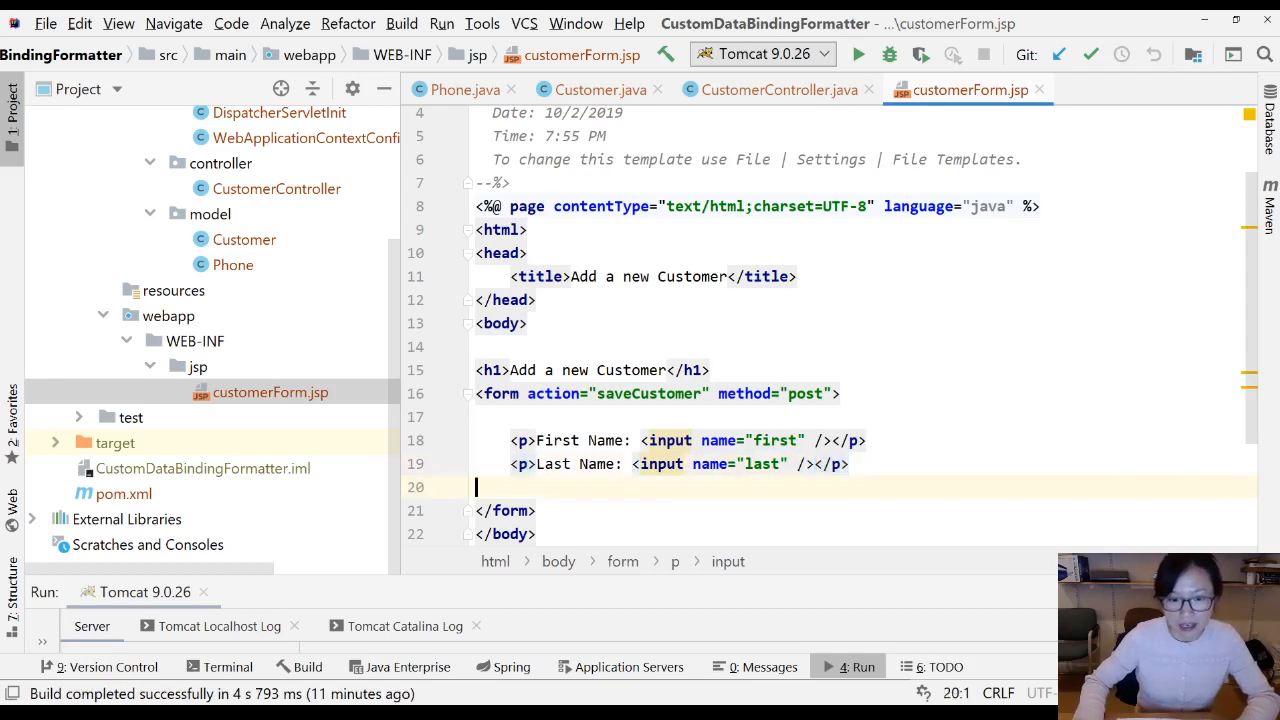
{"action": "type", "text": "<p>Phone Number</p>"}
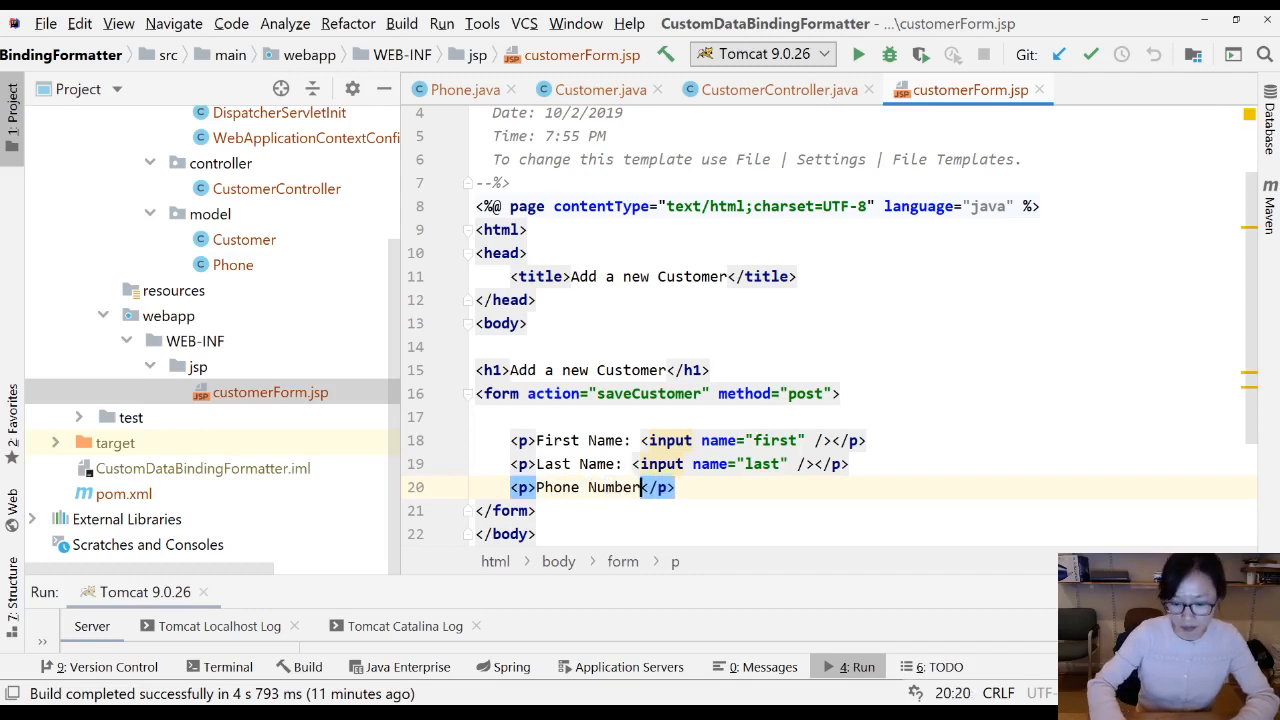
{"action": "type", "text": "<input name=\"\" />"}
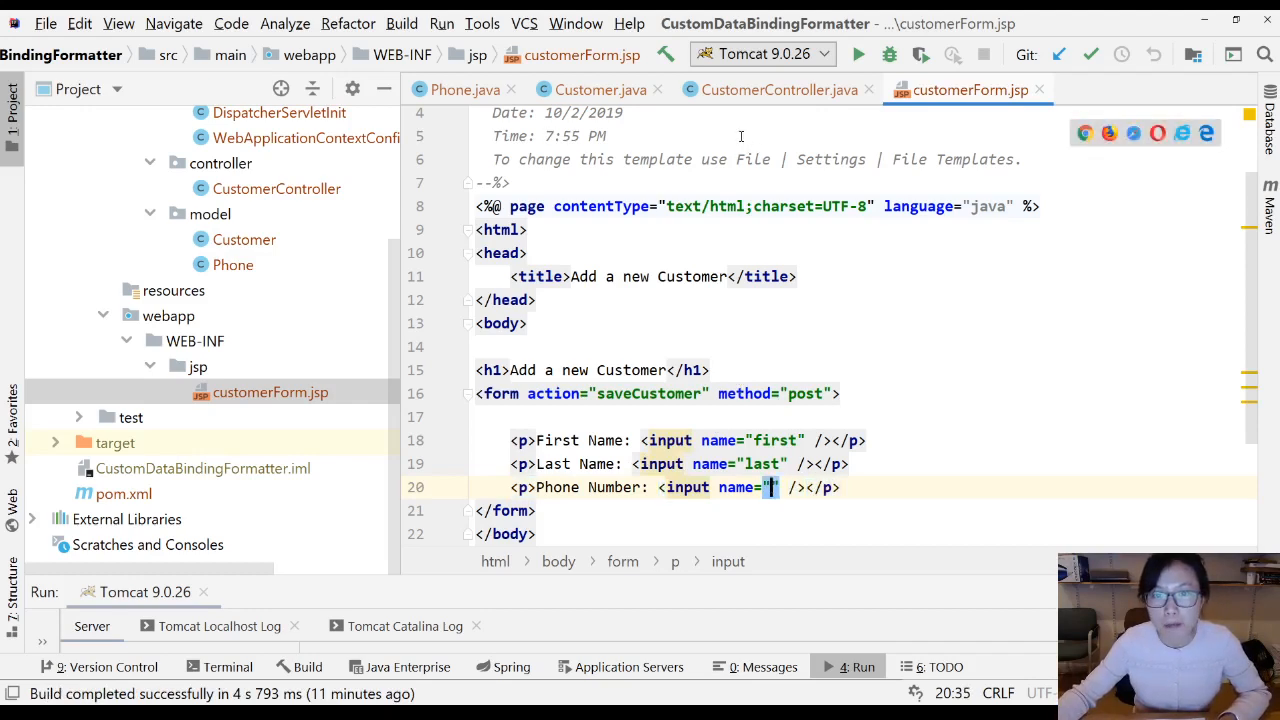
{"action": "left_click", "coordinate": [780, 89]}
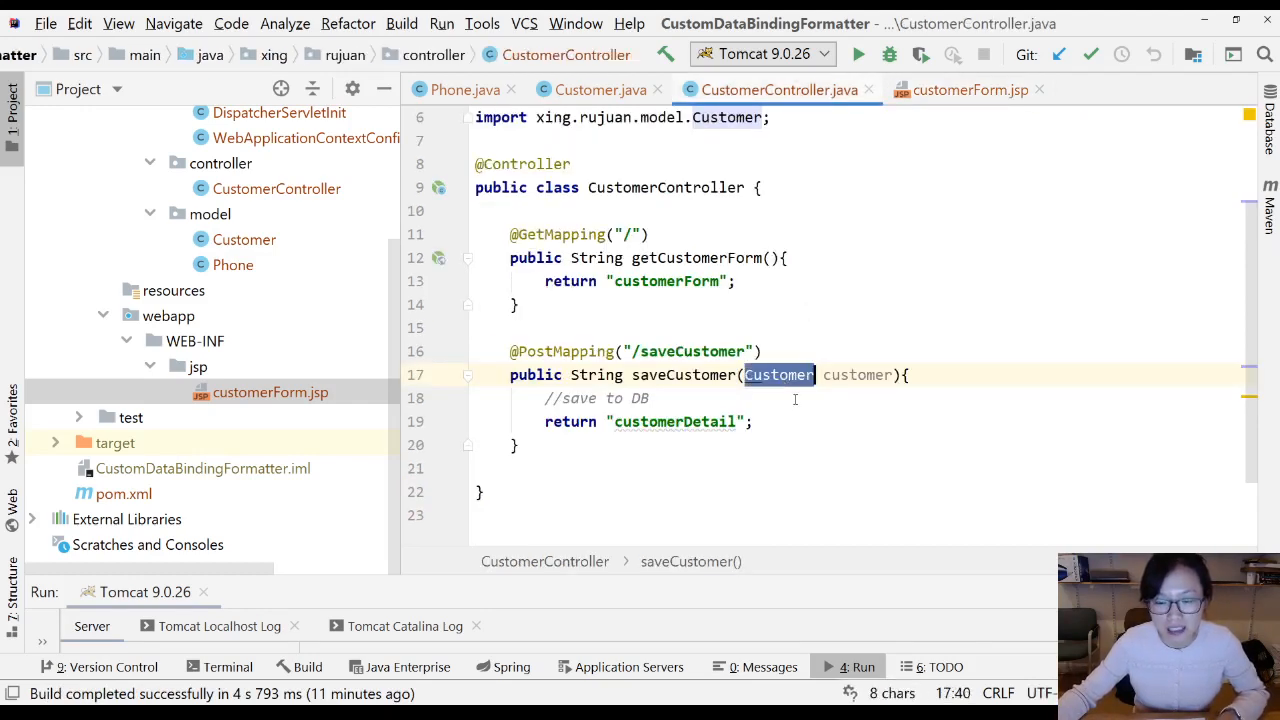
{"action": "left_click", "coordinate": [599, 89]}
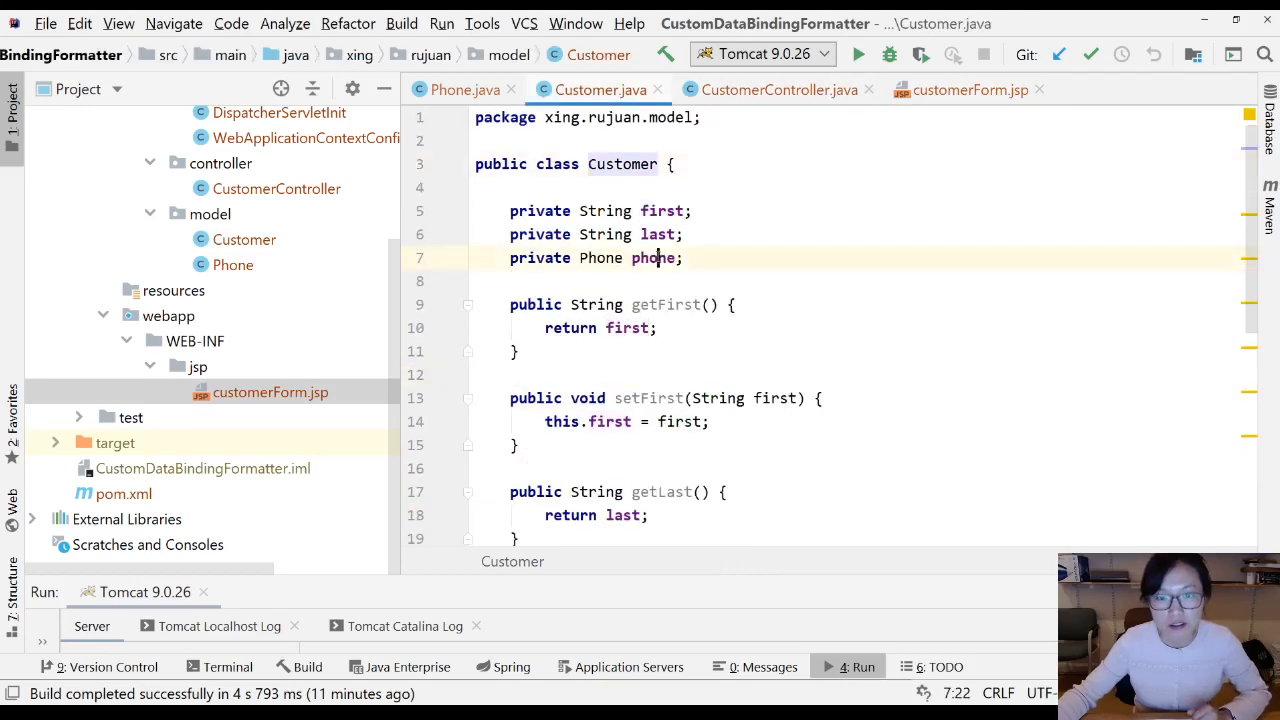
{"action": "double_click", "coordinate": [653, 257]}
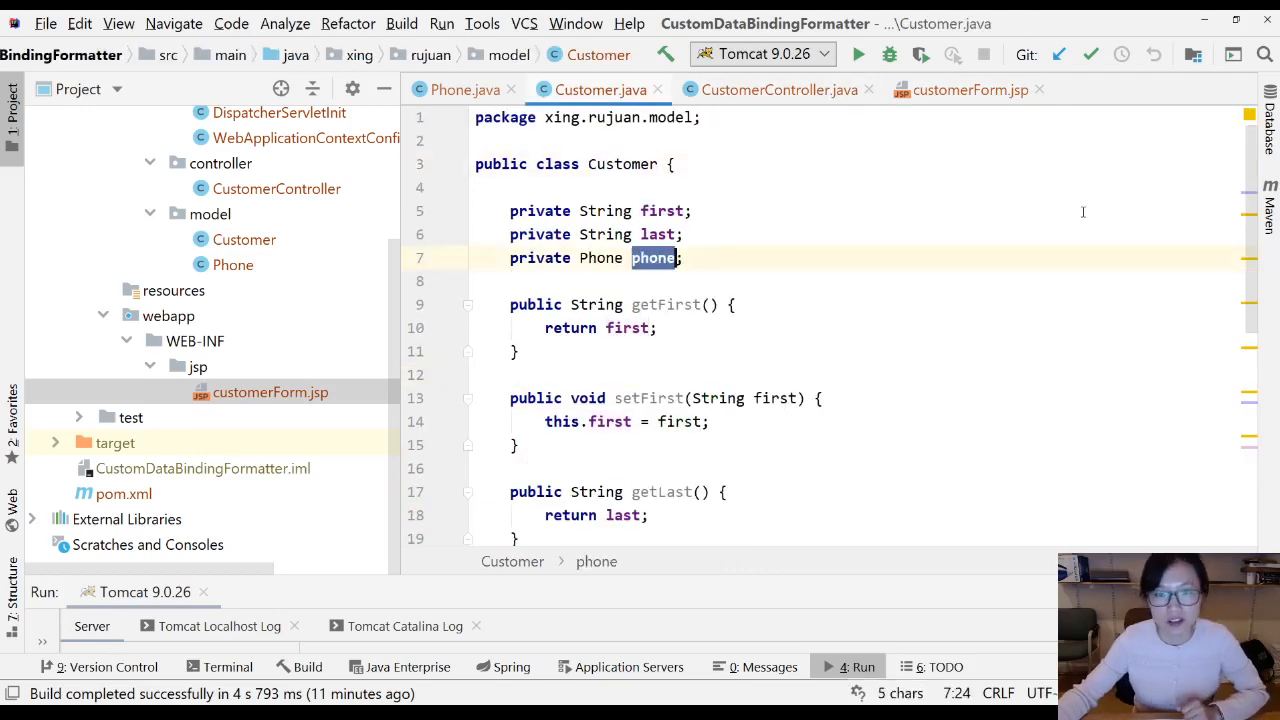
{"action": "left_click", "coordinate": [965, 90]}
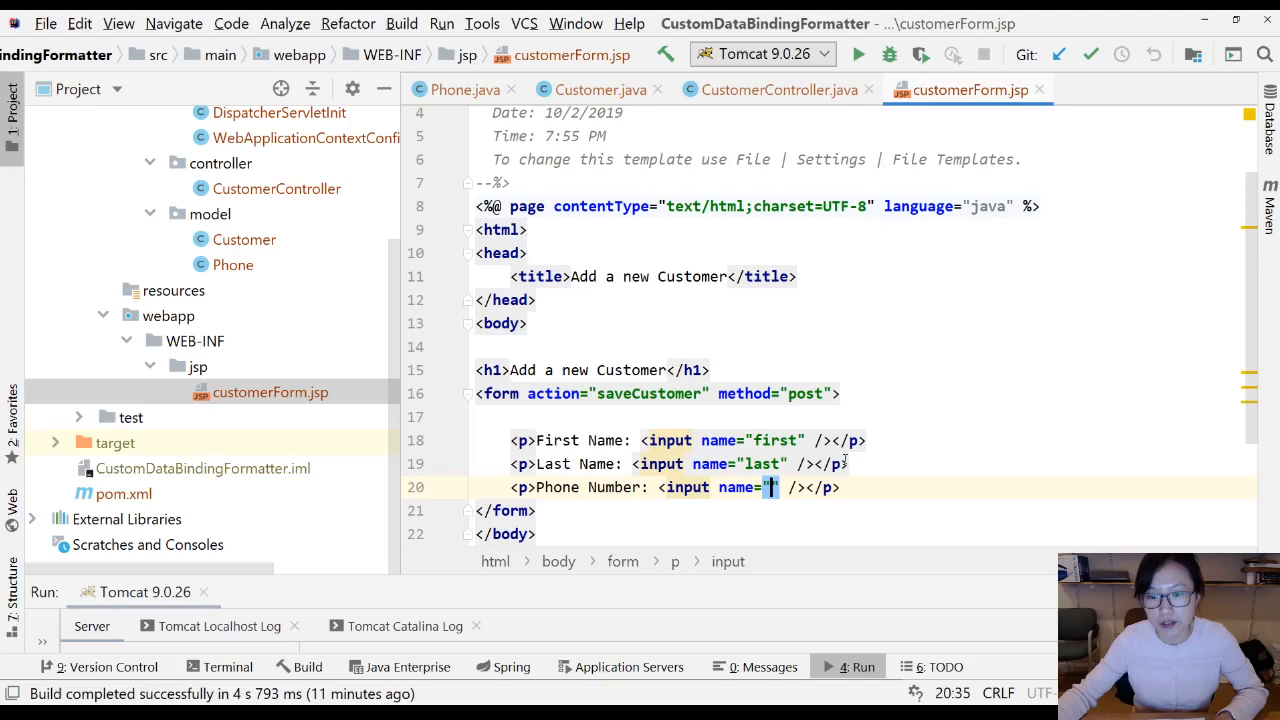
{"action": "type", "text": "phone"}
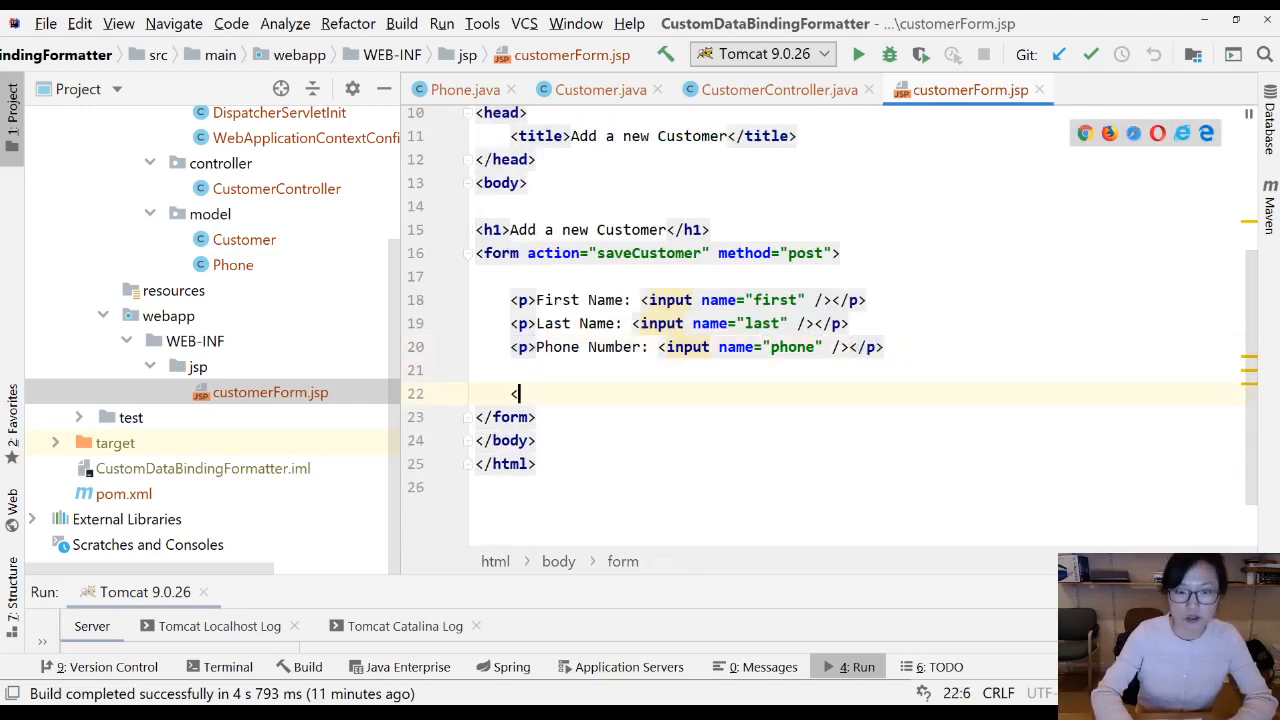
{"action": "type", "text": "<input>"}
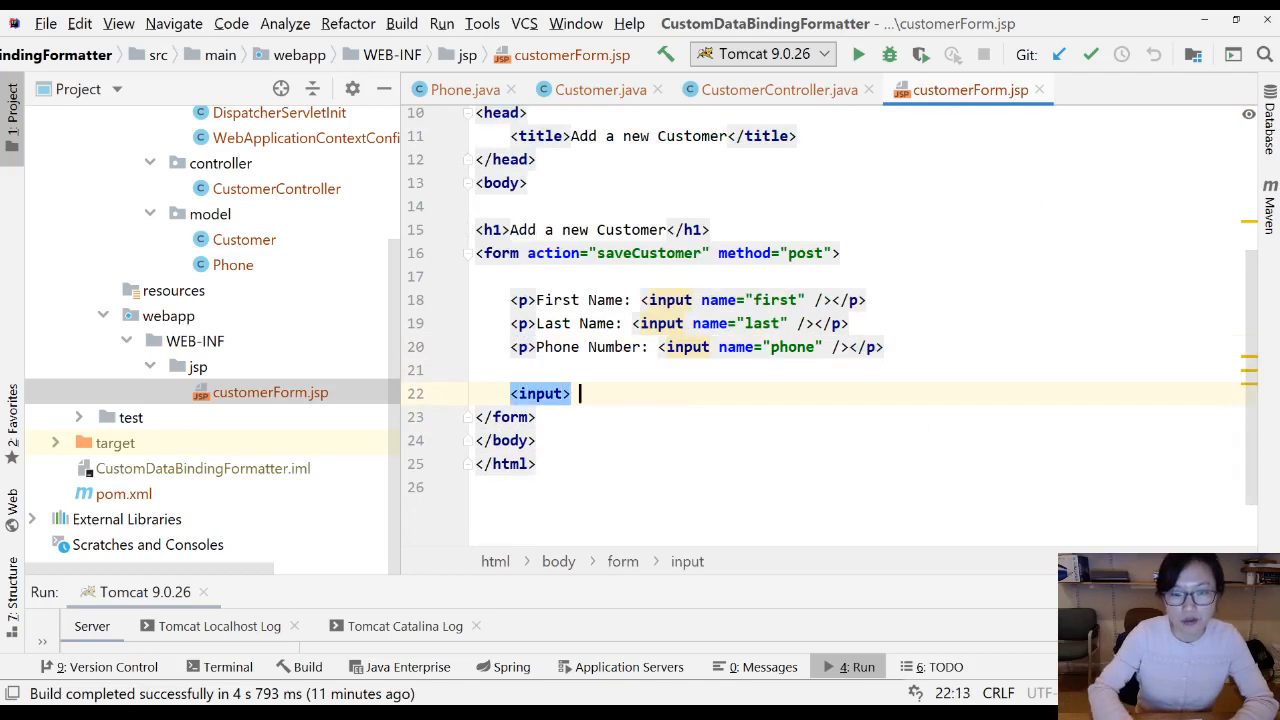
{"action": "type", "text": "type=\"\""}
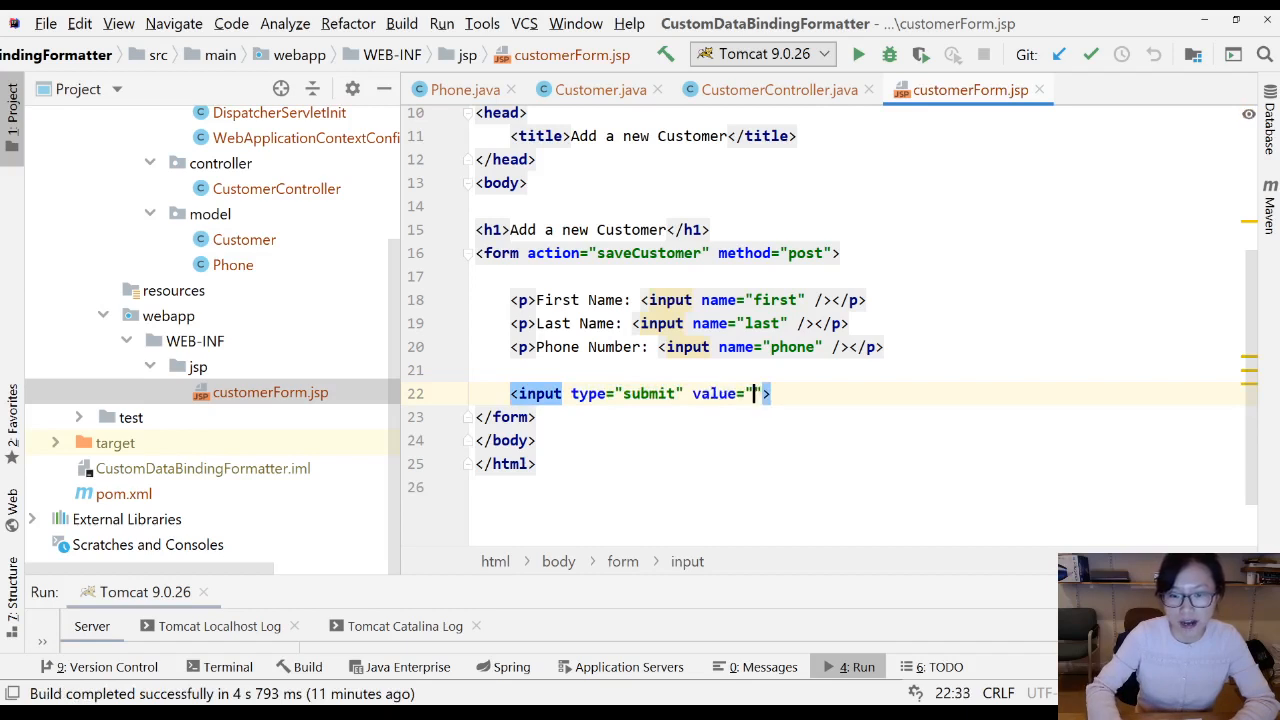
{"action": "type", "text": "A"}
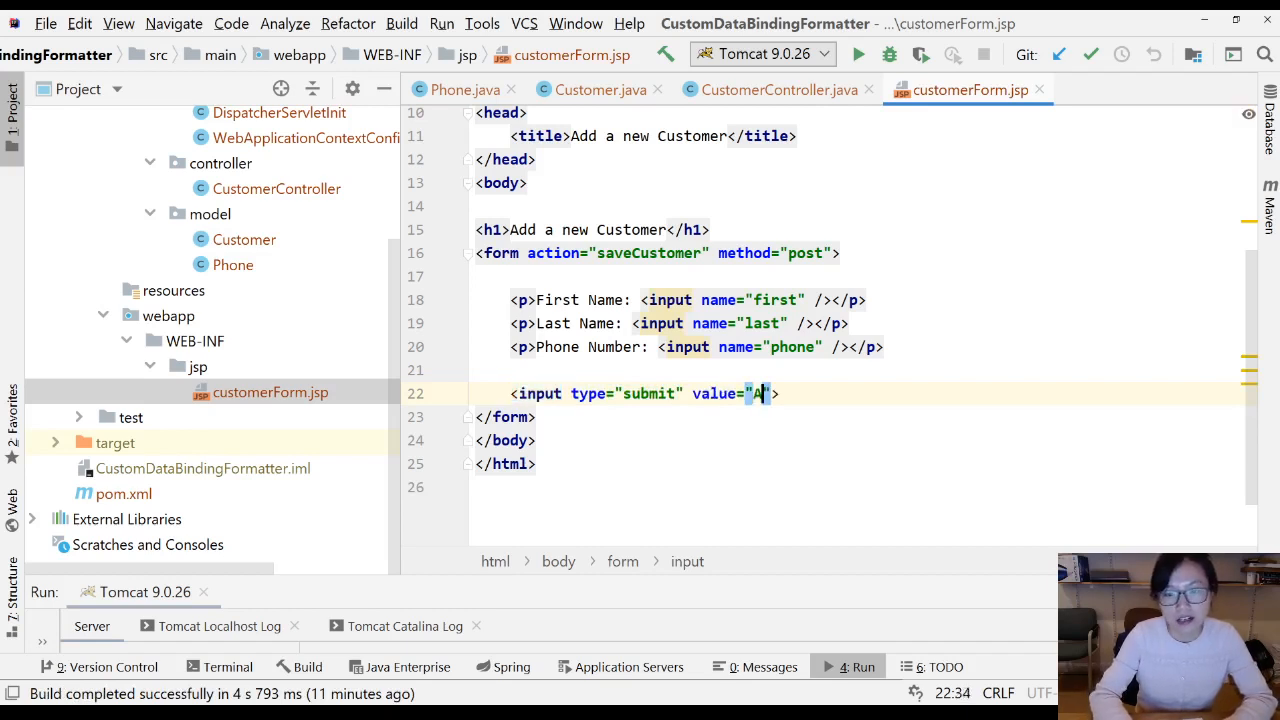
{"action": "type", "text": "dd C"}
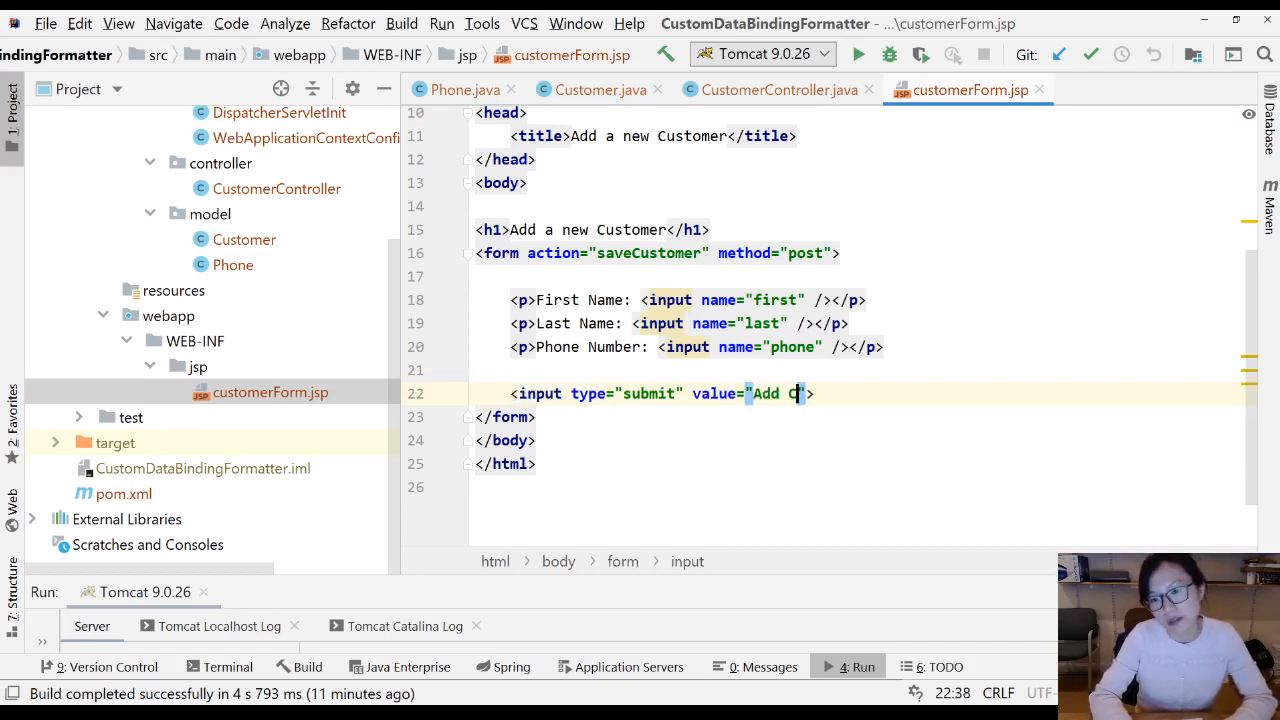
{"action": "type", "text": "ustomer"}
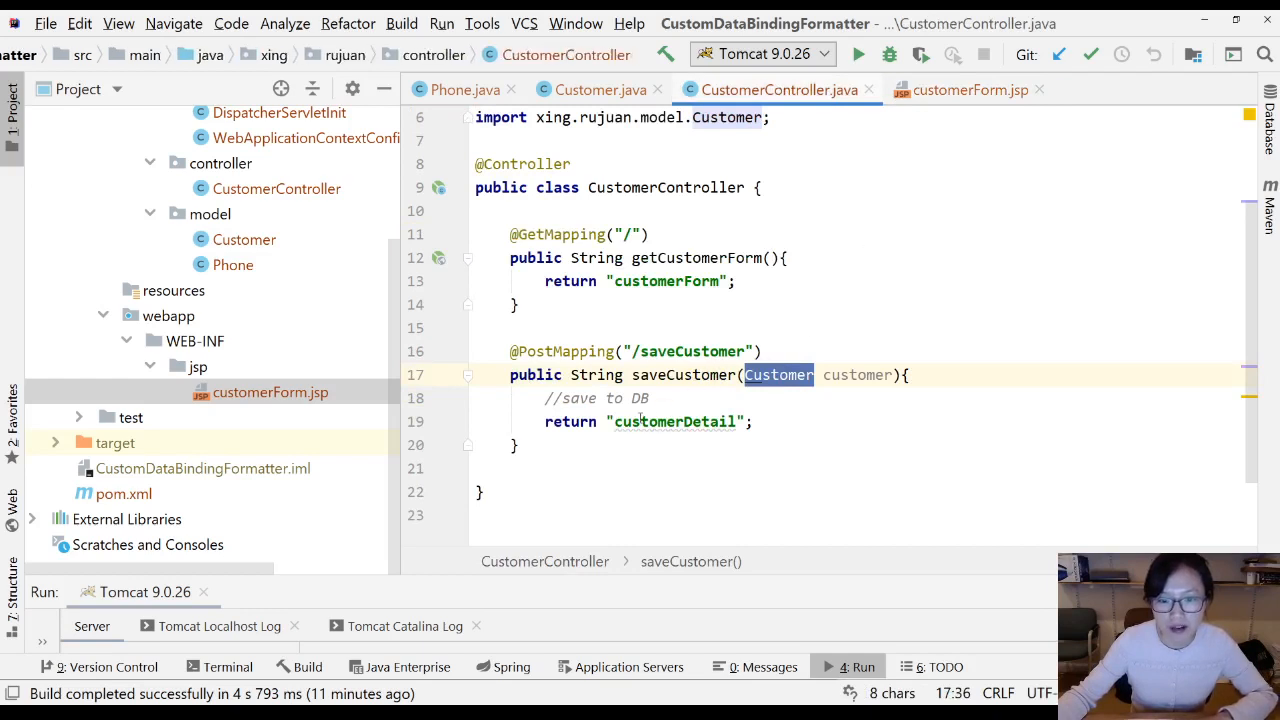
Step: Title customerDetail.jsp 'Customer Detail' and recheck the Customer model and saveCustomer's parameter name
{"action": "double_click", "coordinate": [676, 421]}
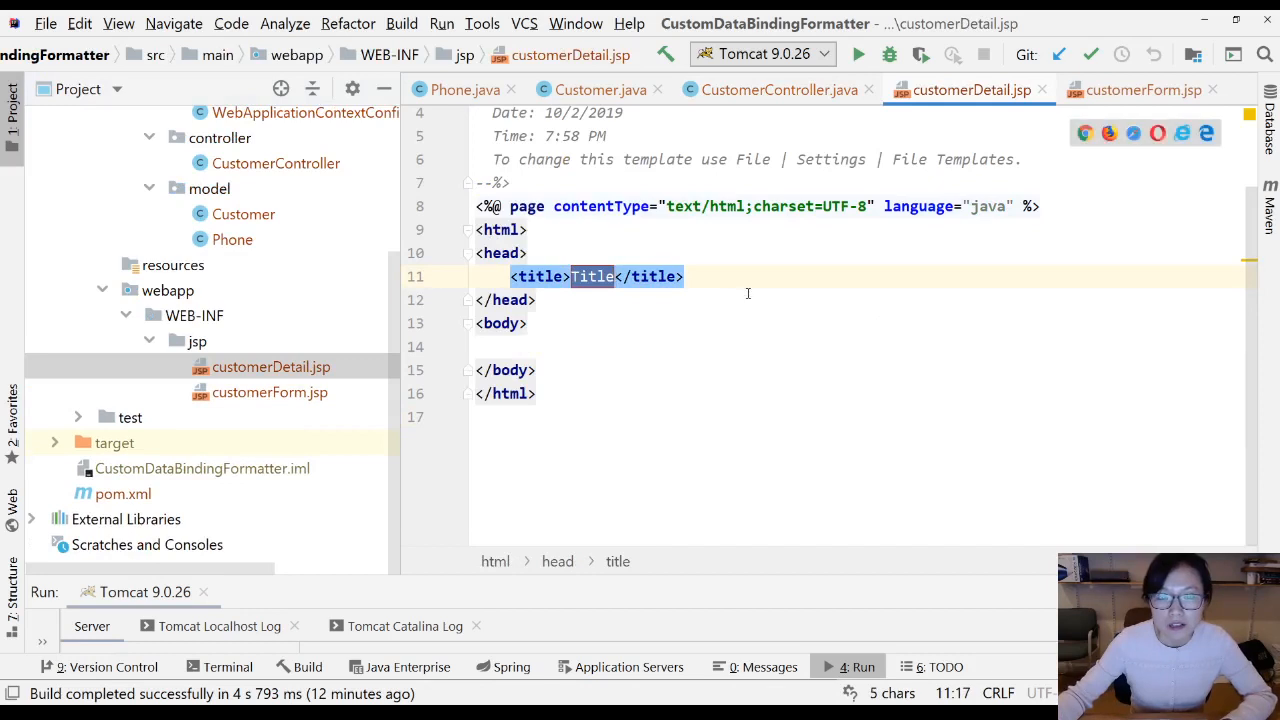
{"action": "type", "text": "Custo"}
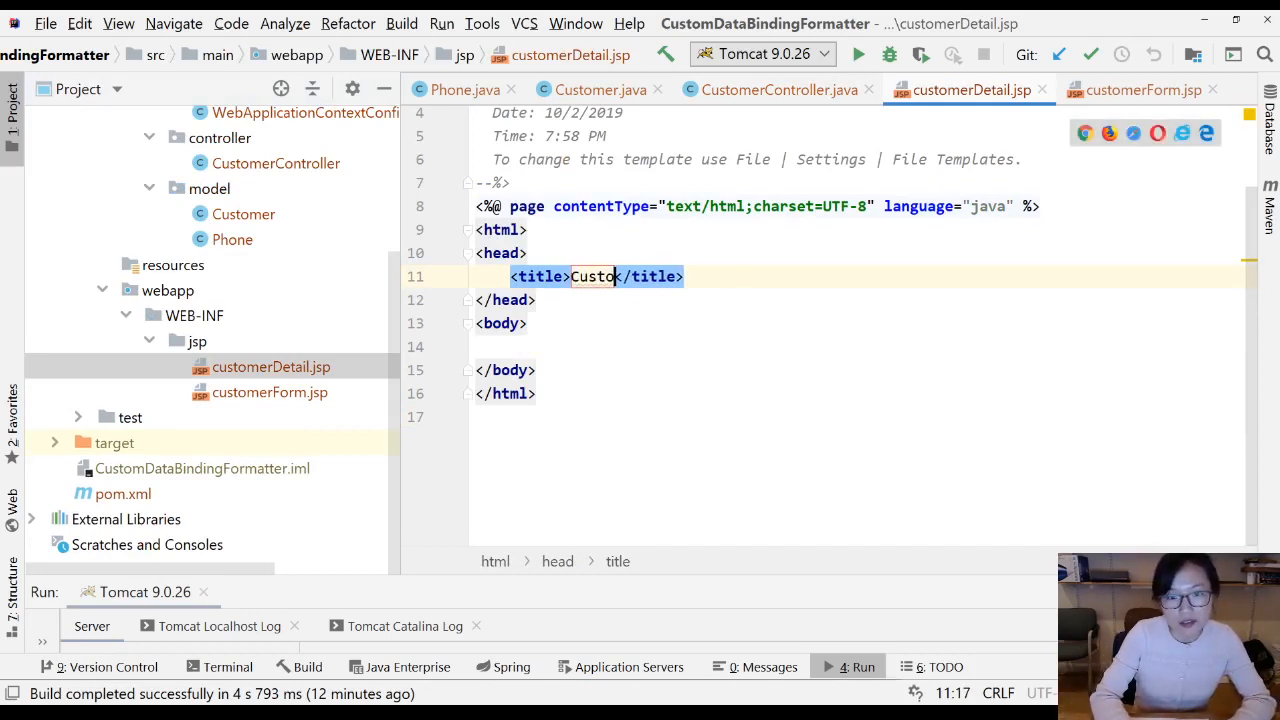
{"action": "type", "text": "Customer Detail"}
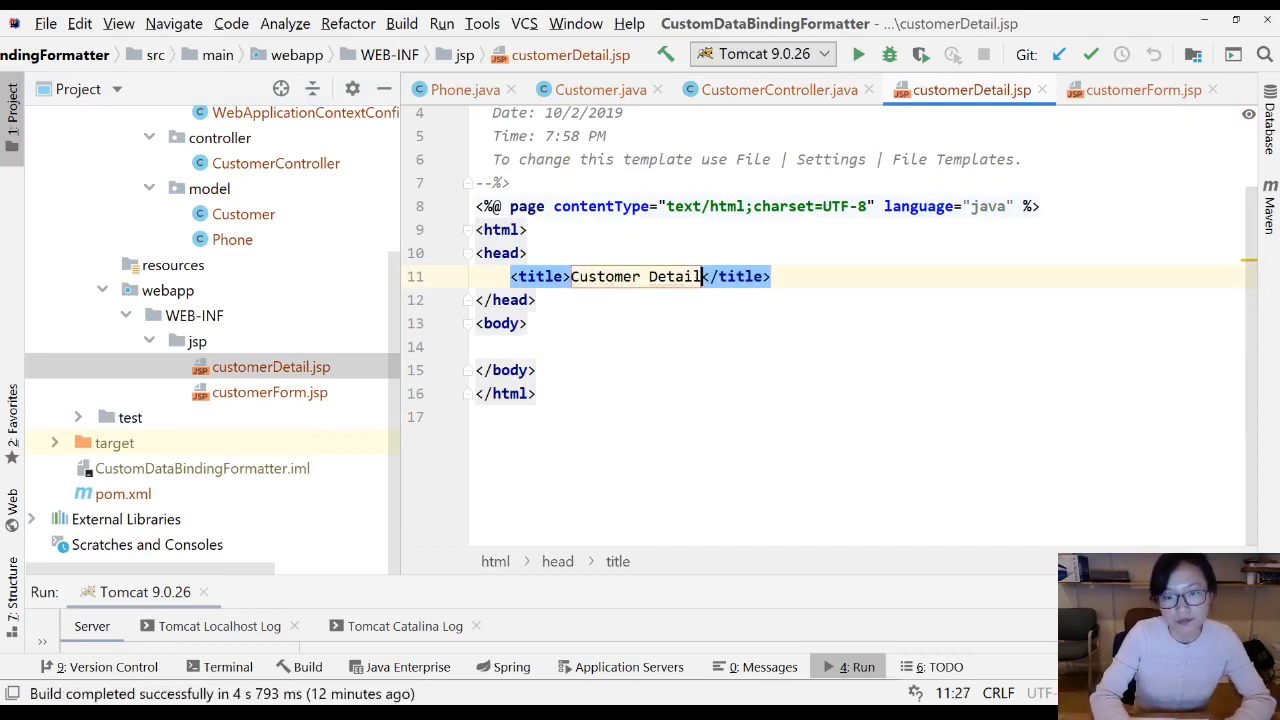
{"action": "left_click", "coordinate": [600, 89]}
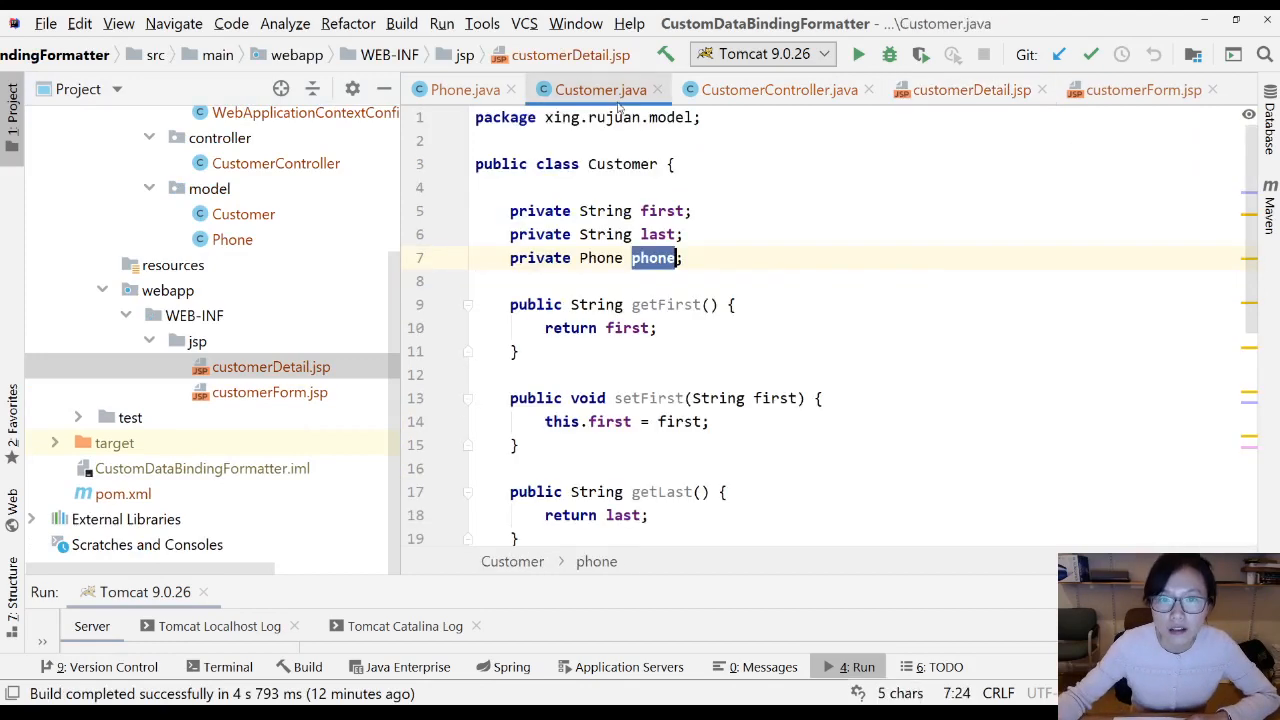
{"action": "left_click", "coordinate": [780, 89]}
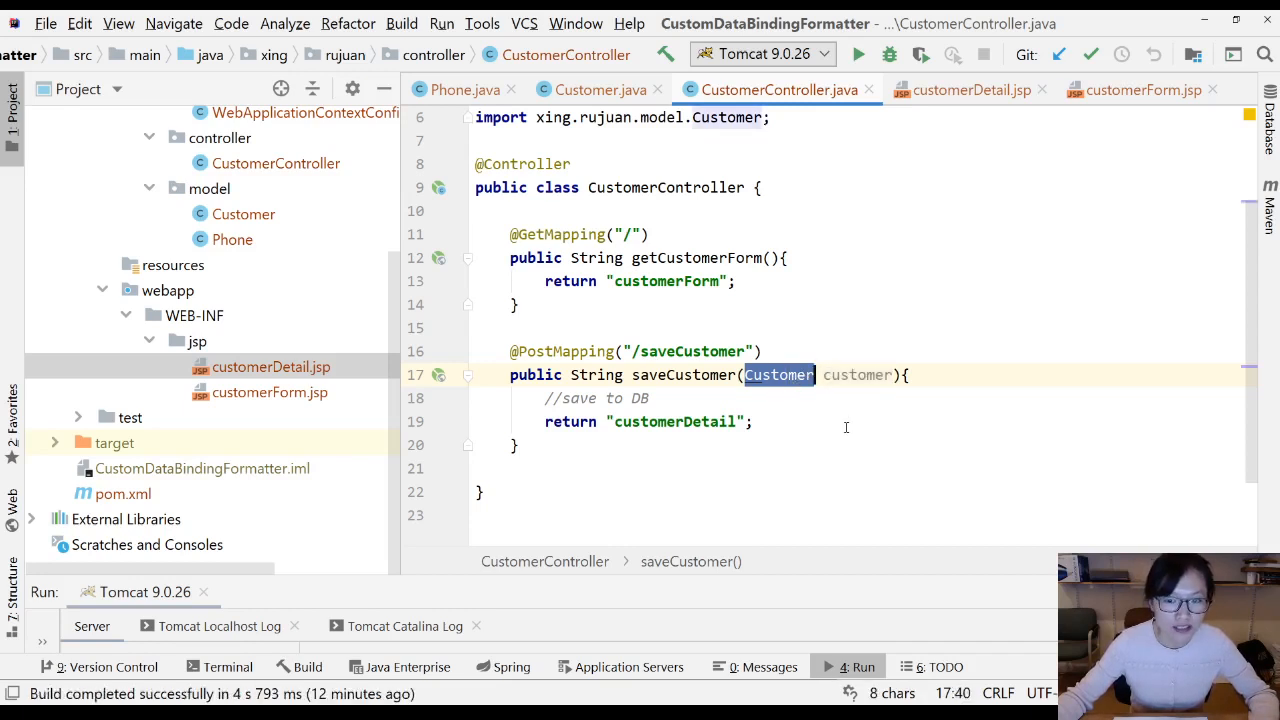
{"action": "mouse_move", "coordinate": [875, 346]}
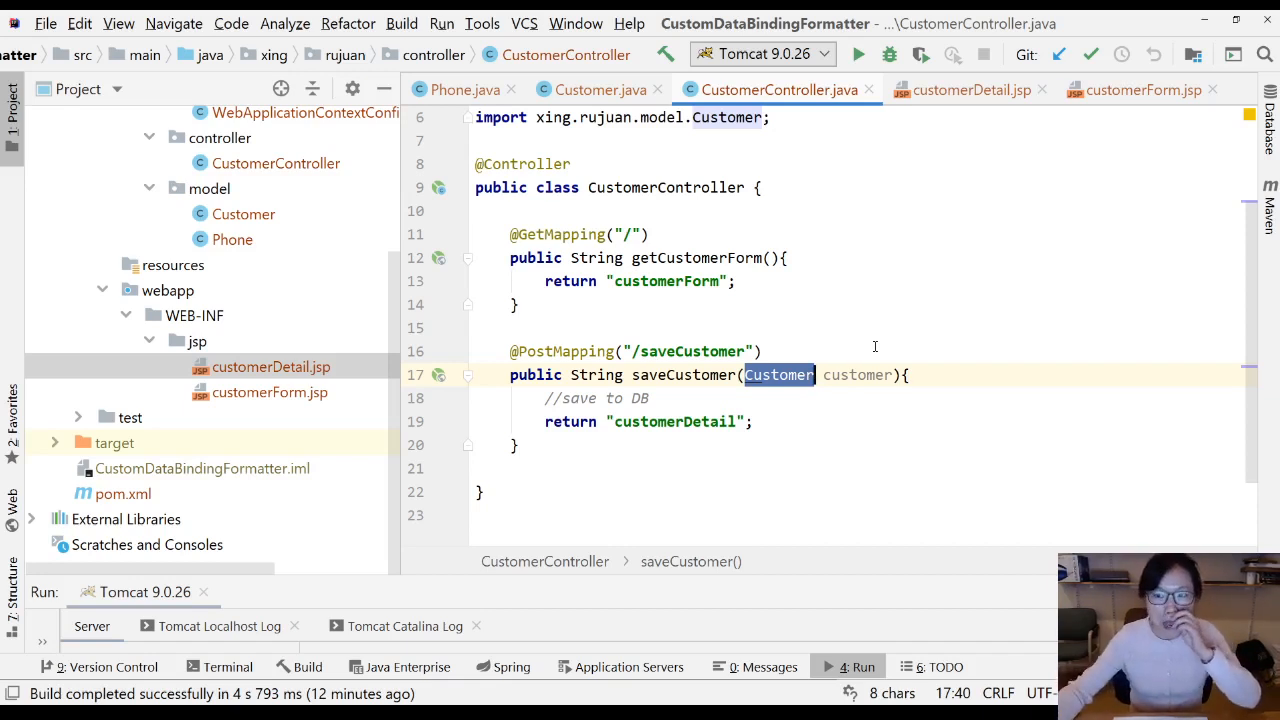
{"action": "double_click", "coordinate": [673, 421]}
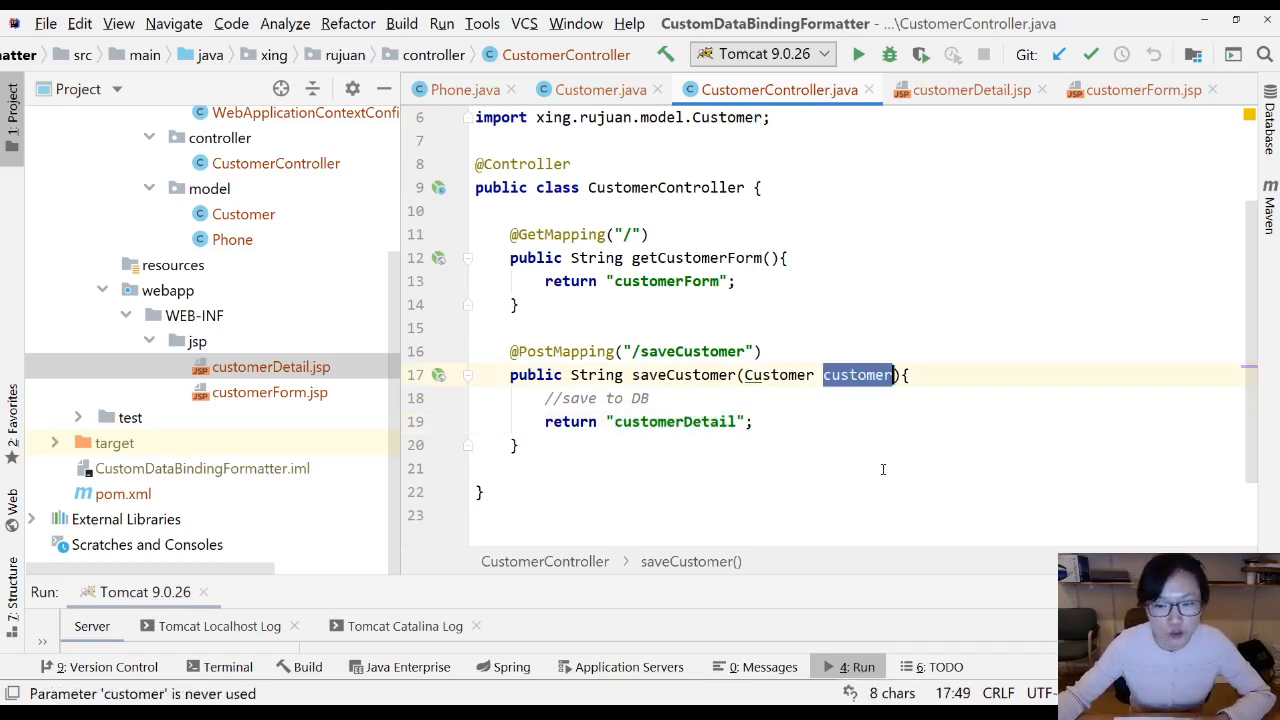
{"action": "left_click", "coordinate": [1140, 89]}
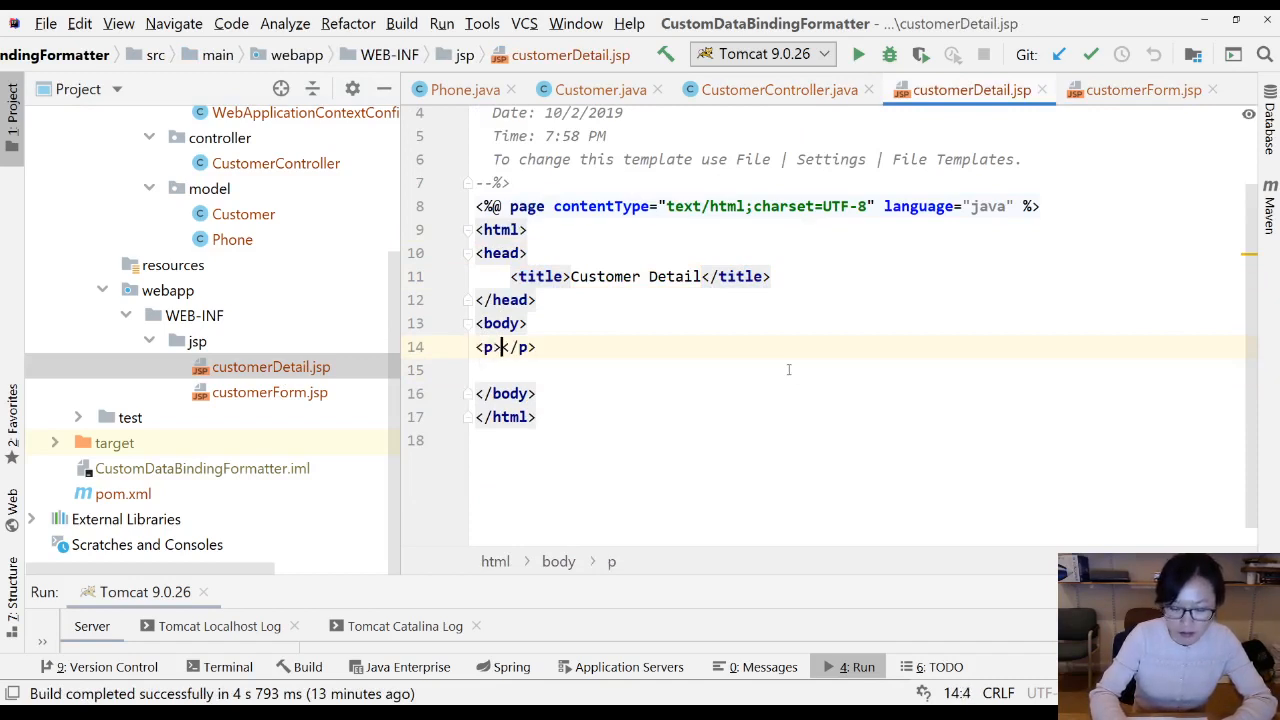
Step: Add a 'Customer Name: ${customer.first} ${customer.last}' line to customerDetail.jsp
{"action": "type", "text": "C"}
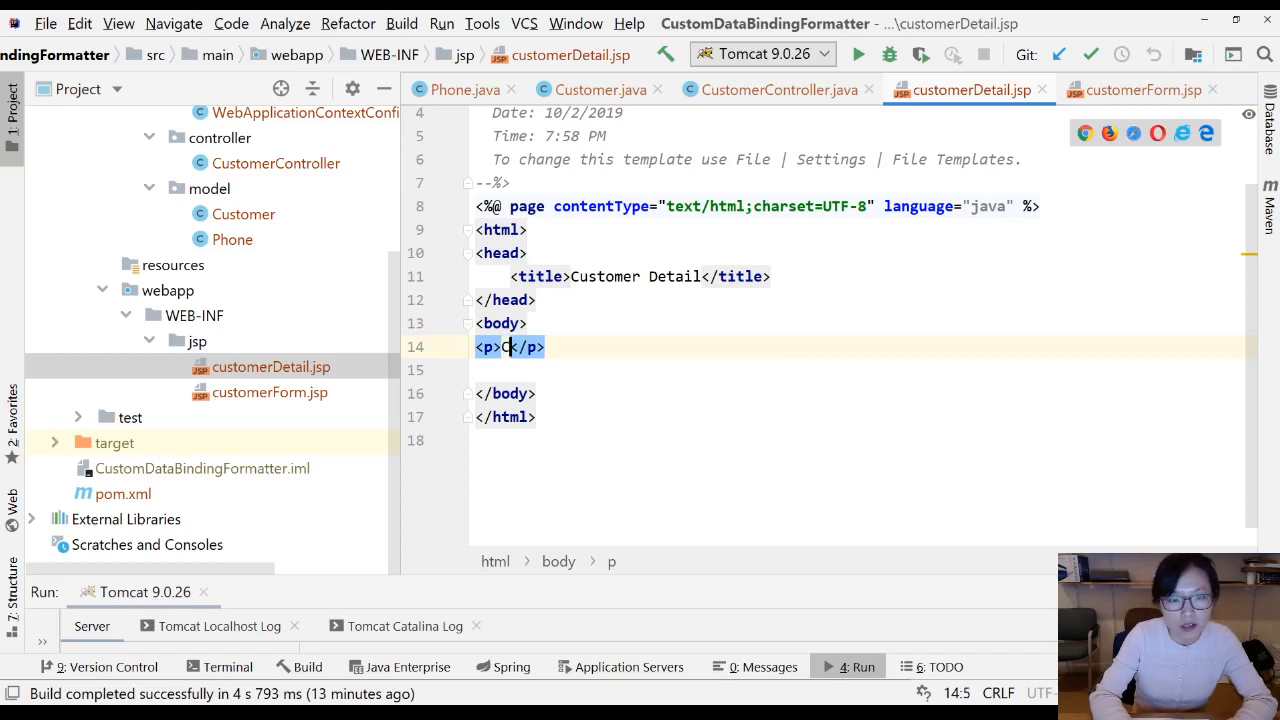
{"action": "type", "text": "us"}
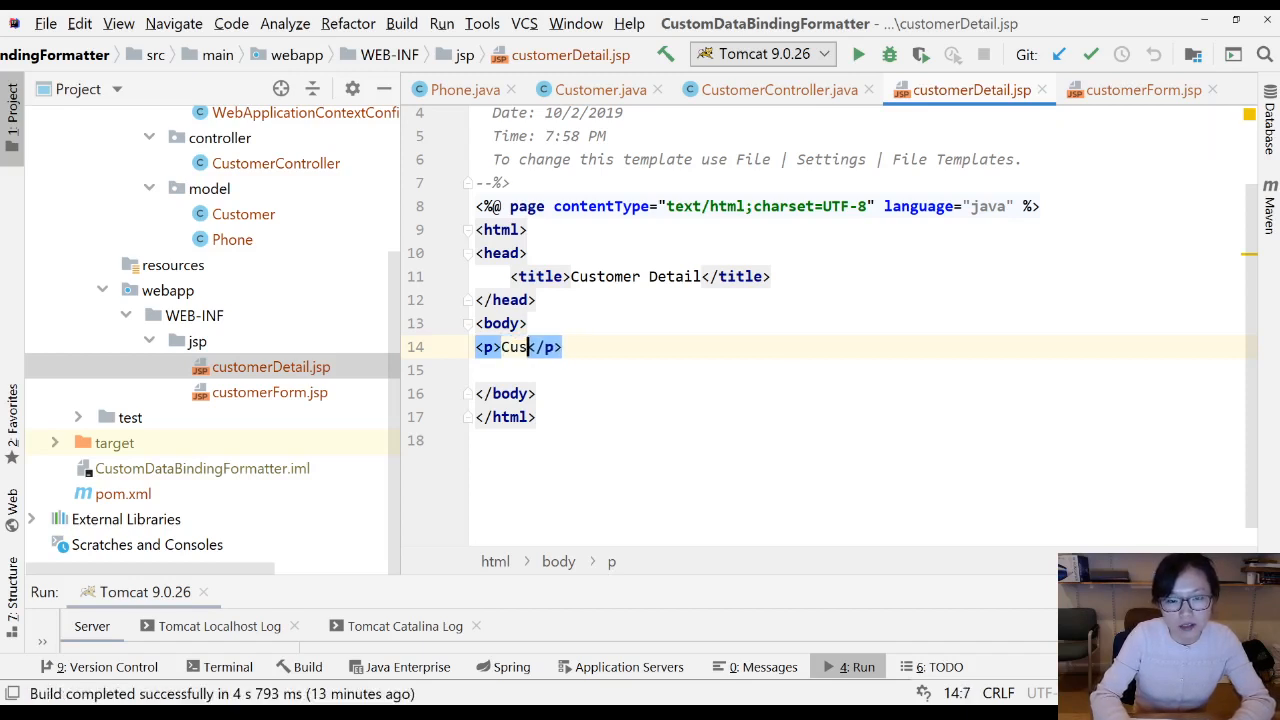
{"action": "type", "text": "Name"}
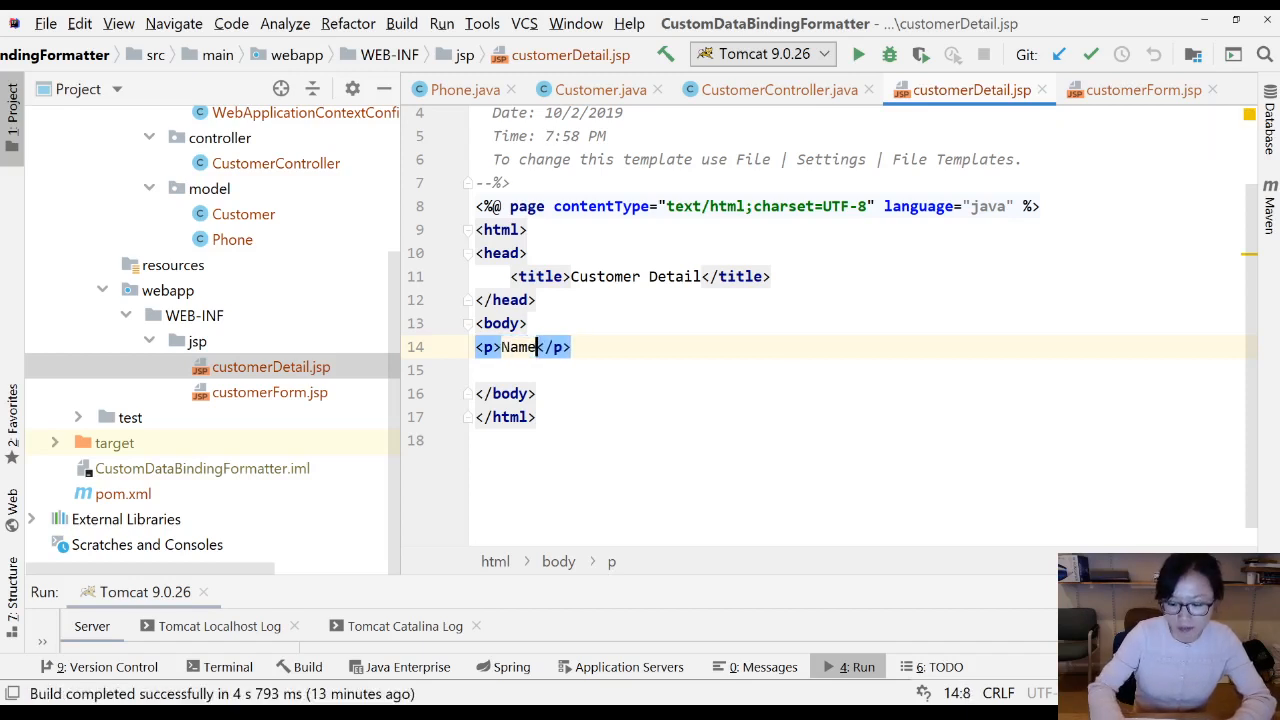
{"action": "type", "text": ":"}
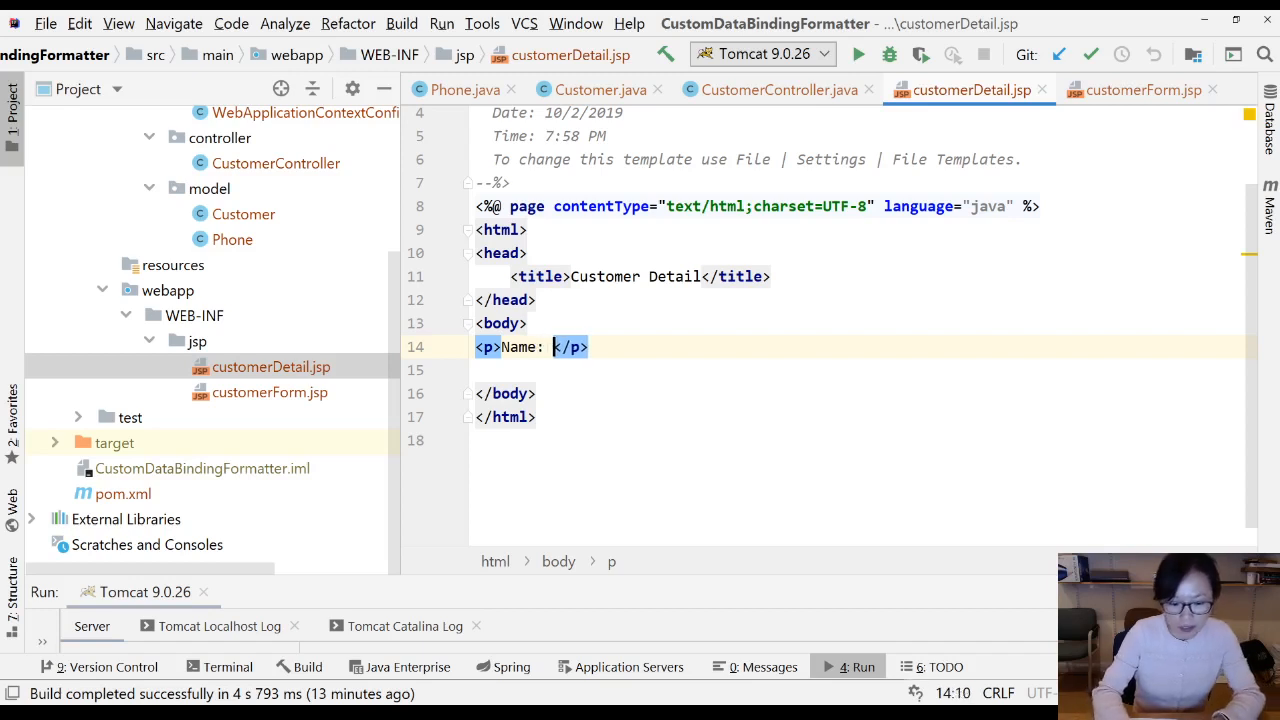
{"action": "type", "text": "${customer"}
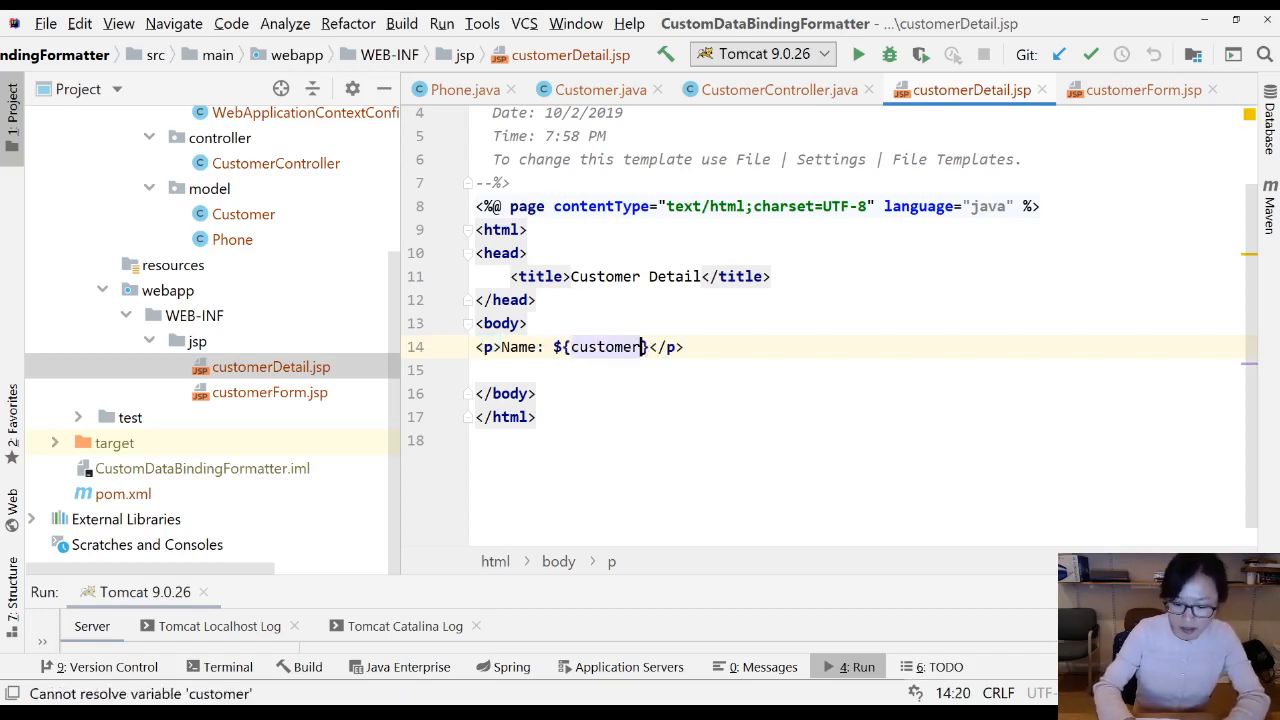
{"action": "type", "text": ".fir"}
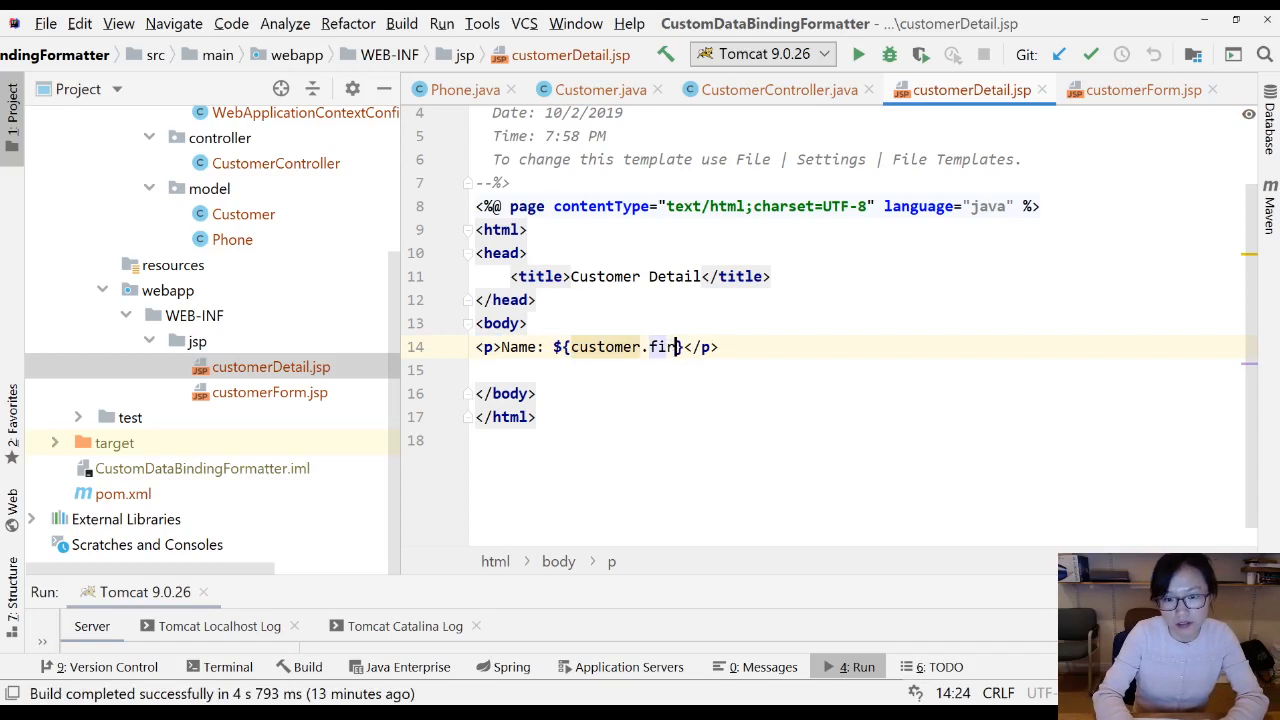
{"action": "type", "text": "st}"}
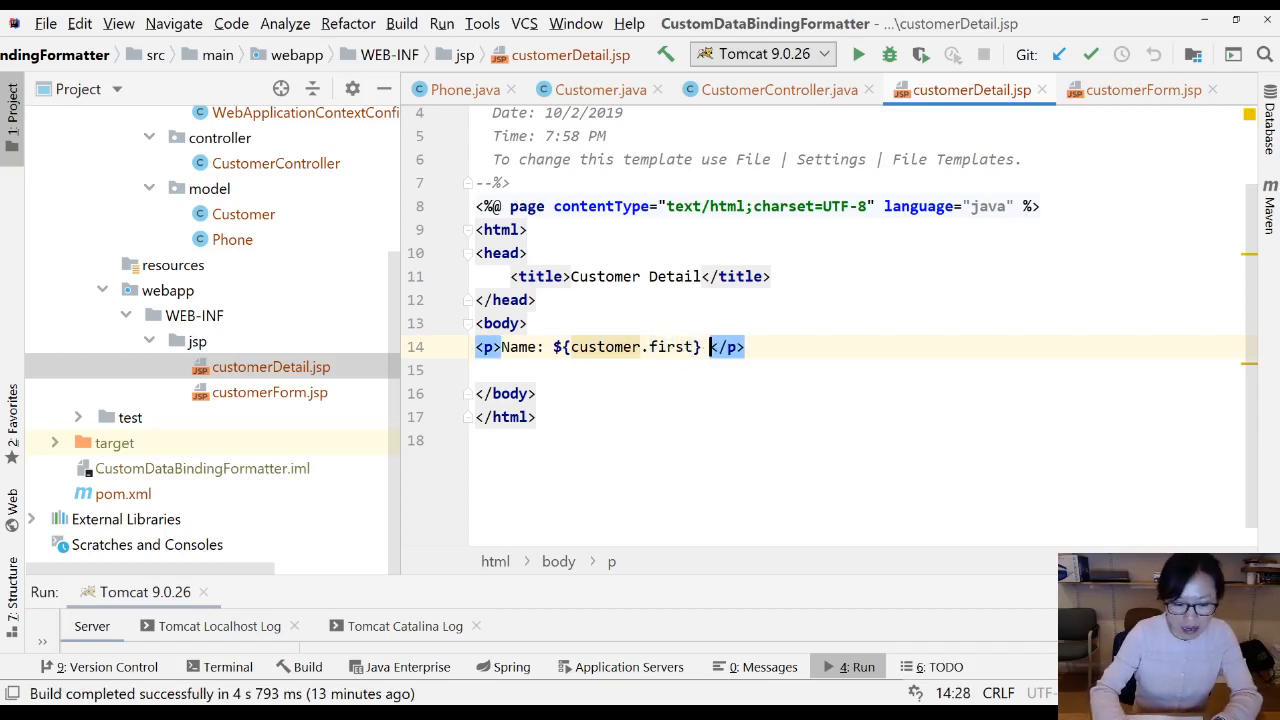
{"action": "type", "text": "${}"}
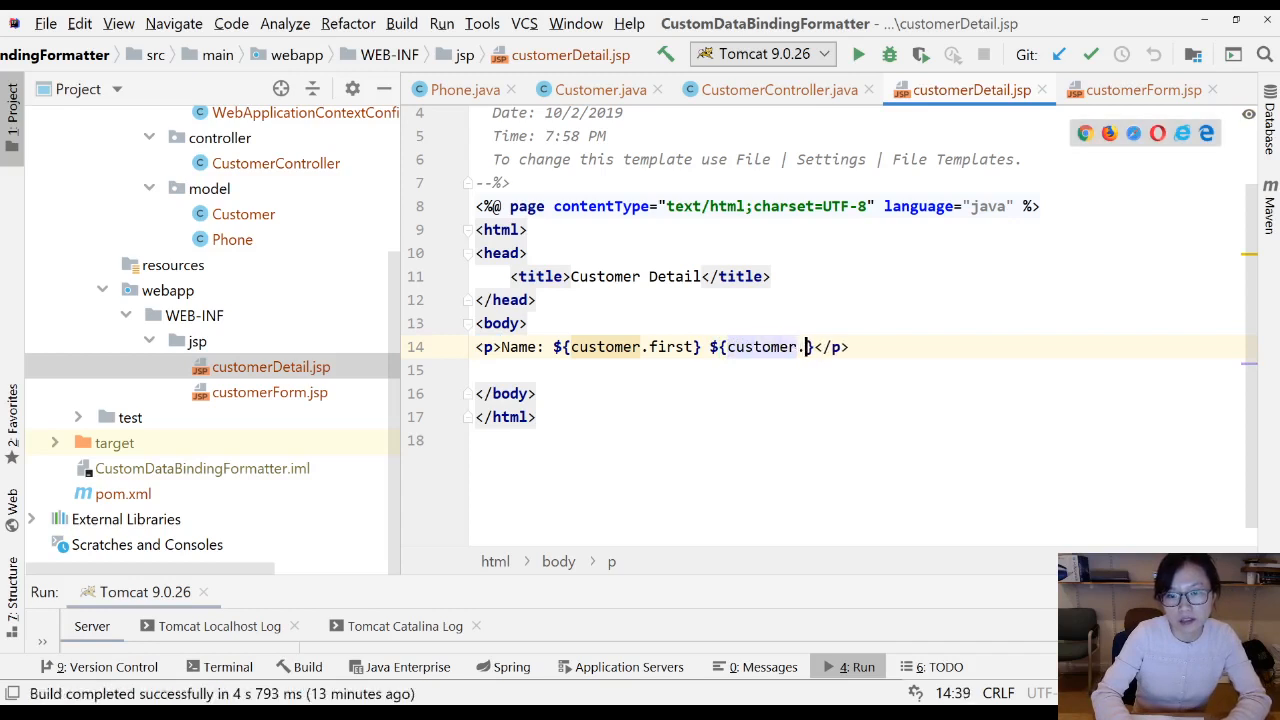
{"action": "type", "text": "last"}
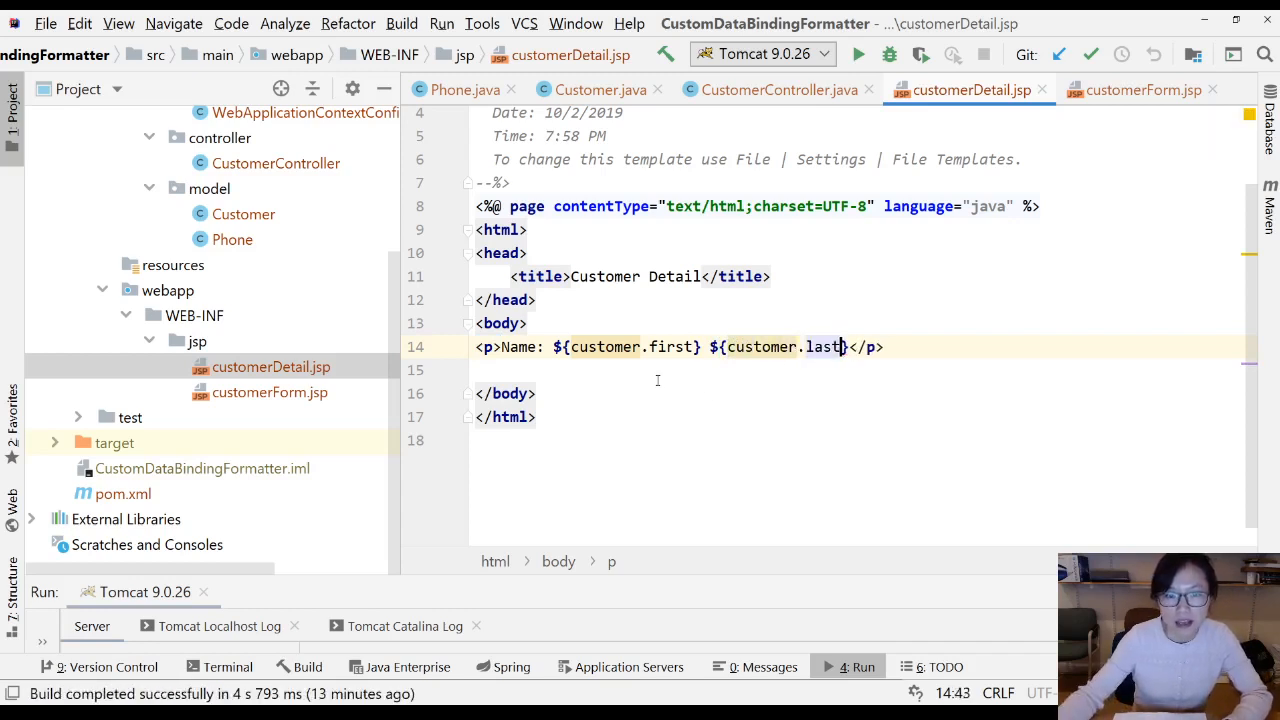
Step: Add a Phone Number line showing customer.phone areaCode - prefix - number, checking Phone's fields
{"action": "type", "text": "<p"}
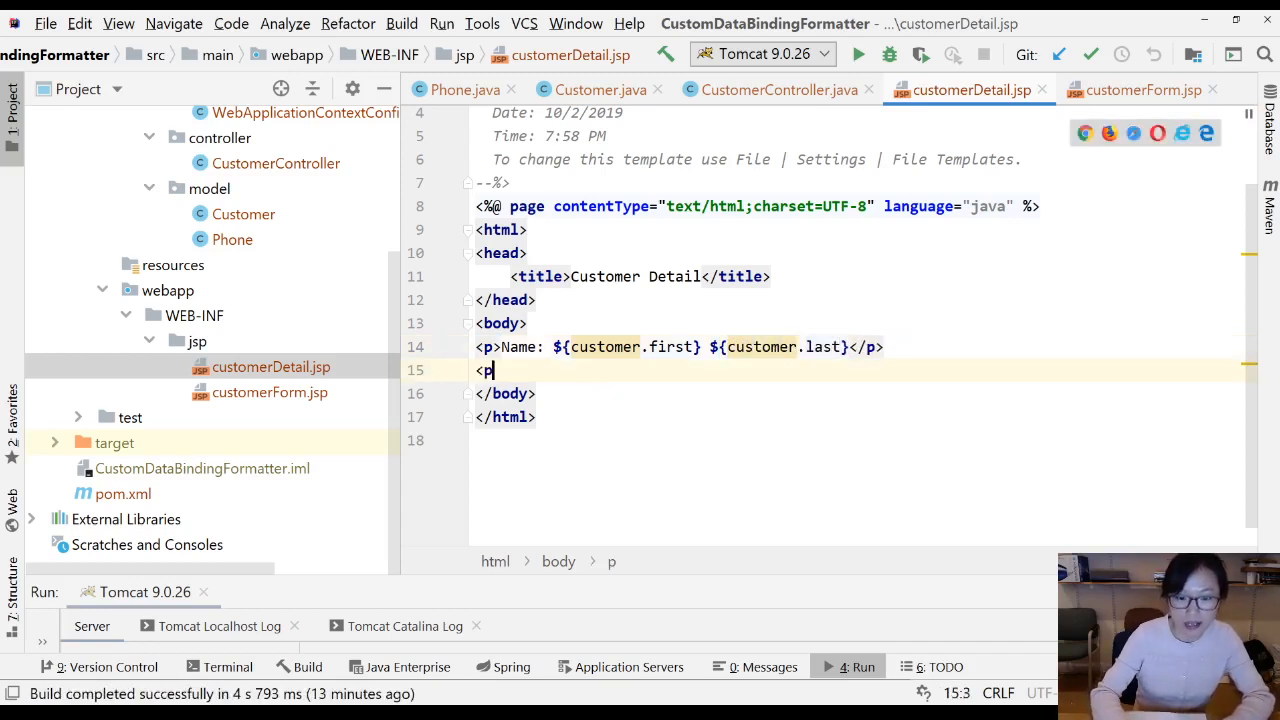
{"action": "type", "text": "Phne</p>"}
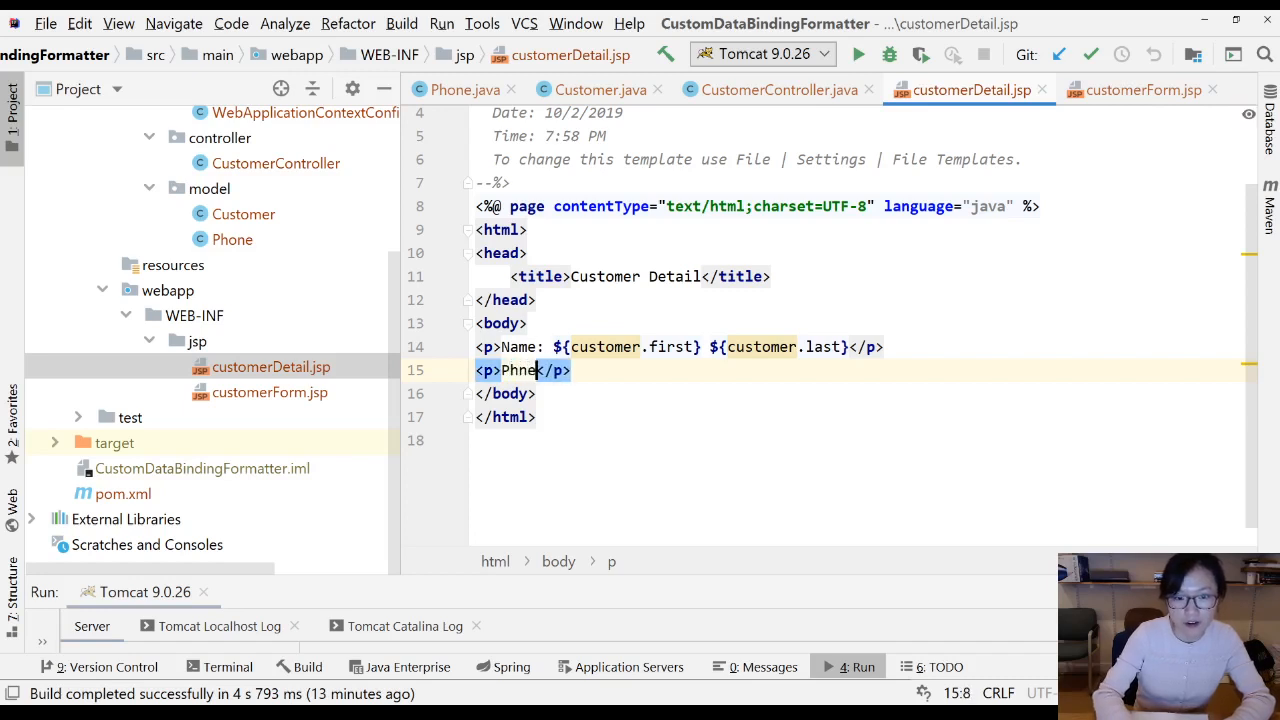
{"action": "type", "text": "o"}
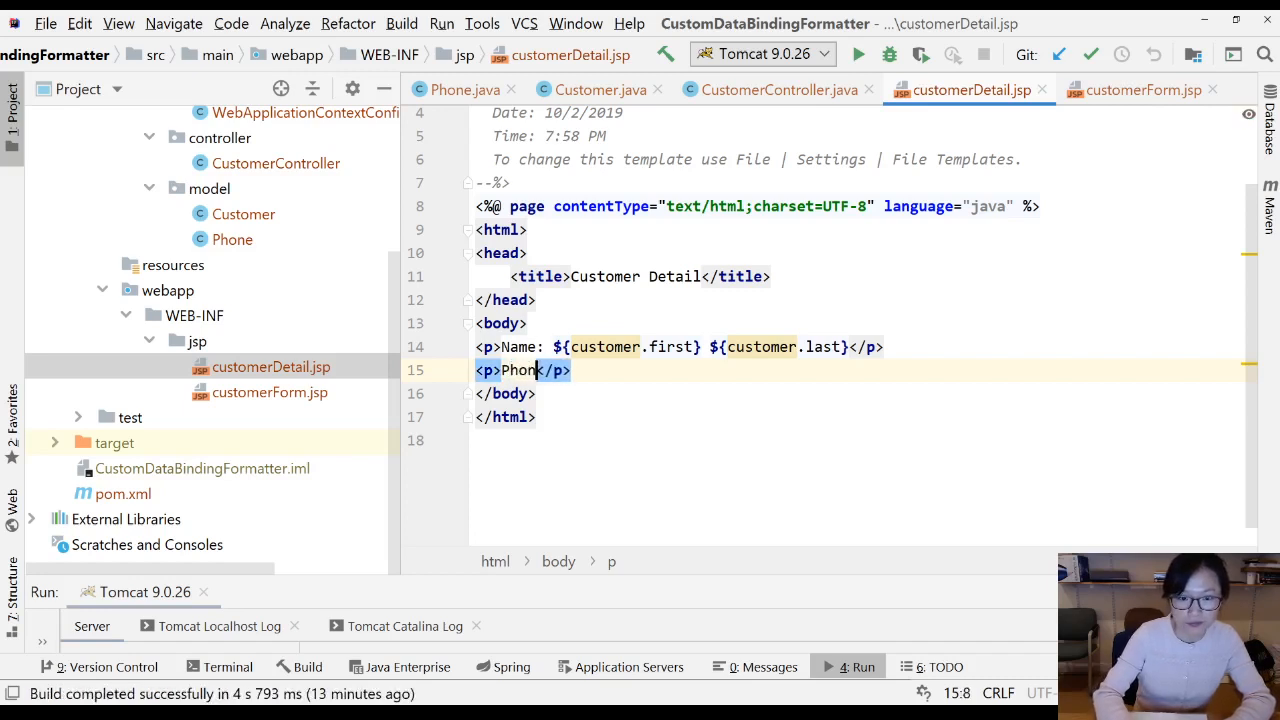
{"action": "type", "text": "Num"}
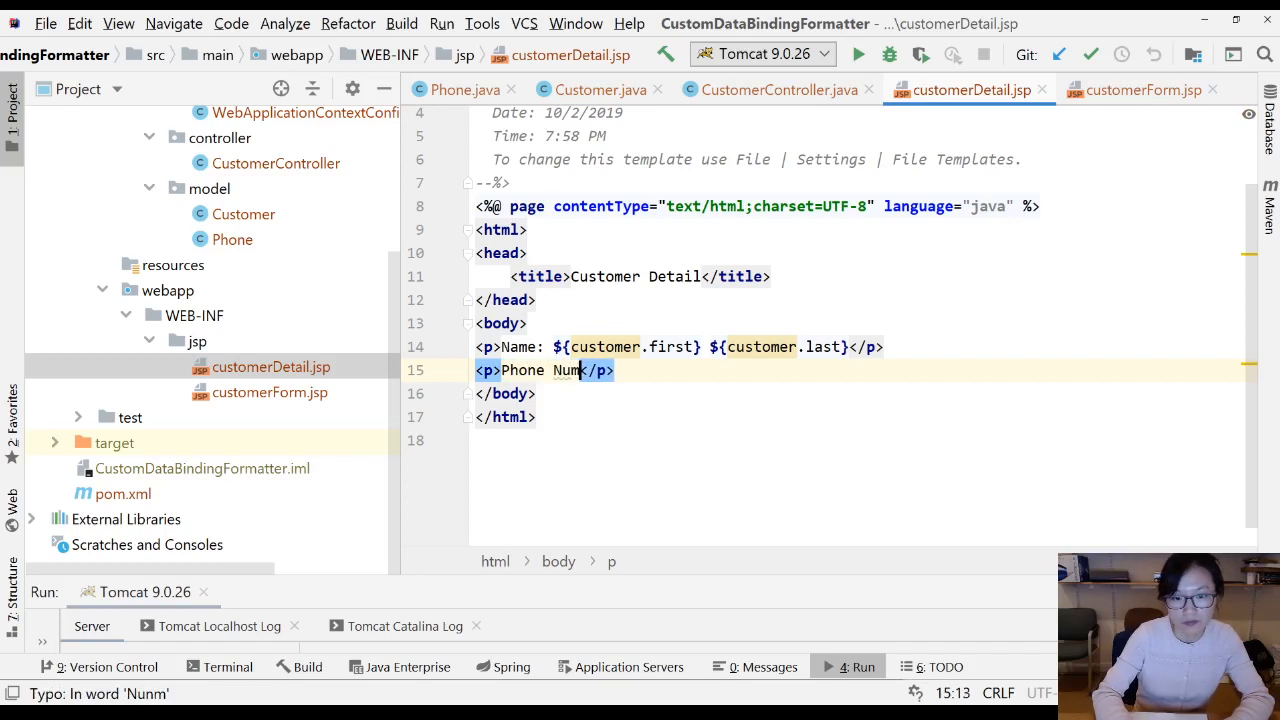
{"action": "type", "text": "ber:"}
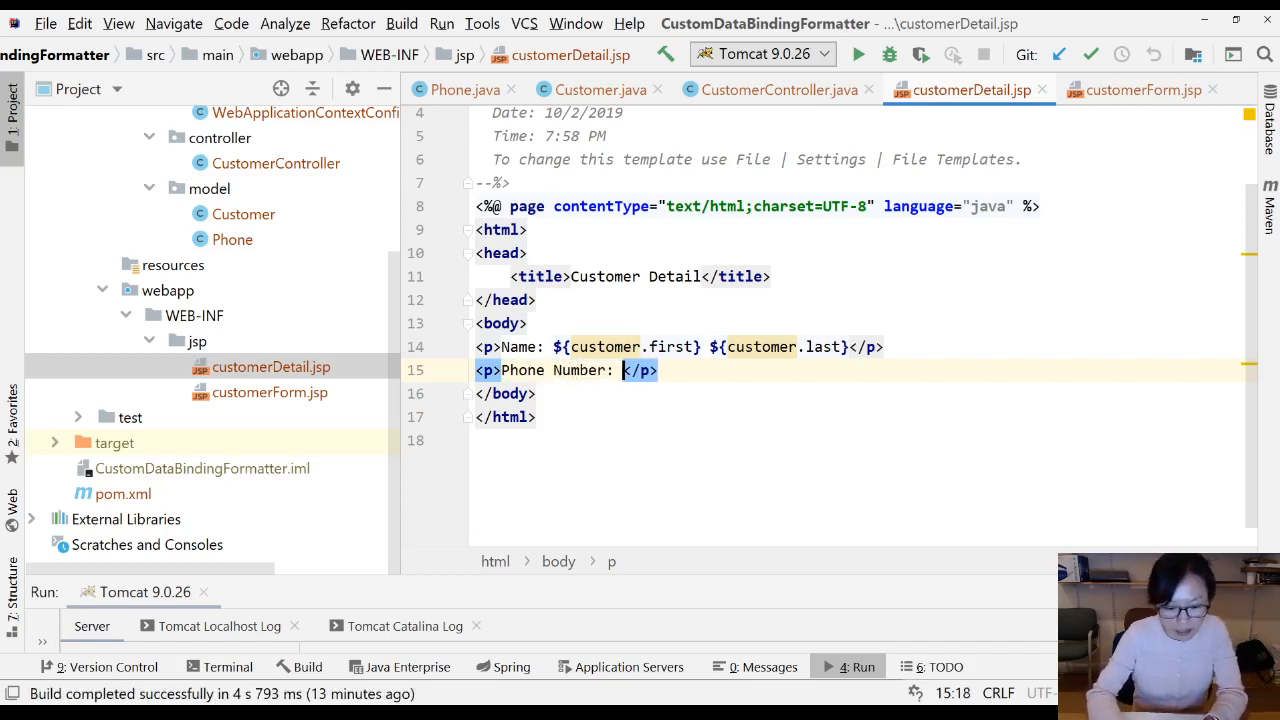
{"action": "type", "text": "${customer.phone.area"}
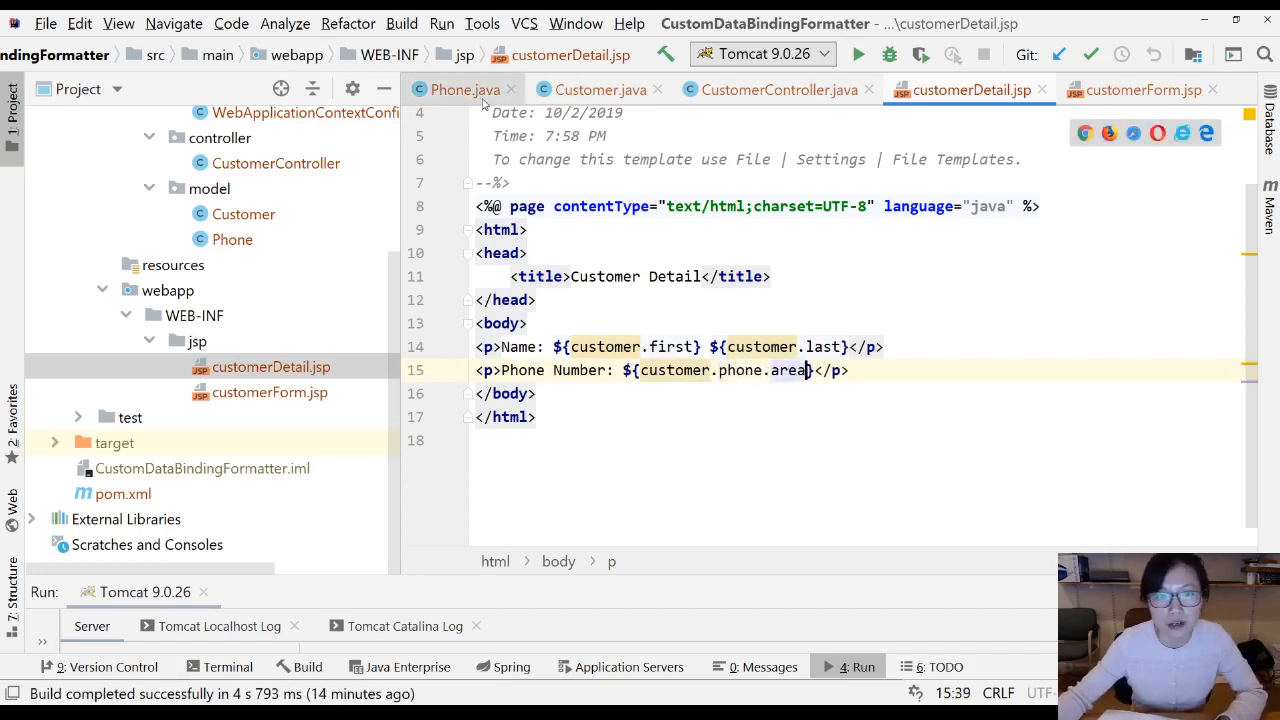
{"action": "left_click", "coordinate": [461, 90]}
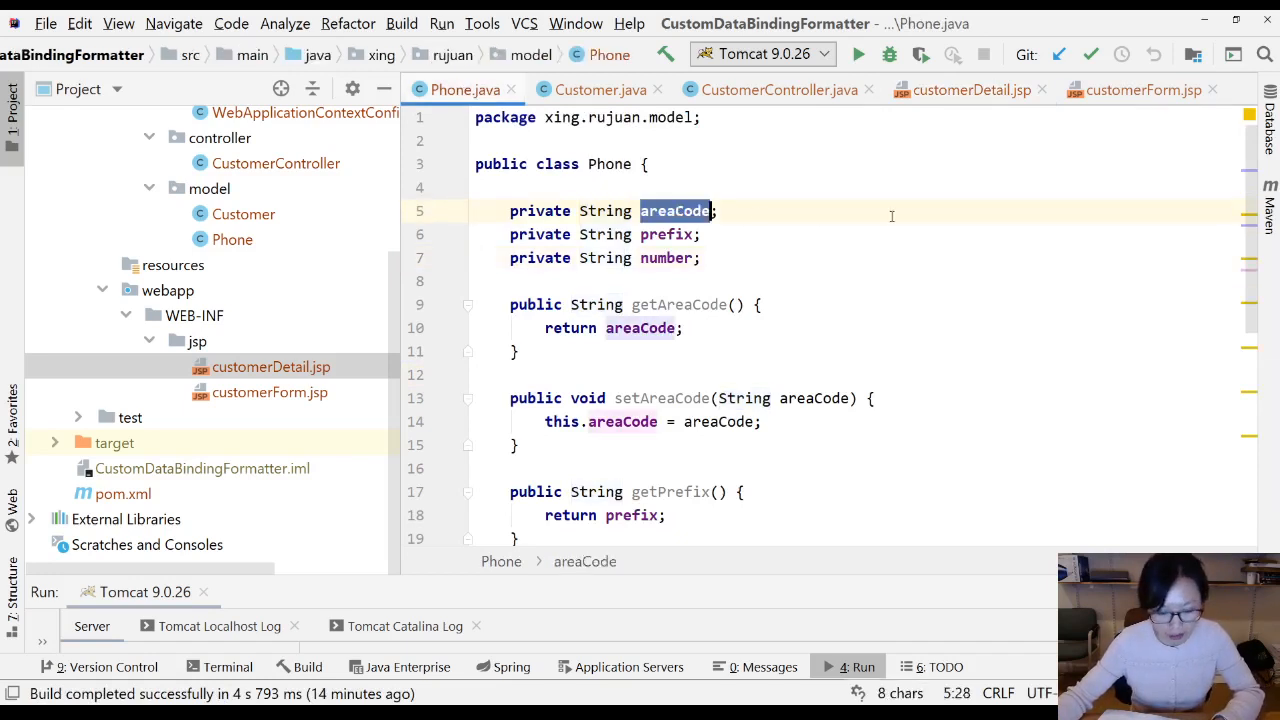
{"action": "left_click", "coordinate": [970, 89]}
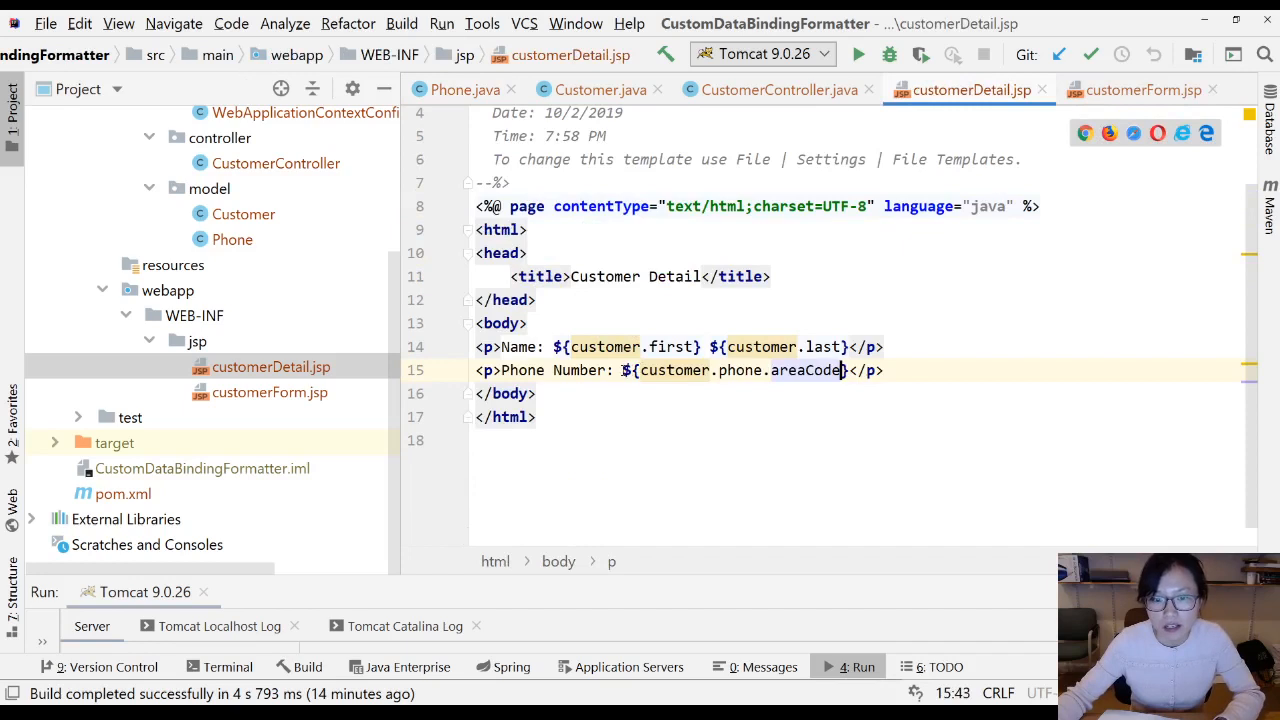
{"action": "left_click_drag", "start_coordinate": [623, 370], "coordinate": [846, 370]}
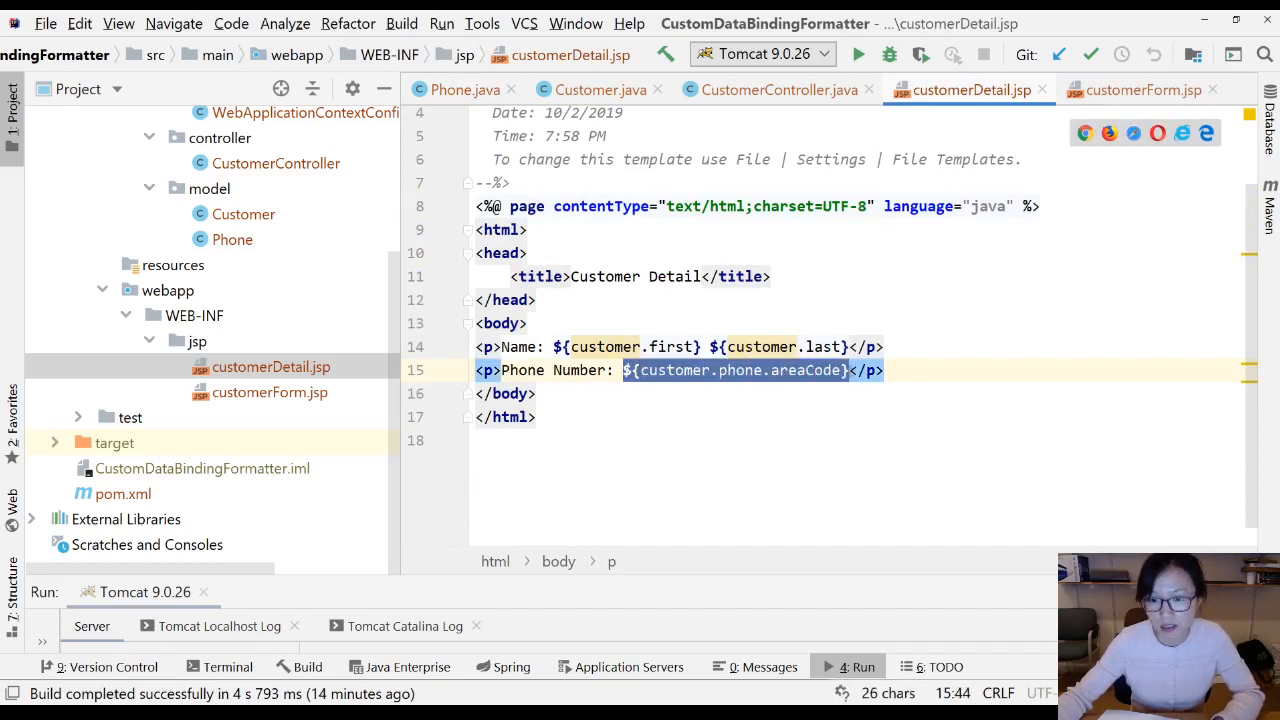
{"action": "type", "text": "- ${customer.phone.areaCode}"}
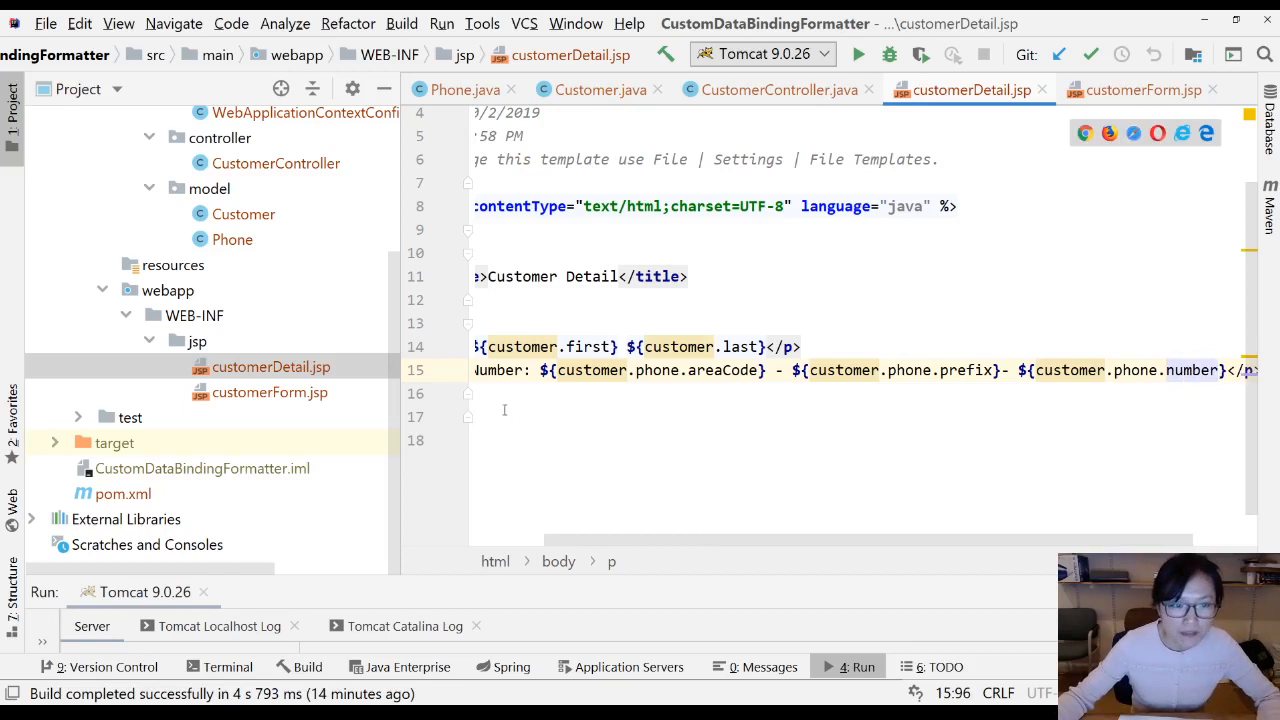
{"action": "left_click", "coordinate": [275, 163]}
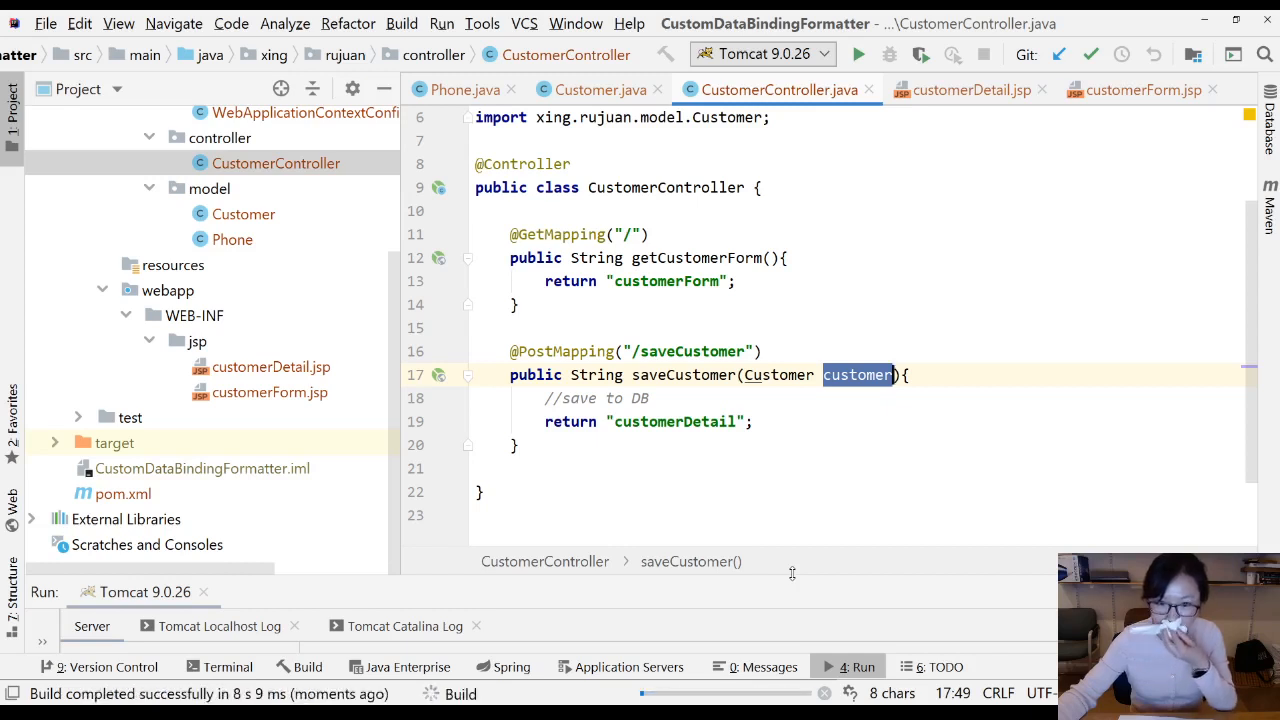
Step: Restart Tomcat 9.0.26 in debug mode and select the deployed CustomDataBindingFormatter exploded war artifact
{"action": "left_click", "coordinate": [921, 54]}
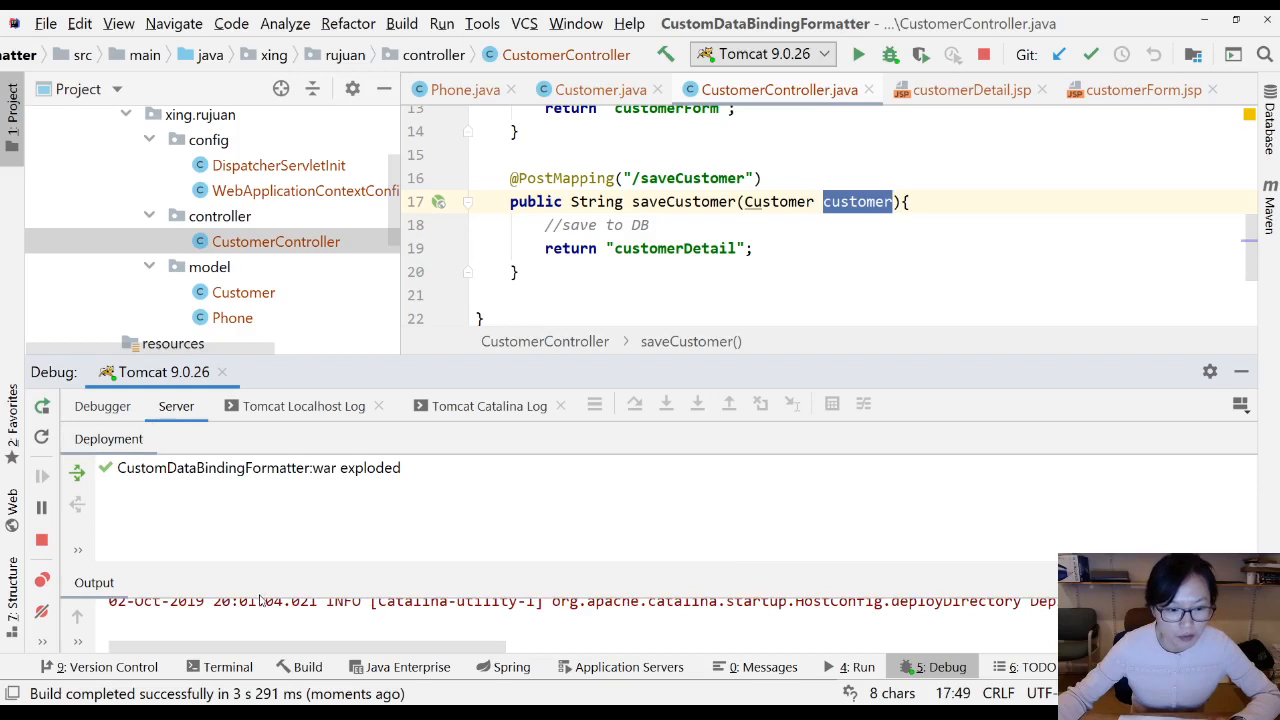
{"action": "left_click", "coordinate": [258, 468]}
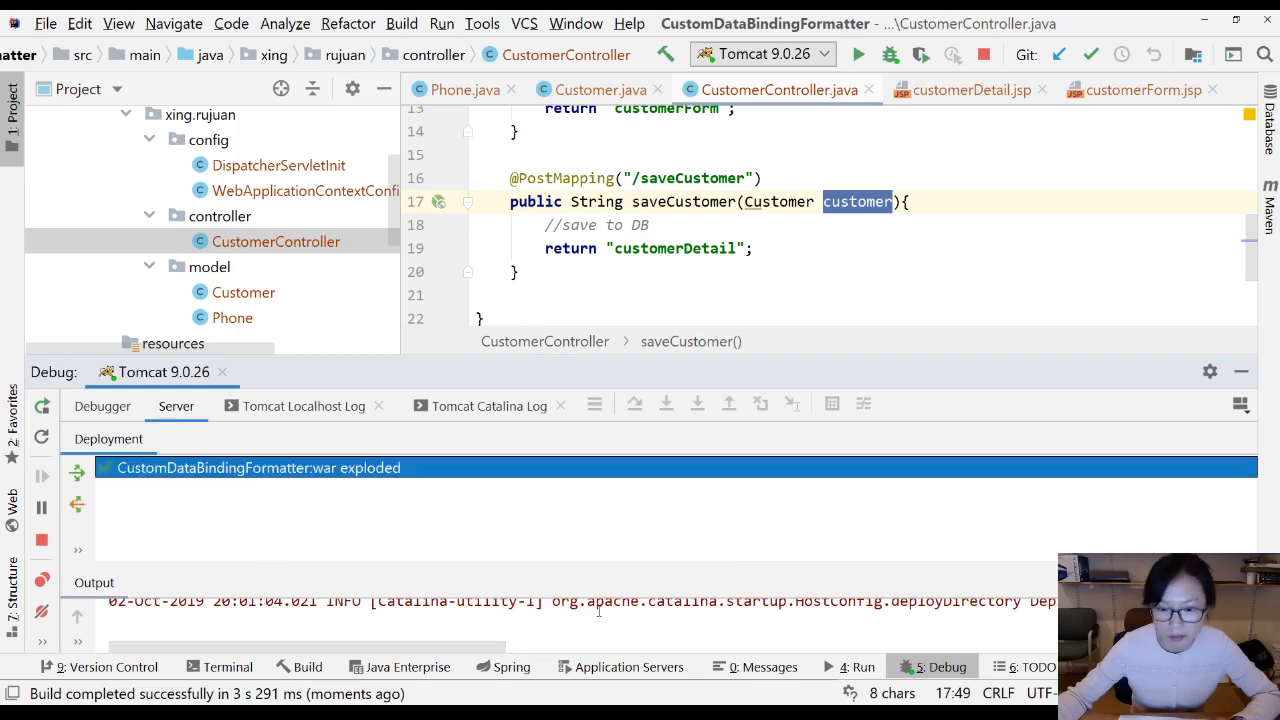
{"action": "mouse_move", "coordinate": [627, 531]}
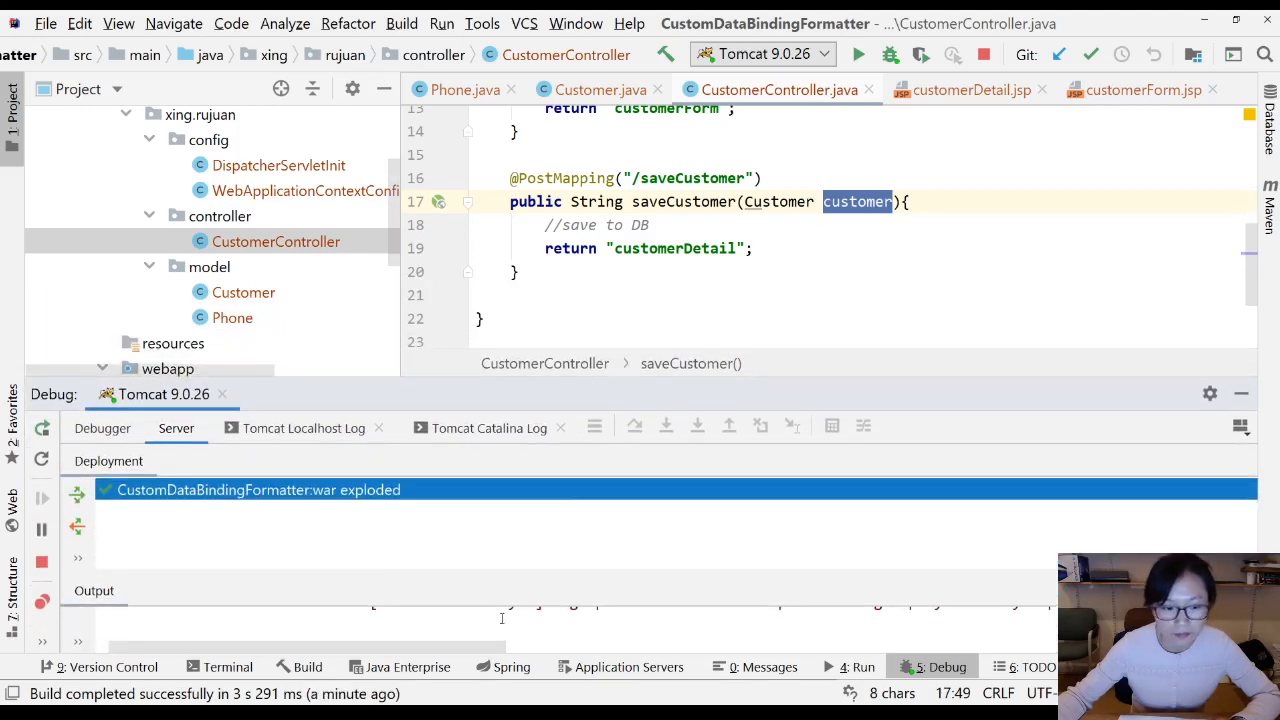
{"action": "mouse_move", "coordinate": [134, 570]}
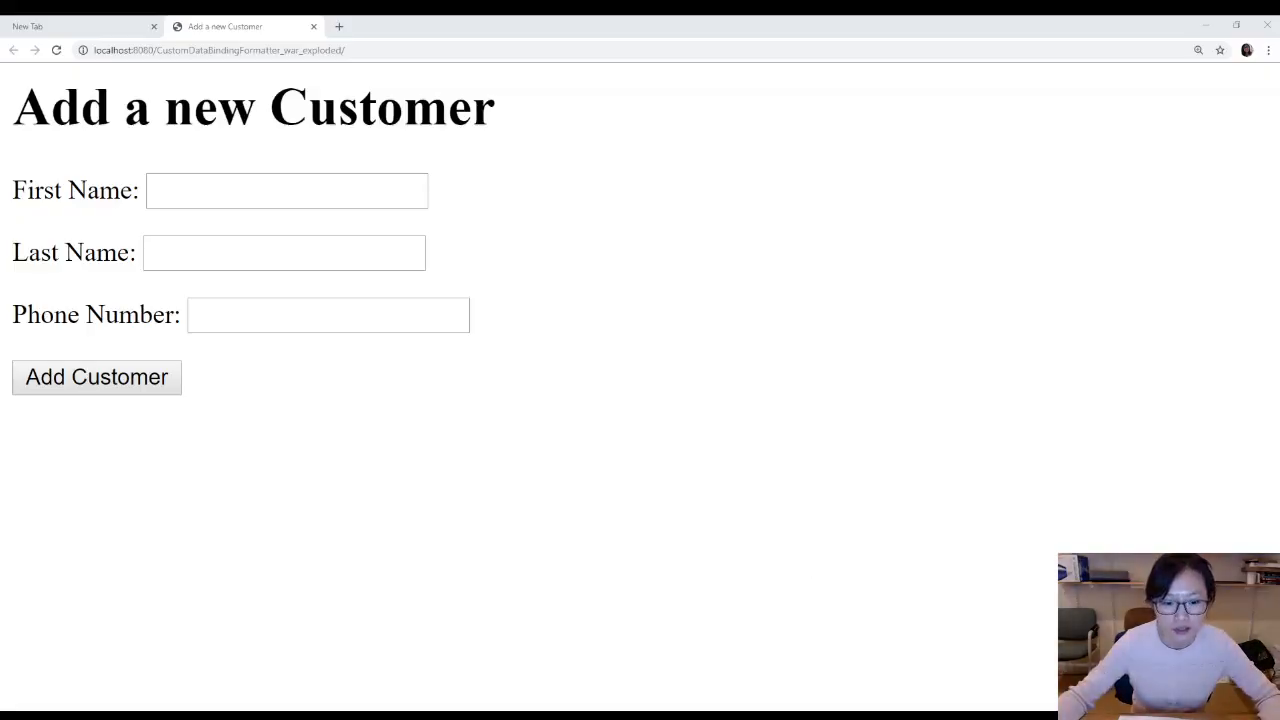
{"action": "mouse_move", "coordinate": [388, 277]}
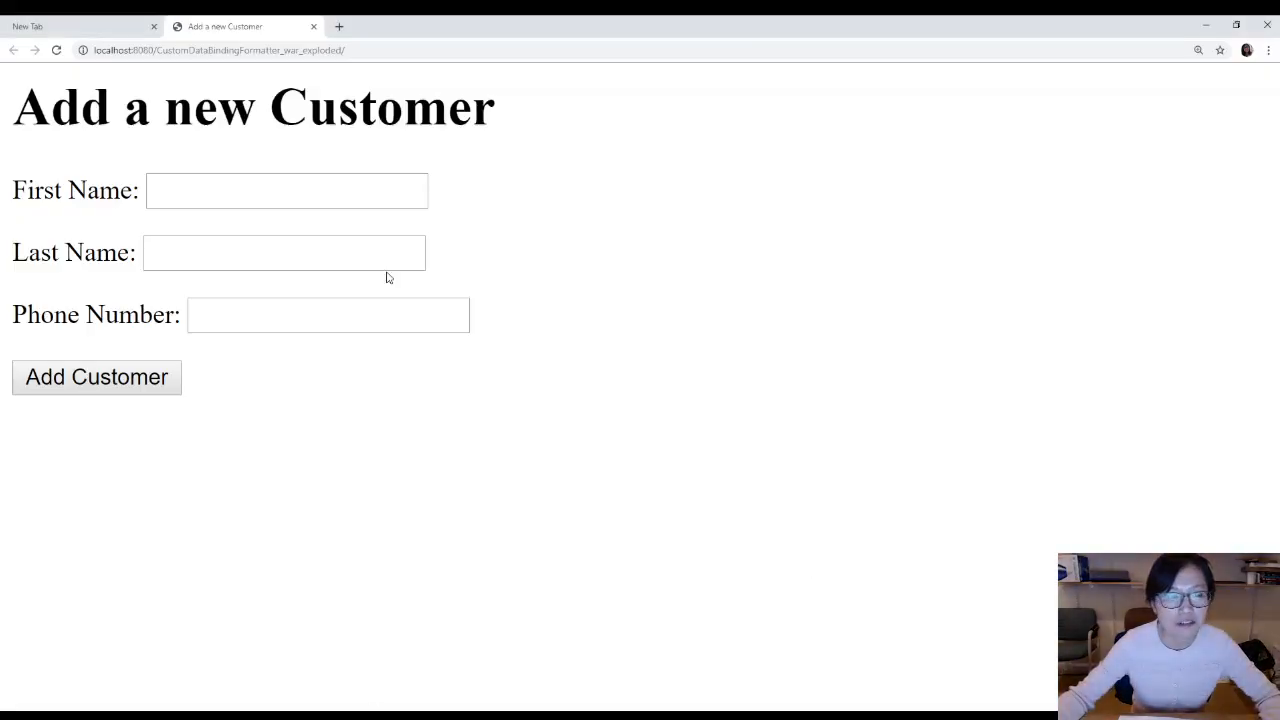
{"action": "left_click", "coordinate": [287, 191]}
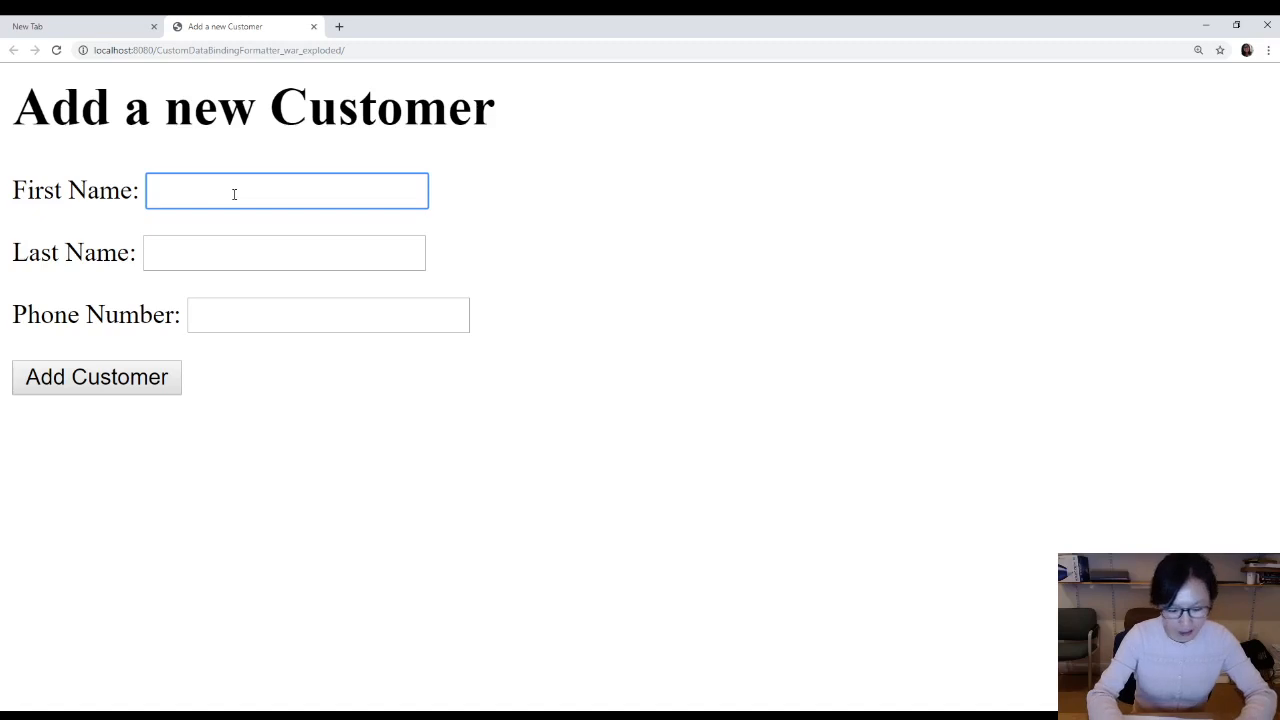
{"action": "type", "text": "Rujuan"}
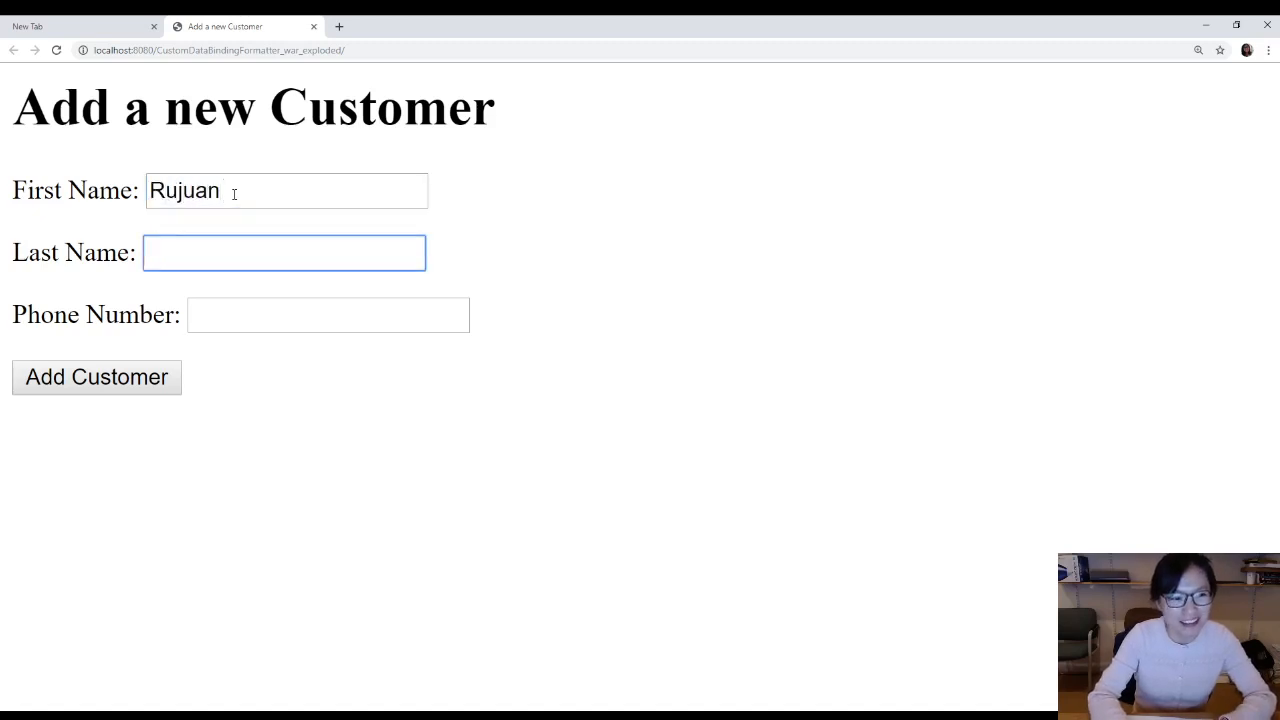
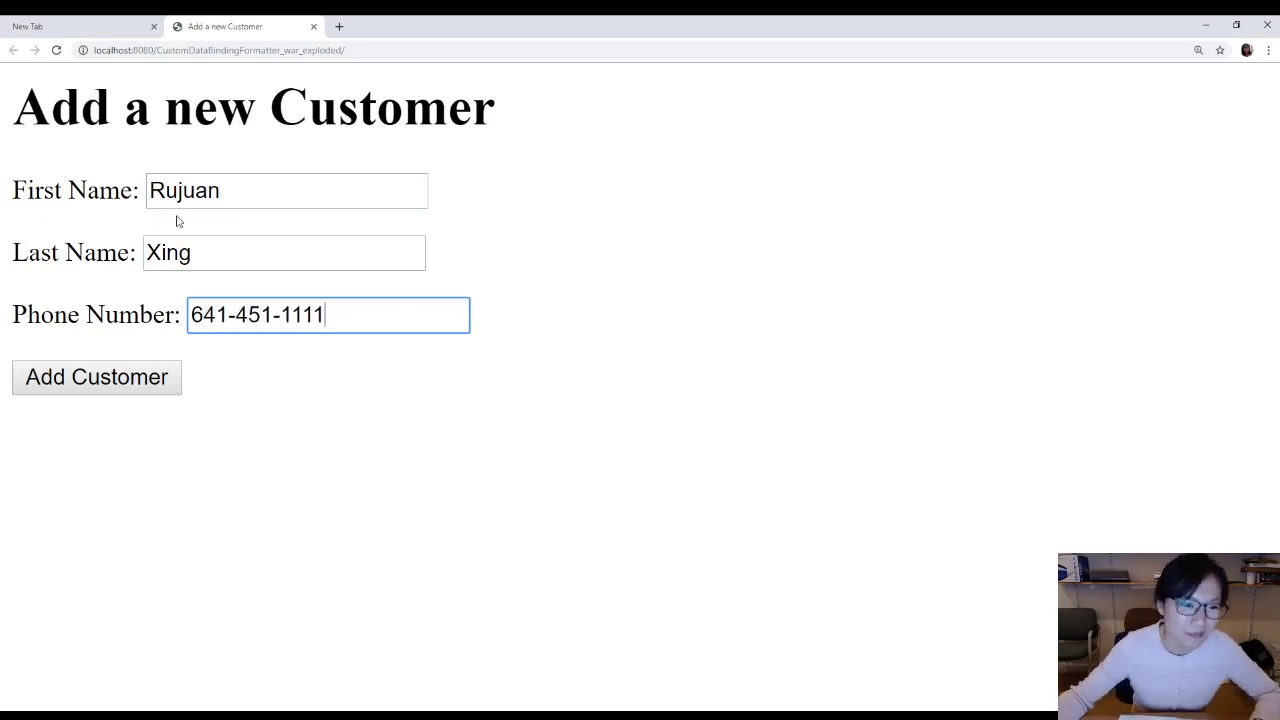
{"action": "left_click", "coordinate": [96, 377]}
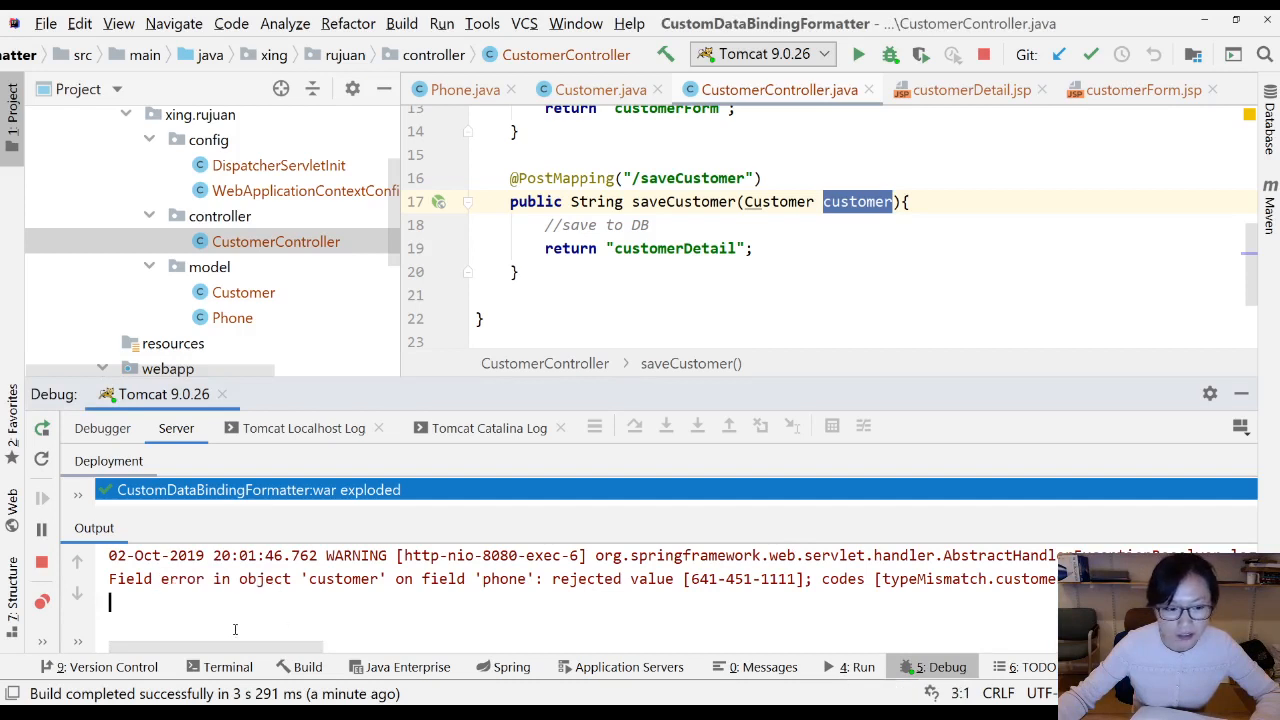
Step: Select the rejected phone value in the server log and scroll right to read the typeMismatch codes
{"action": "left_click_drag", "start_coordinate": [145, 578], "coordinate": [308, 578]}
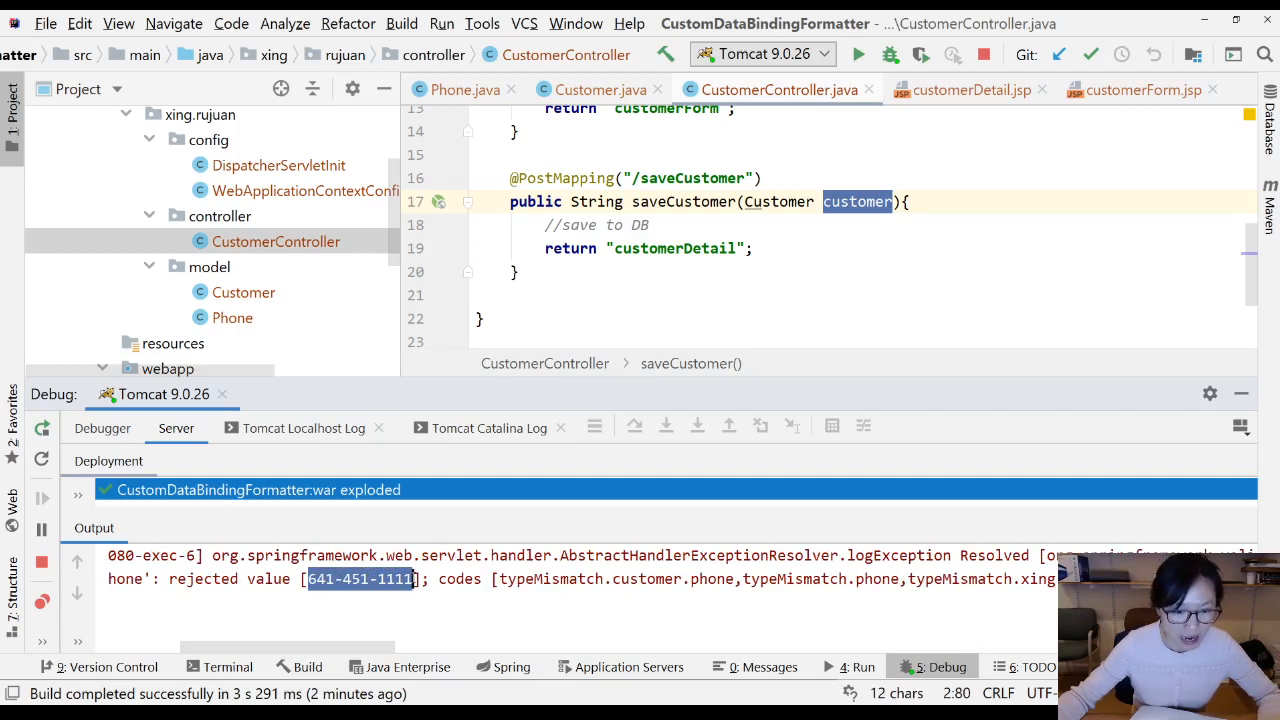
{"action": "scroll", "scroll_direction": "right", "scroll_amount": 3}
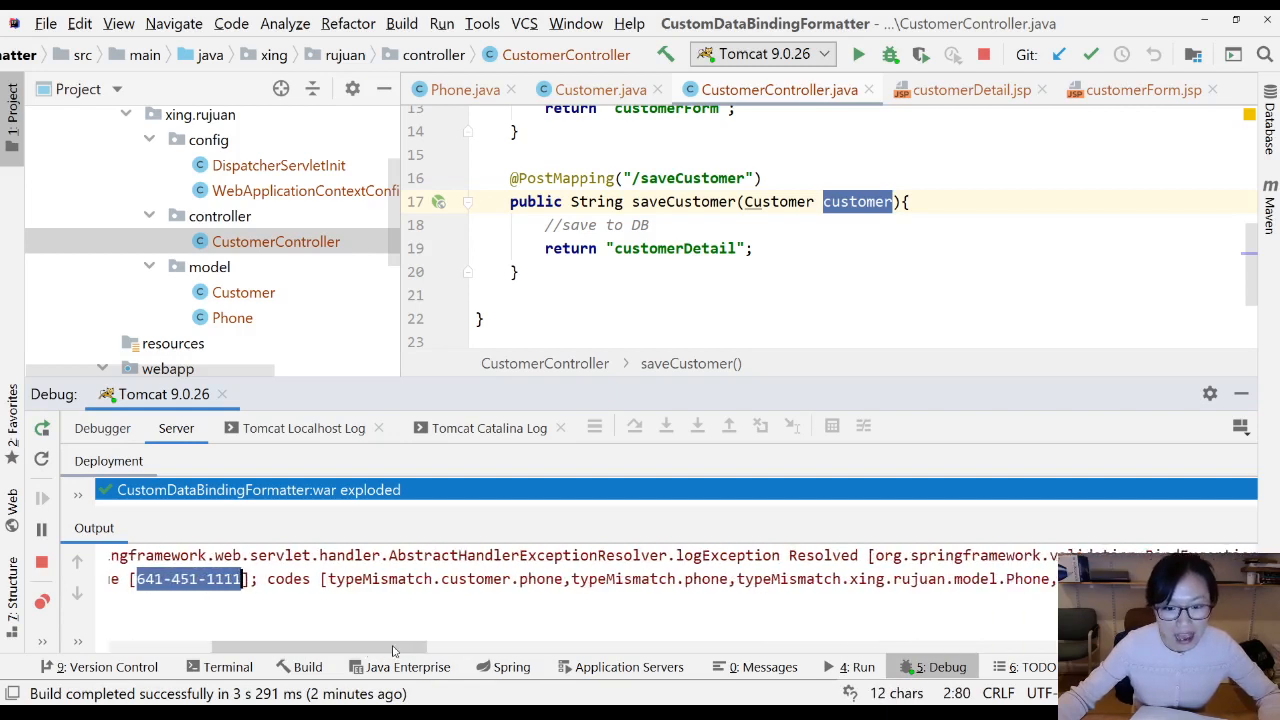